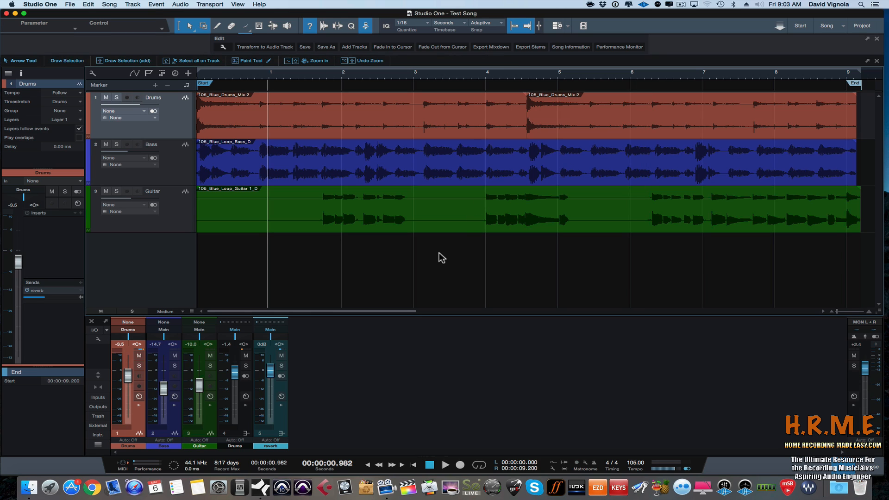
{"action": "mouse_move", "coordinate": [427, 252]}
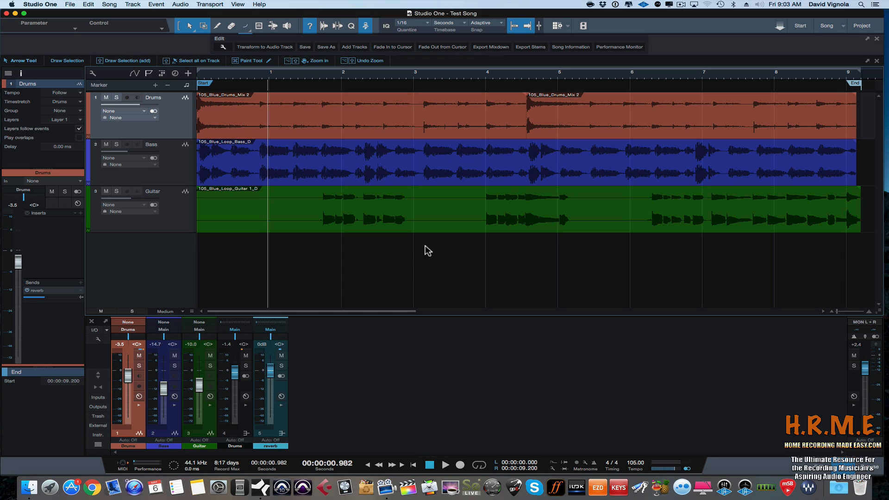
{"action": "mouse_move", "coordinate": [402, 269]}
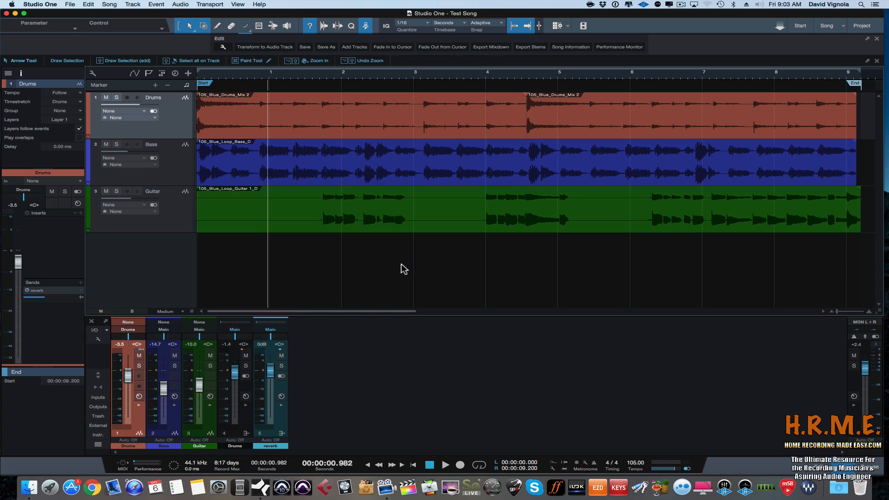
{"action": "mouse_move", "coordinate": [380, 244]}
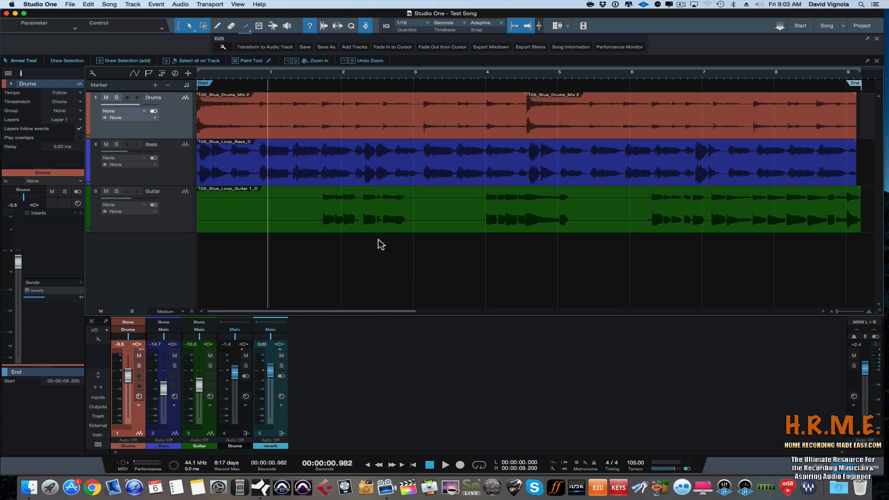
Open the Song menu to reach the import and export commands.
{"action": "left_click", "coordinate": [143, 4]}
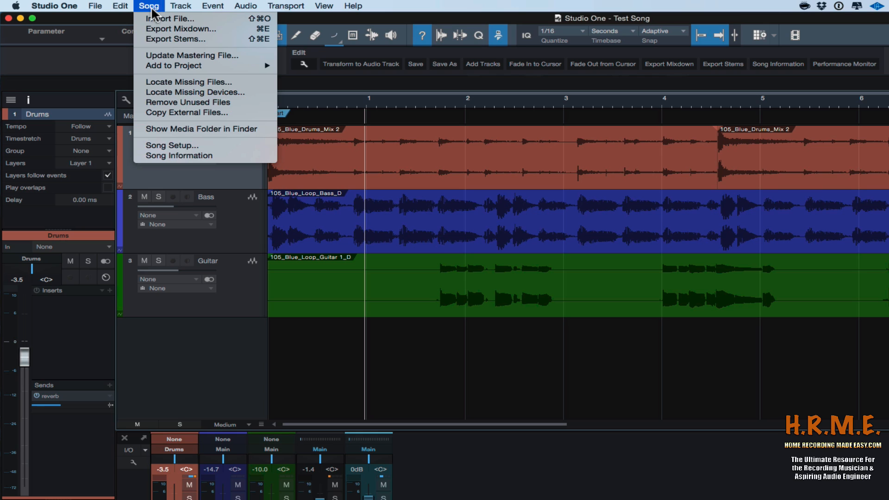
{"action": "mouse_move", "coordinate": [179, 35]}
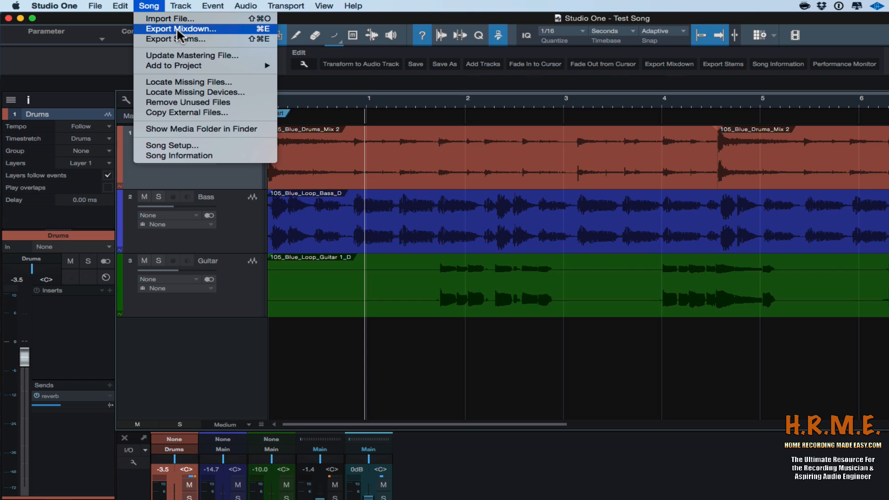
{"action": "mouse_move", "coordinate": [196, 34]}
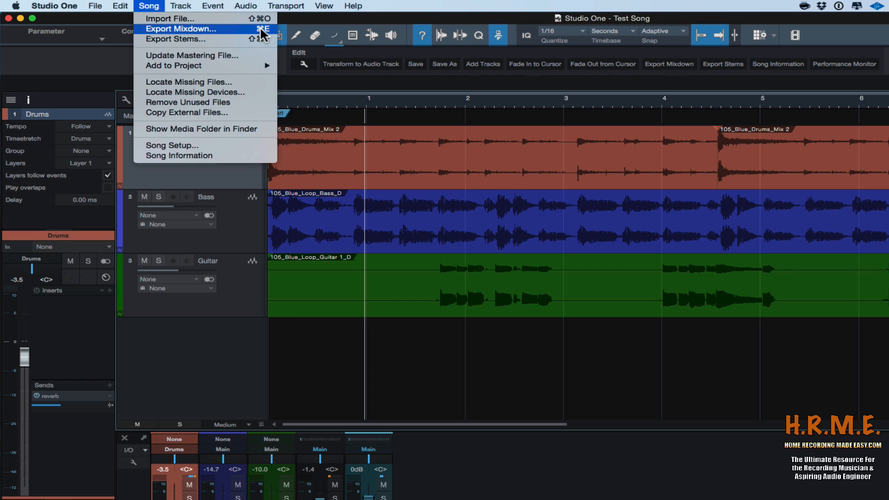
{"action": "mouse_move", "coordinate": [176, 35]}
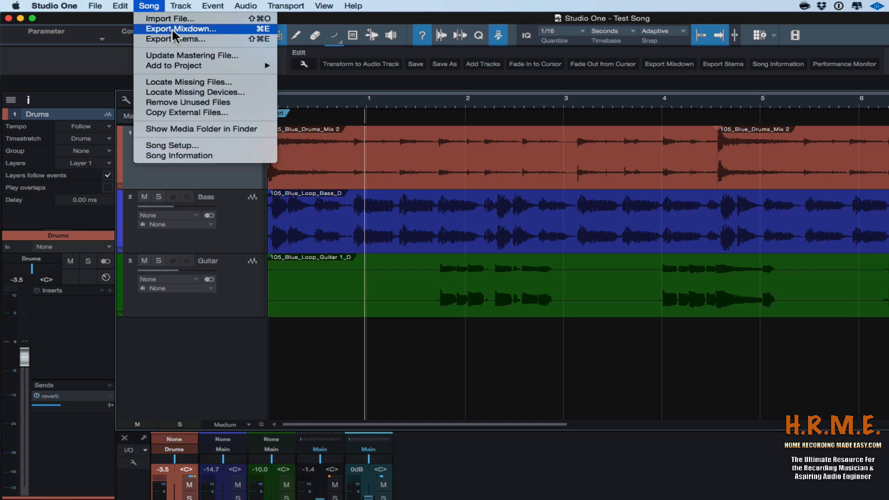
Start Export Mixdown and choose the Desktop as the export location.
{"action": "left_click", "coordinate": [179, 29]}
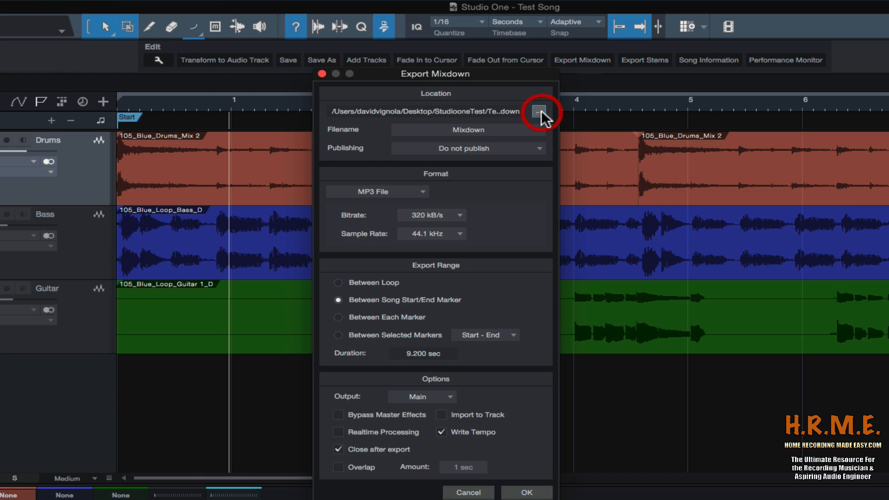
{"action": "left_click", "coordinate": [537, 111]}
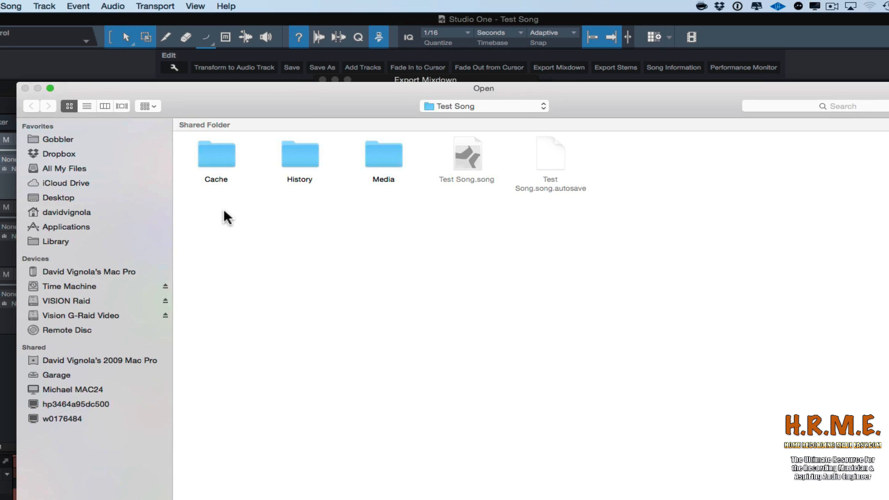
{"action": "left_click", "coordinate": [58, 197]}
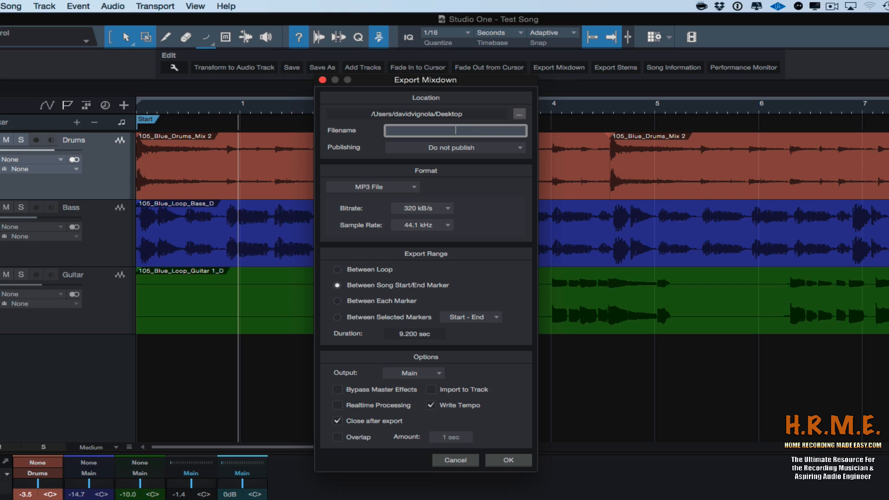
Name the mixdown file 'Test song'.
{"action": "type", "text": "Test song"}
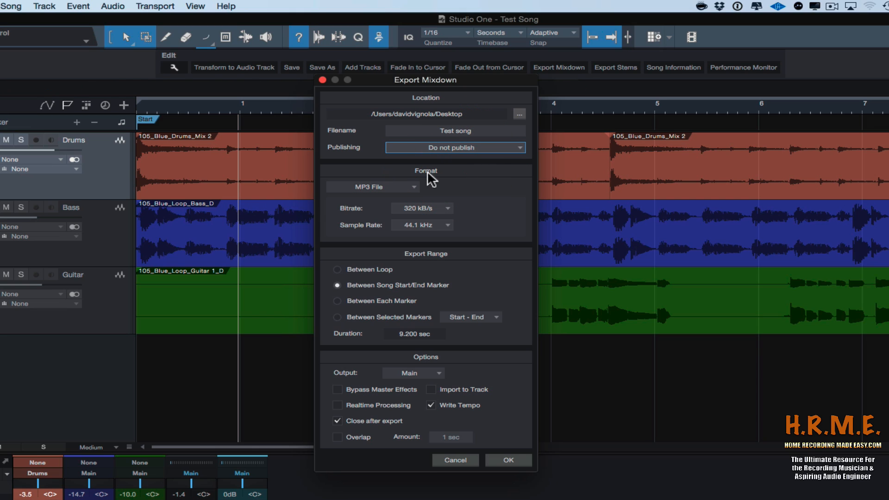
{"action": "mouse_move", "coordinate": [425, 176]}
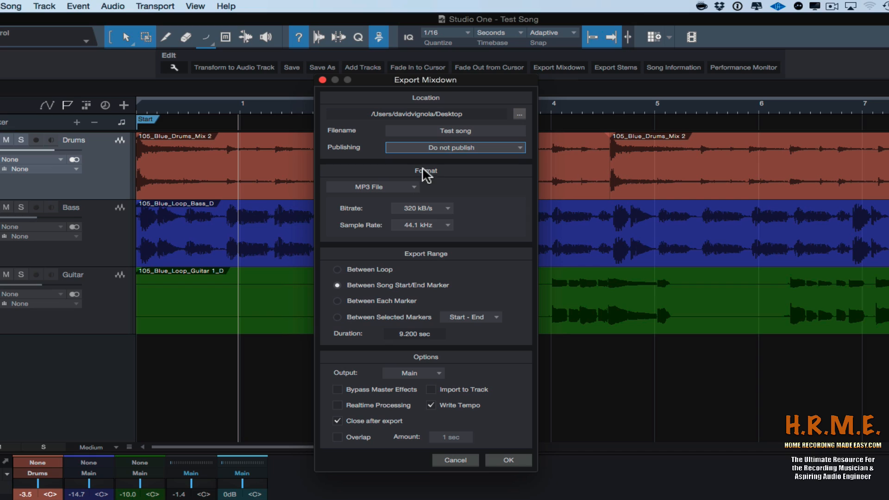
{"action": "mouse_move", "coordinate": [448, 185]}
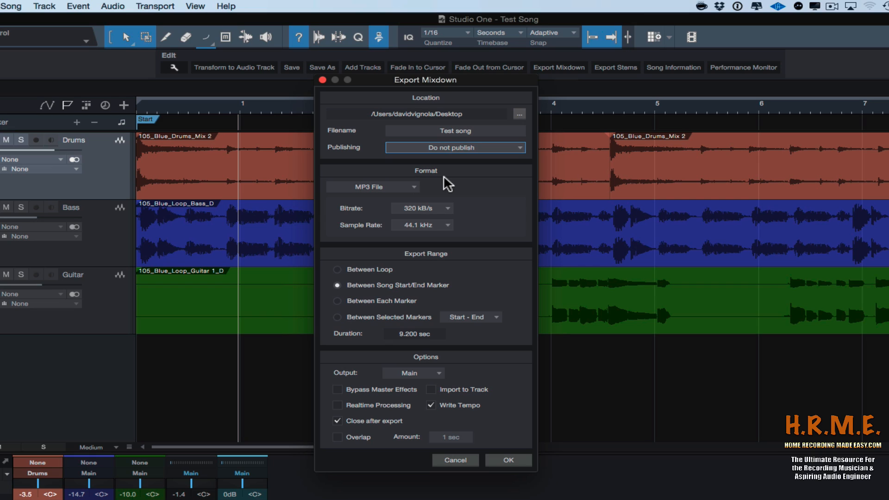
{"action": "mouse_move", "coordinate": [407, 194]}
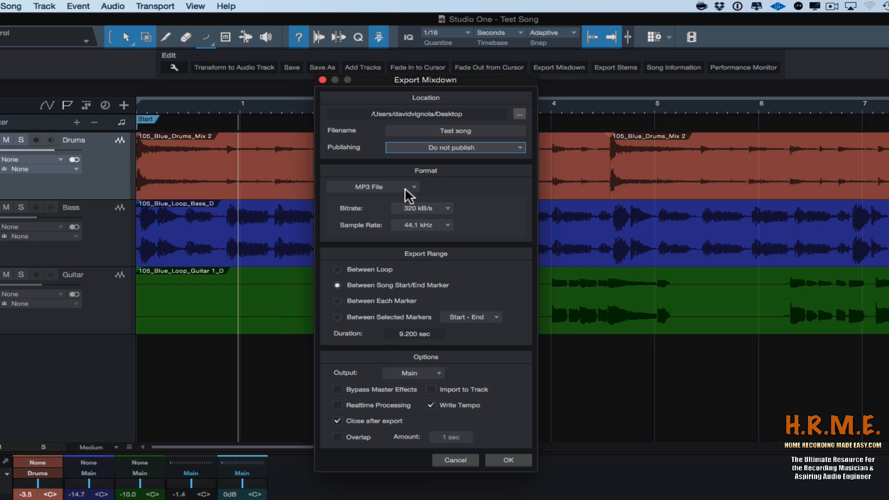
Toggle the export format between Wave File and MP3 File, ending on MP3.
{"action": "left_click", "coordinate": [409, 187]}
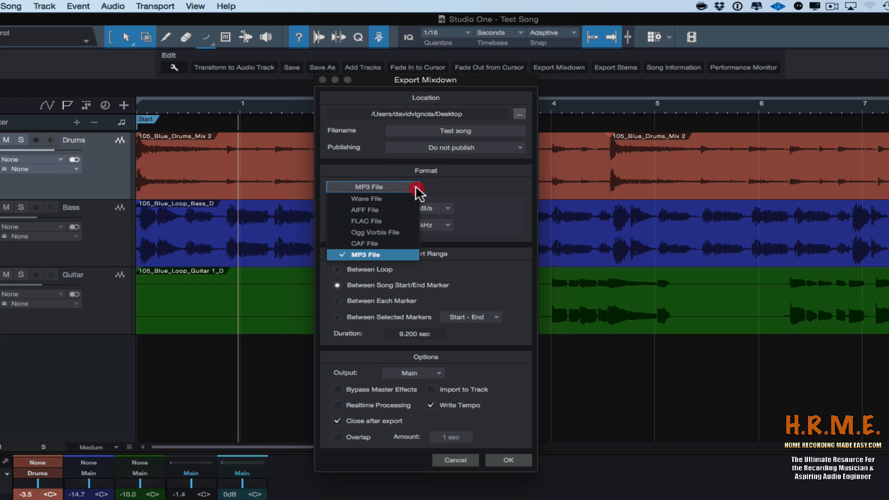
{"action": "mouse_move", "coordinate": [374, 218]}
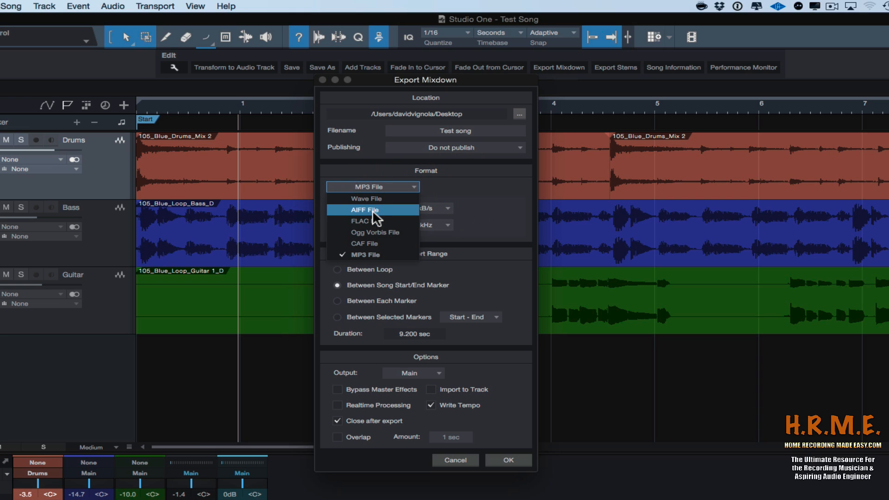
{"action": "mouse_move", "coordinate": [361, 213]}
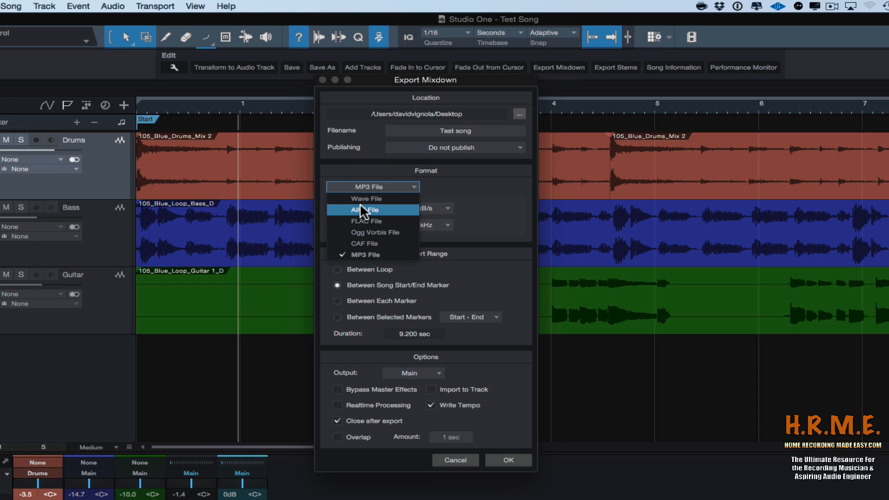
{"action": "mouse_move", "coordinate": [365, 203]}
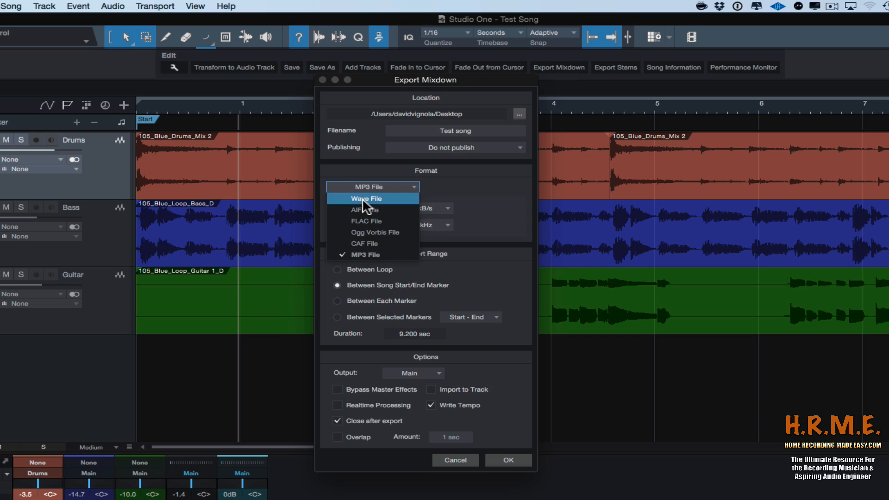
{"action": "left_click", "coordinate": [366, 198]}
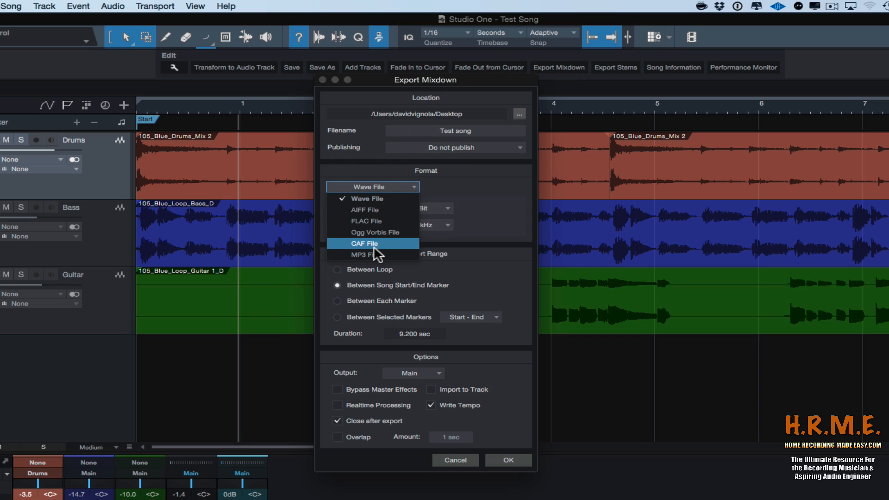
{"action": "left_click", "coordinate": [366, 255]}
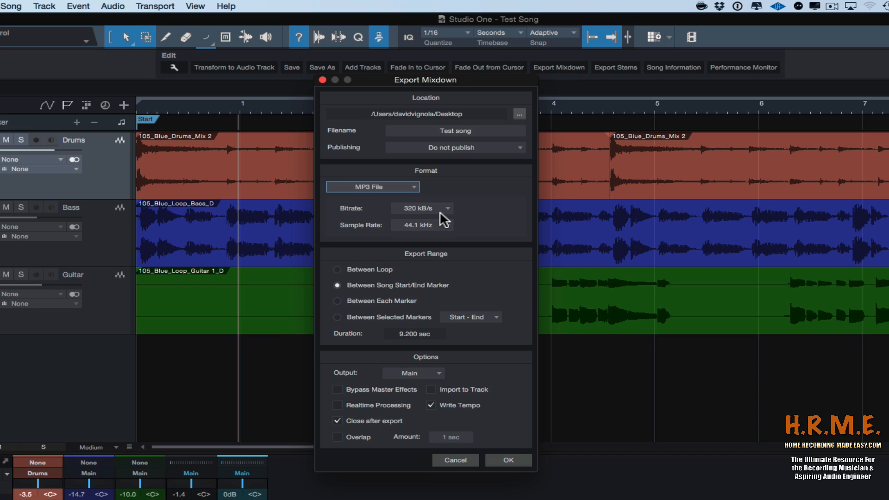
{"action": "mouse_move", "coordinate": [402, 218]}
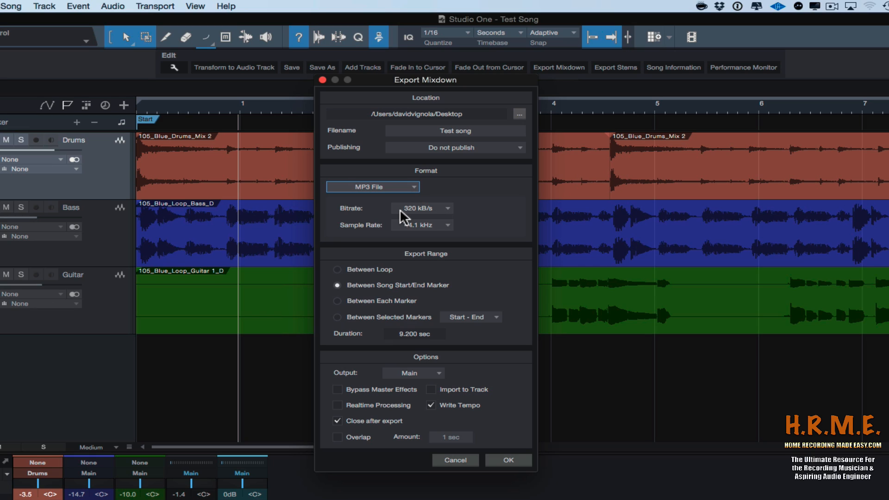
{"action": "mouse_move", "coordinate": [411, 199]}
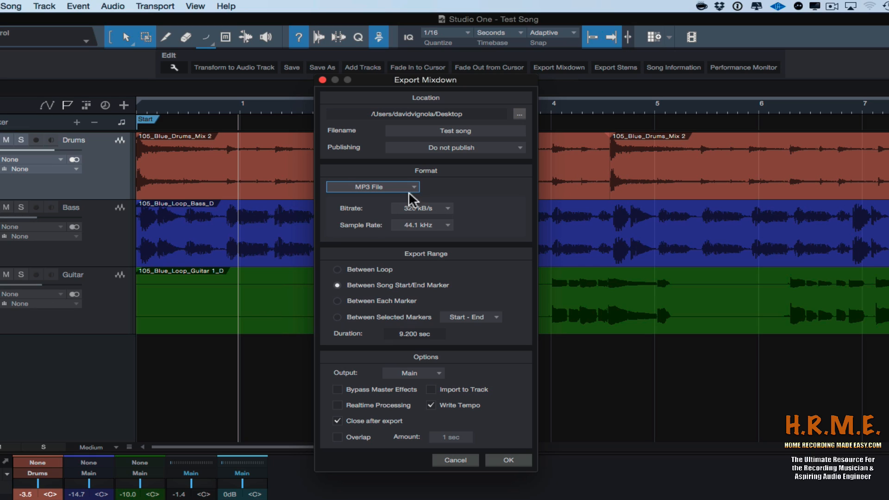
{"action": "left_click", "coordinate": [372, 187]}
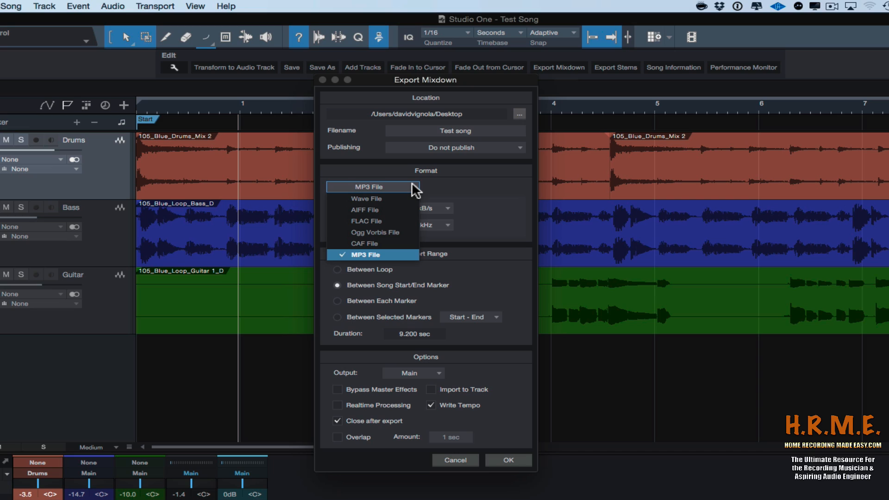
{"action": "mouse_move", "coordinate": [425, 191]}
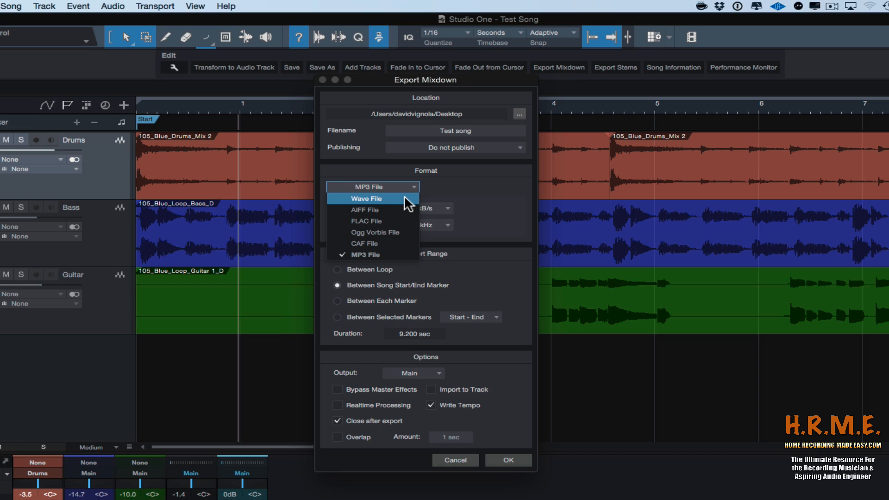
{"action": "left_click", "coordinate": [366, 198]}
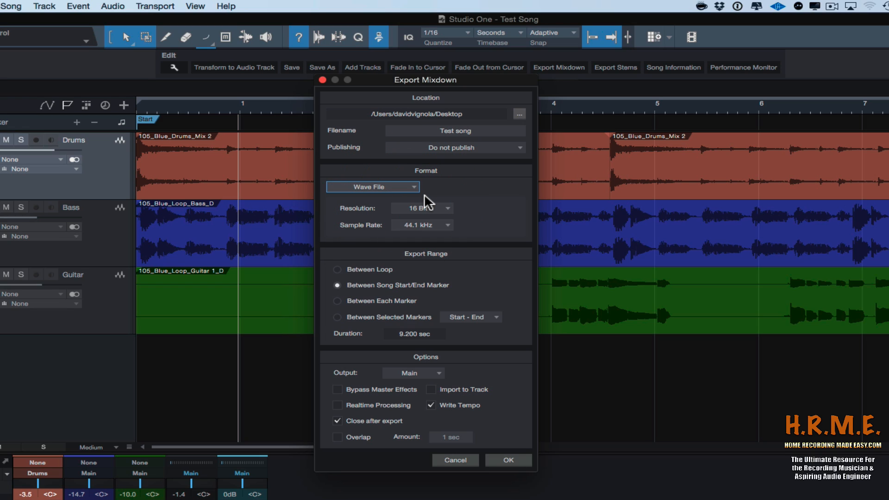
{"action": "mouse_move", "coordinate": [424, 193]}
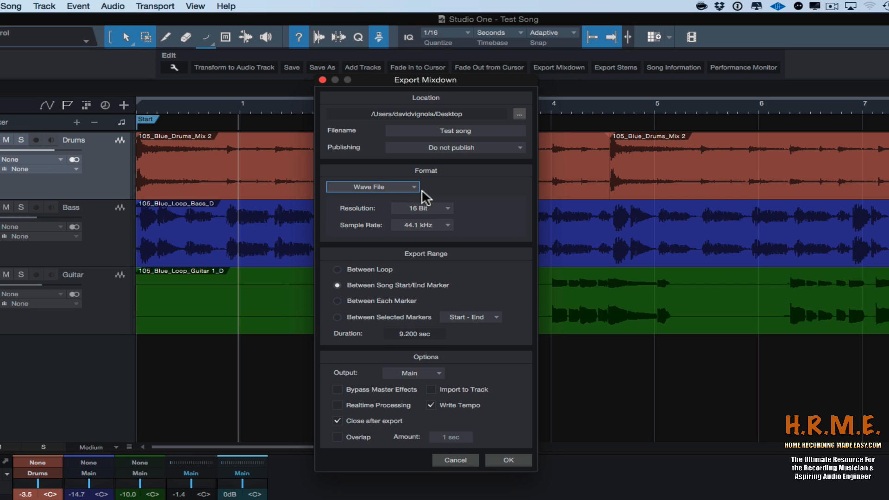
{"action": "mouse_move", "coordinate": [430, 198]}
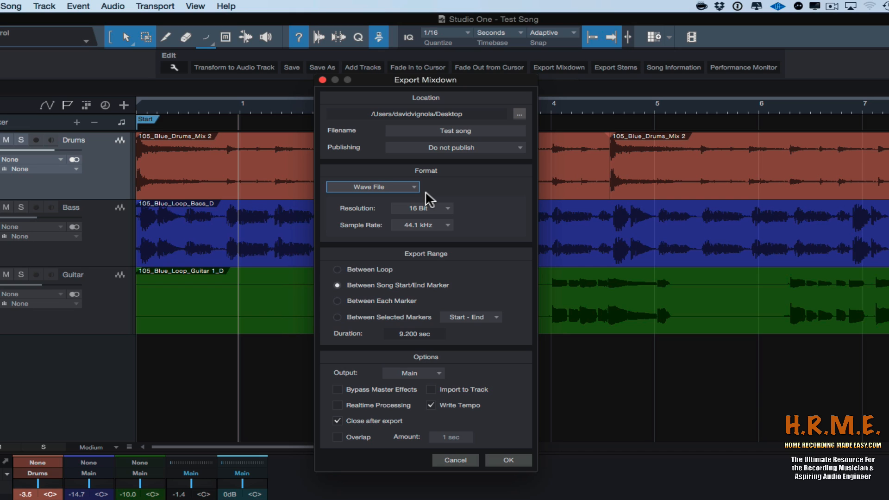
{"action": "mouse_move", "coordinate": [399, 202]}
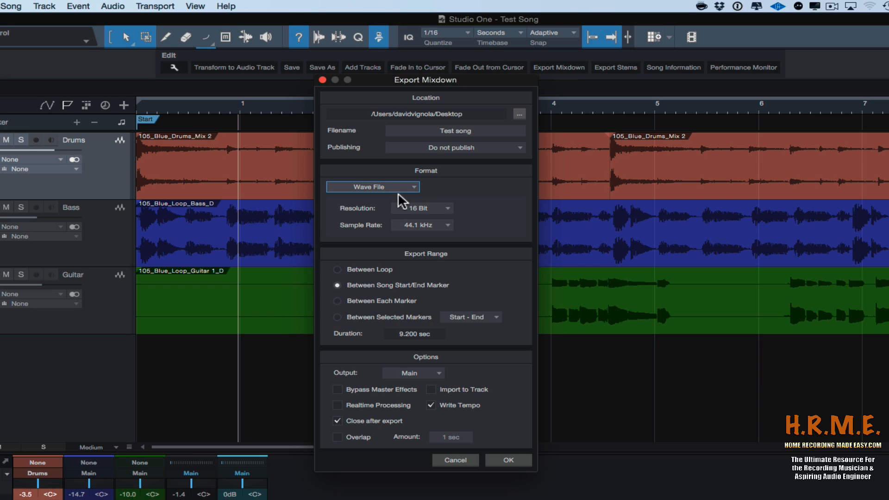
{"action": "left_click", "coordinate": [372, 187]}
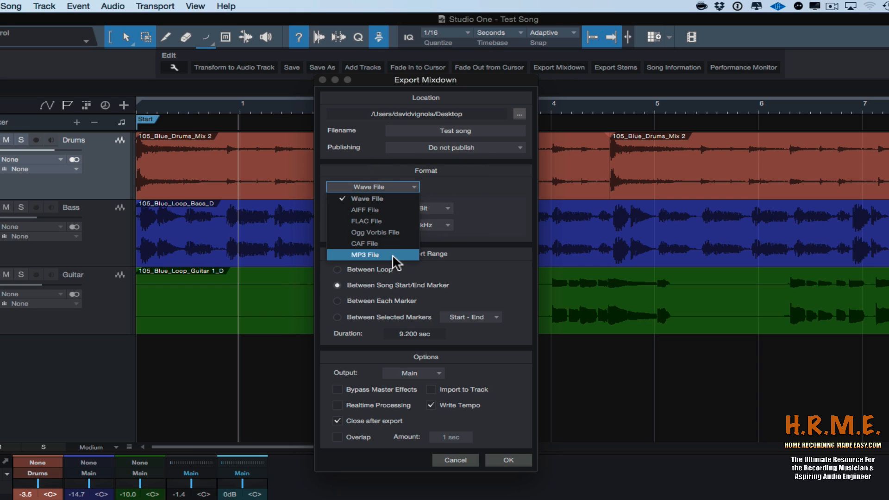
{"action": "left_click", "coordinate": [365, 255]}
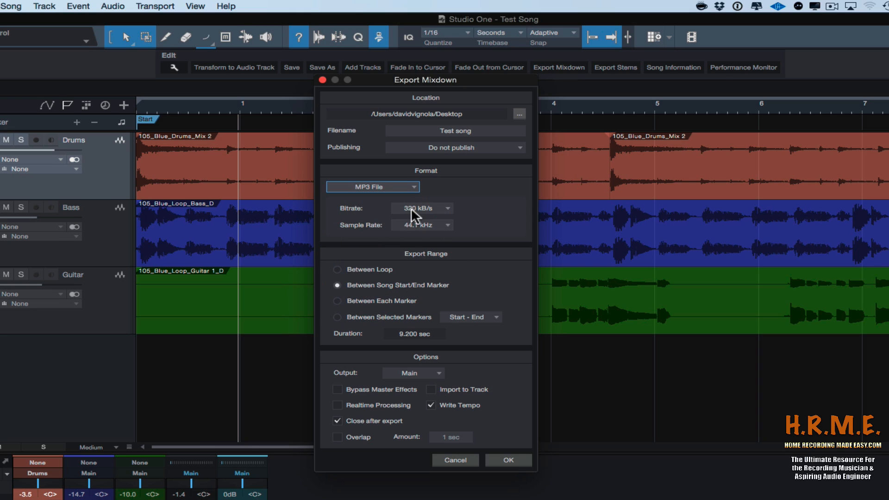
{"action": "left_click", "coordinate": [421, 208]}
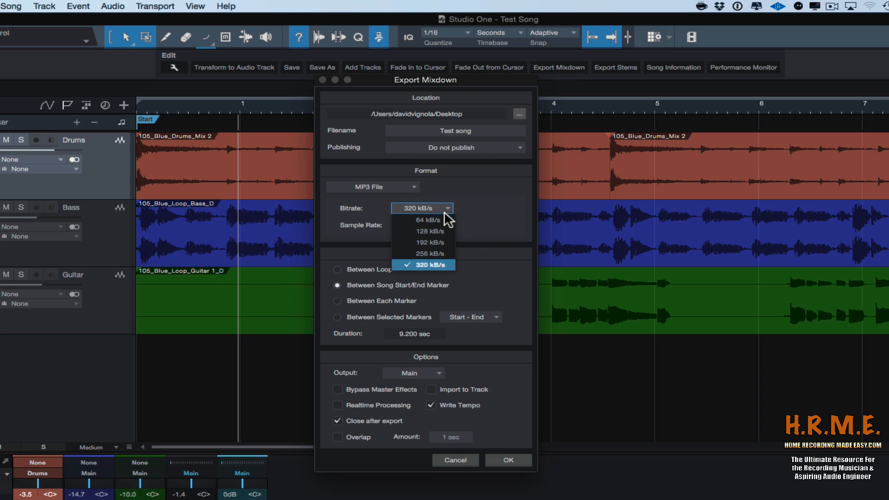
{"action": "mouse_move", "coordinate": [428, 272]}
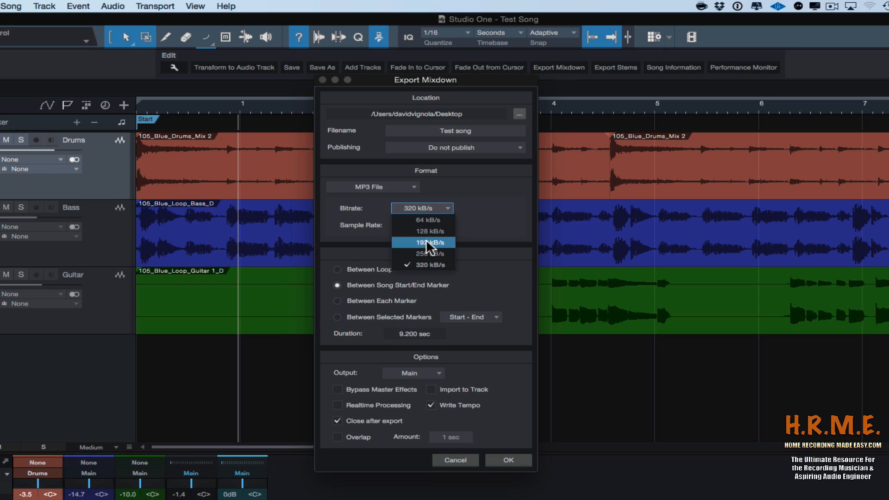
{"action": "mouse_move", "coordinate": [428, 224]}
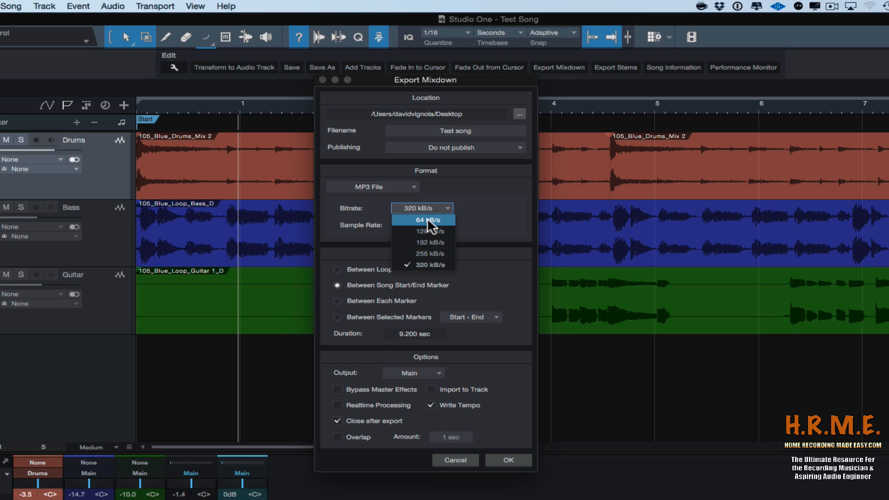
{"action": "mouse_move", "coordinate": [423, 274]}
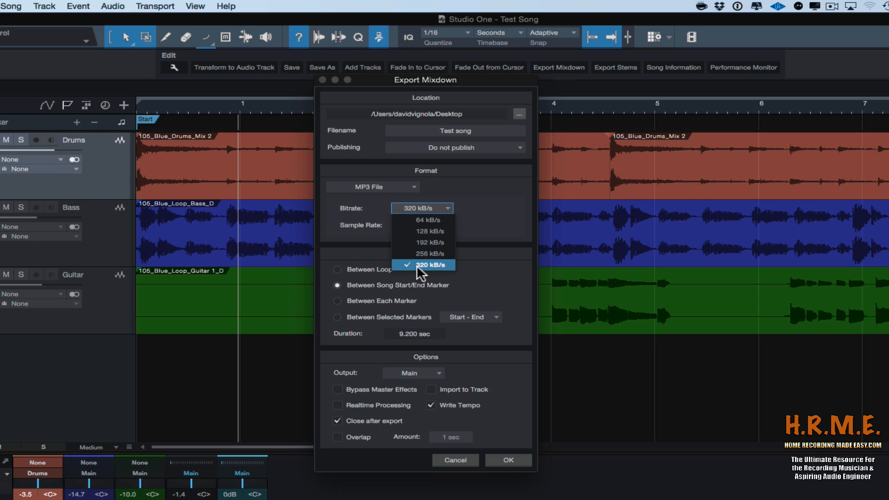
{"action": "mouse_move", "coordinate": [425, 237]}
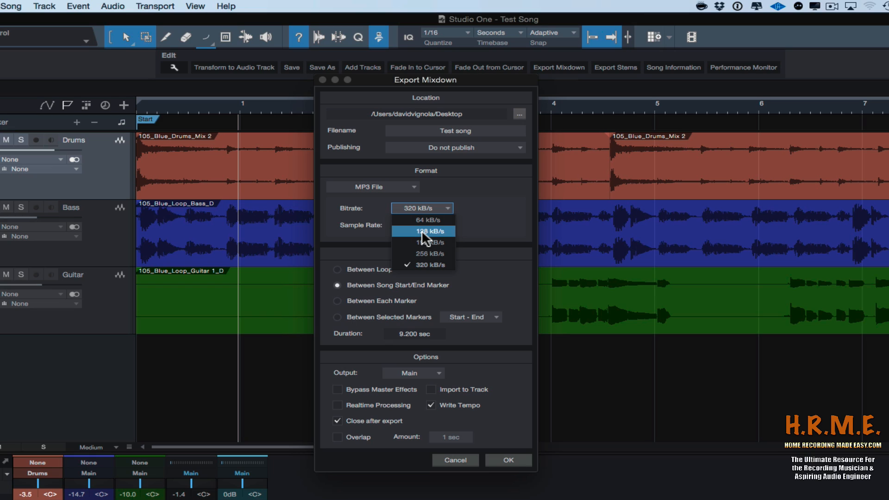
{"action": "mouse_move", "coordinate": [423, 221]}
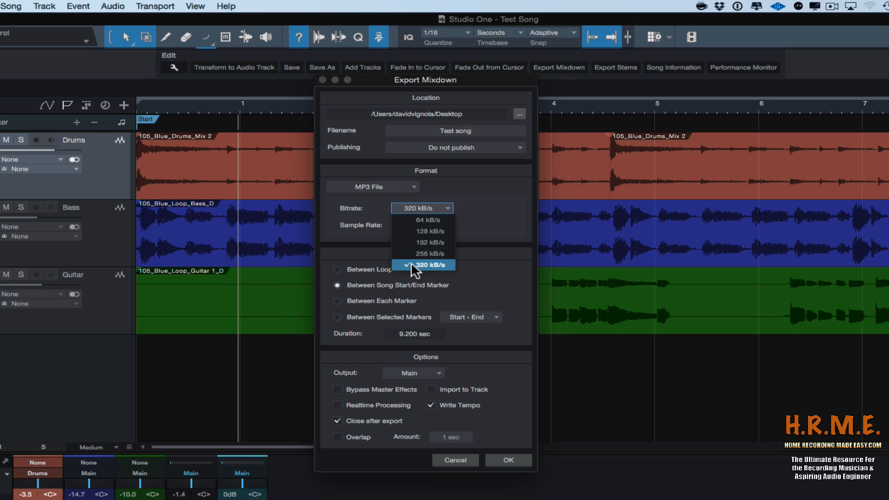
{"action": "mouse_move", "coordinate": [425, 278]}
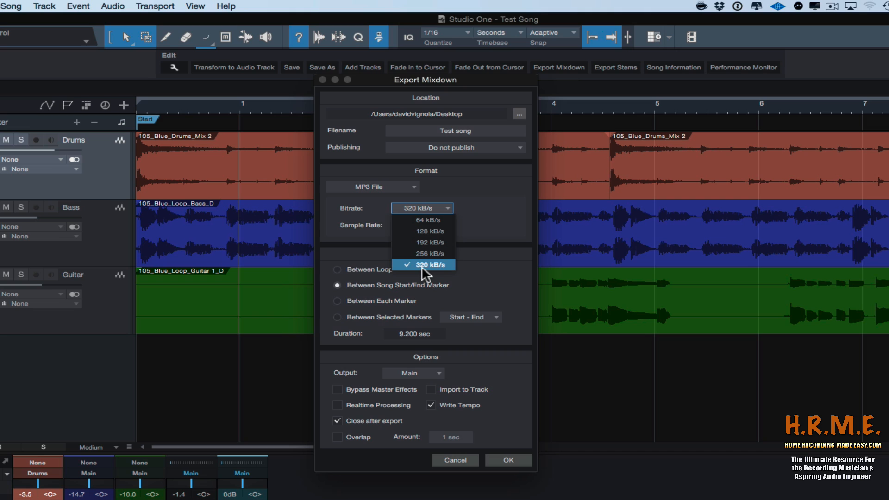
{"action": "left_click", "coordinate": [423, 265]}
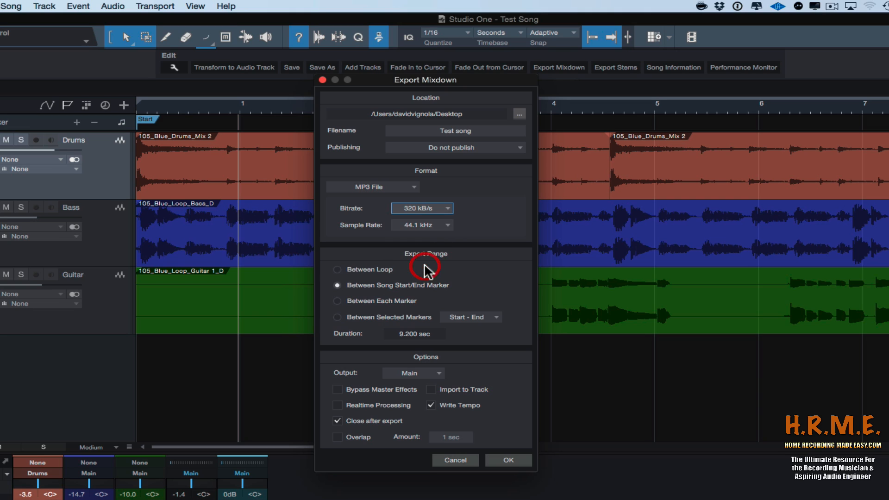
{"action": "left_click", "coordinate": [422, 225]}
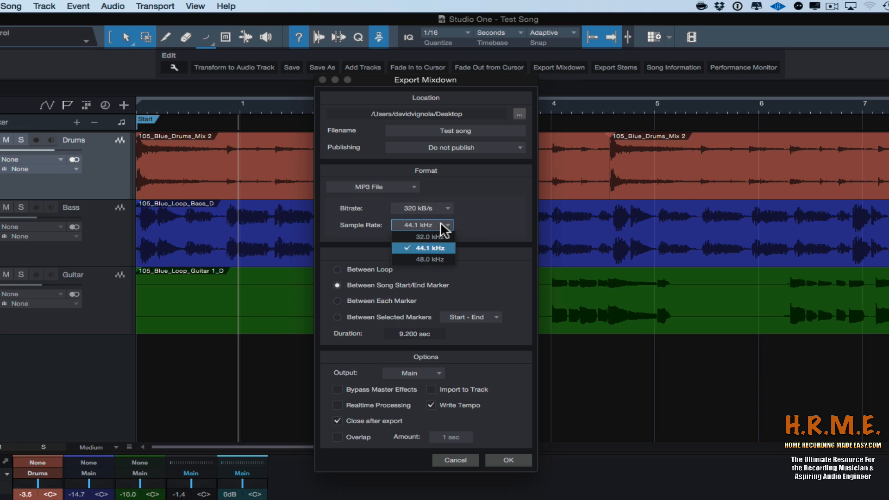
{"action": "mouse_move", "coordinate": [440, 242]}
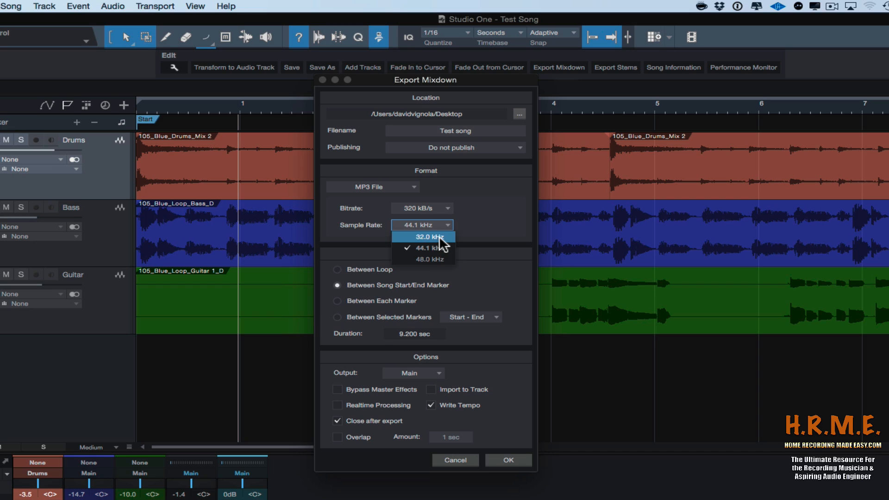
{"action": "mouse_move", "coordinate": [433, 259]}
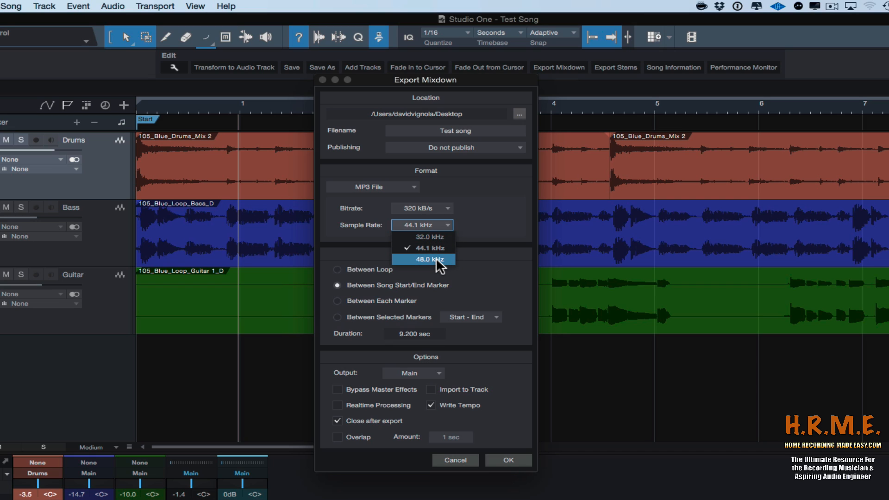
{"action": "mouse_move", "coordinate": [424, 242]}
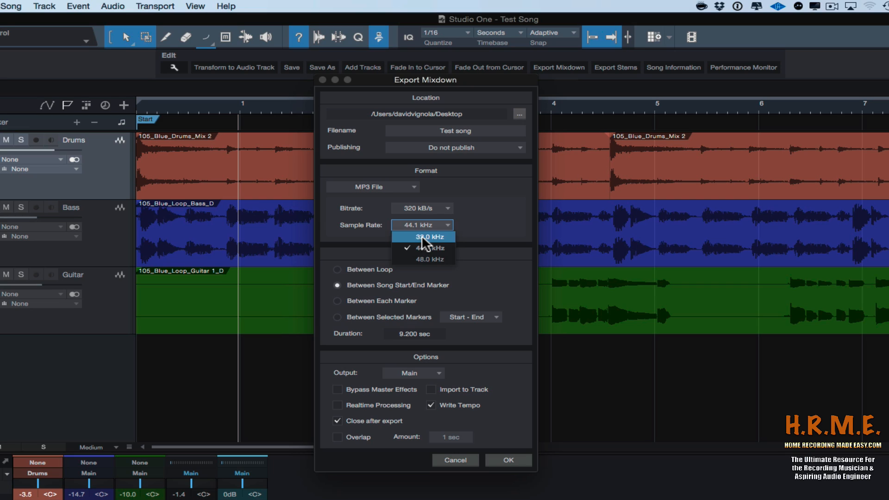
{"action": "mouse_move", "coordinate": [424, 249]}
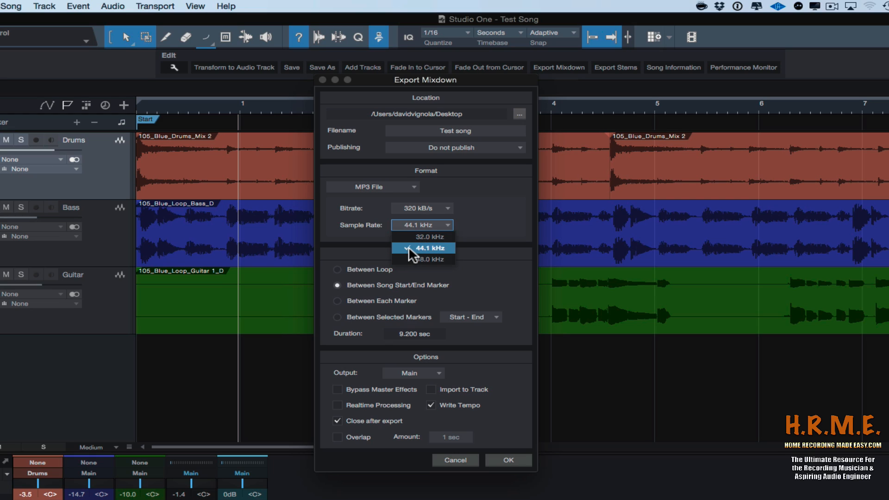
{"action": "mouse_move", "coordinate": [415, 263]}
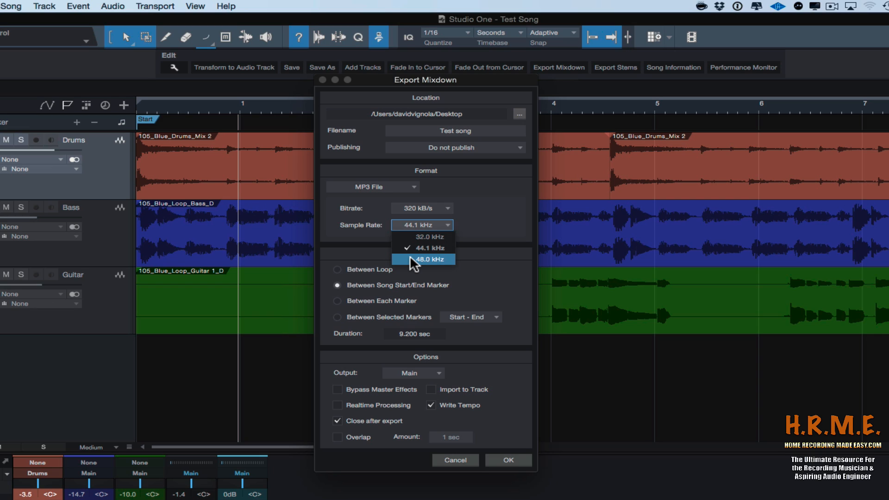
{"action": "mouse_move", "coordinate": [408, 260]}
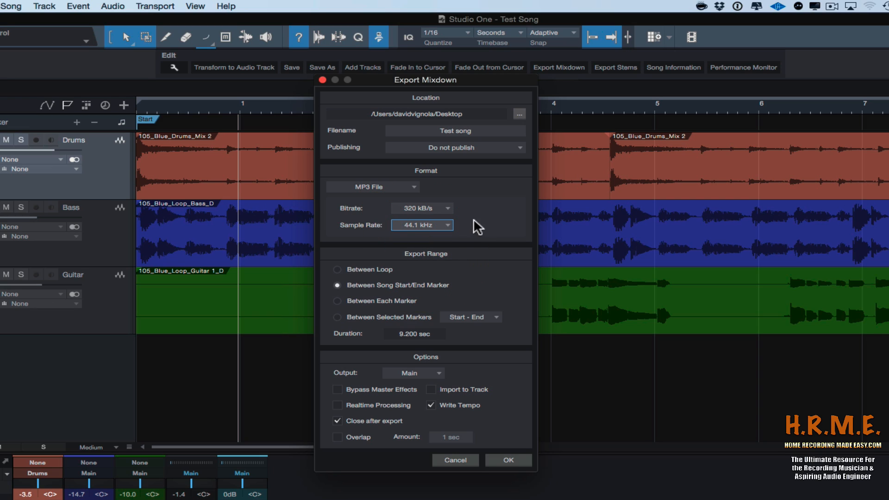
{"action": "mouse_move", "coordinate": [440, 267]}
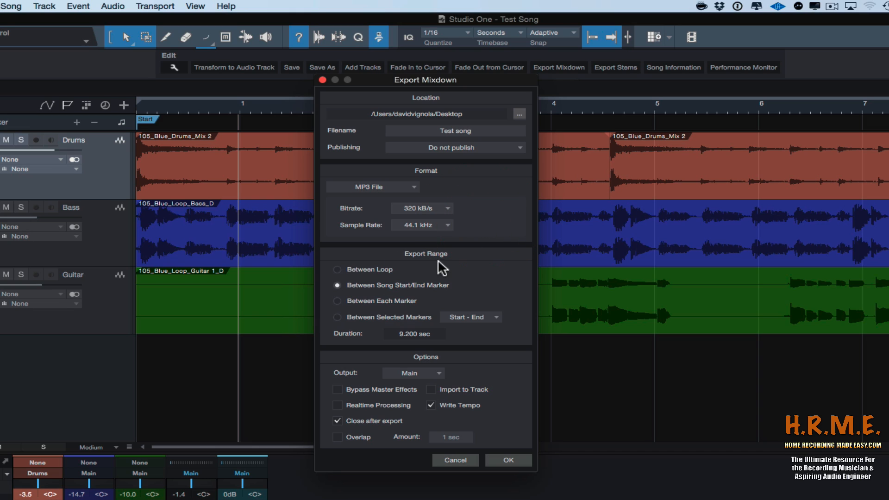
{"action": "mouse_move", "coordinate": [401, 276]}
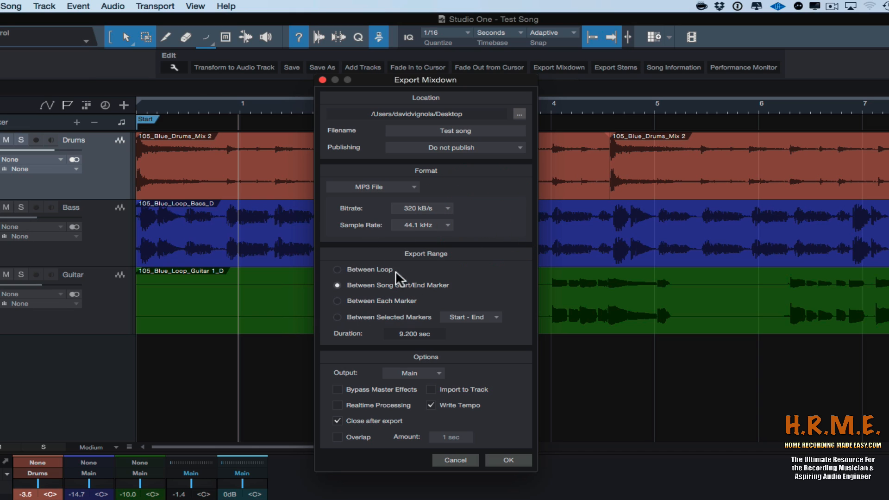
{"action": "mouse_move", "coordinate": [468, 272]}
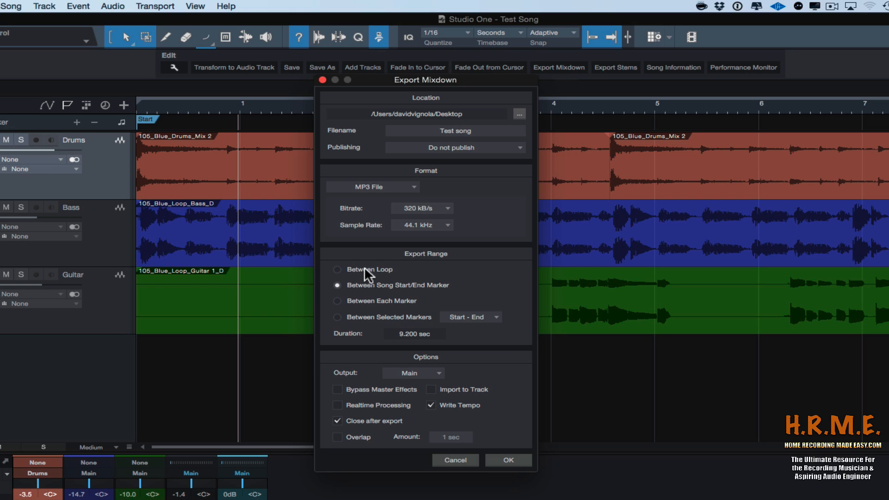
Set the export range to Between Loop.
{"action": "left_click", "coordinate": [337, 269]}
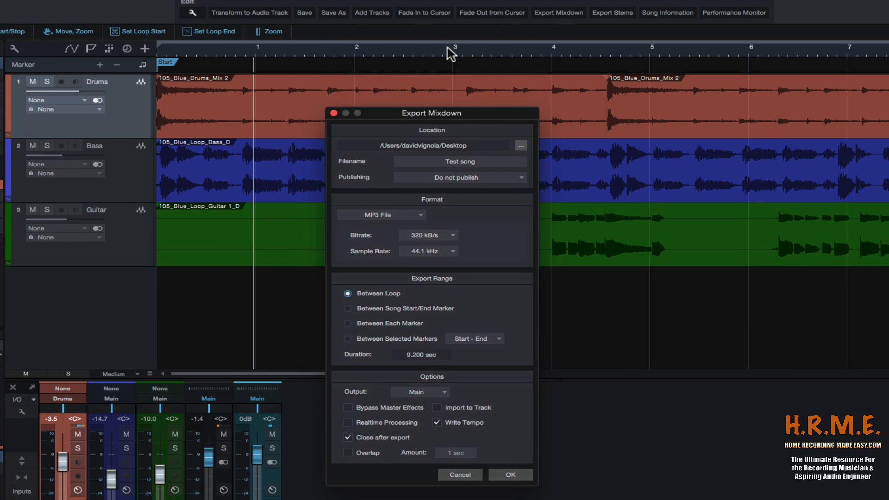
{"action": "mouse_move", "coordinate": [347, 298]}
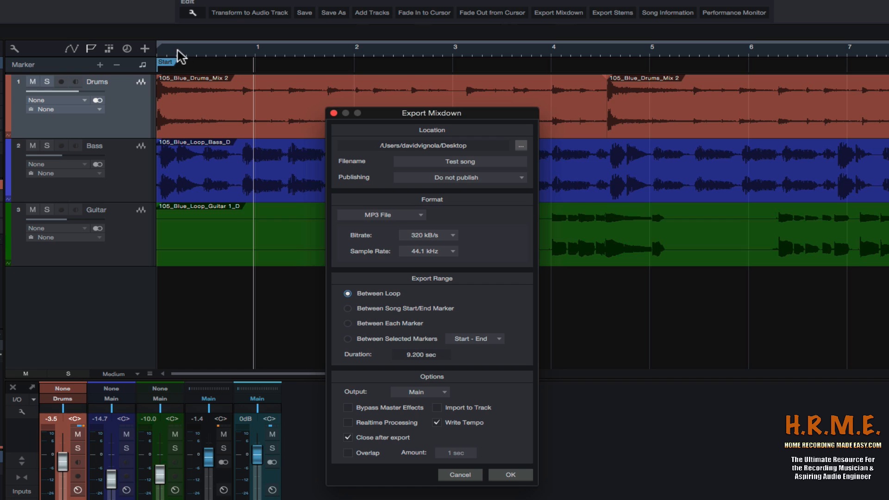
{"action": "mouse_move", "coordinate": [189, 72]}
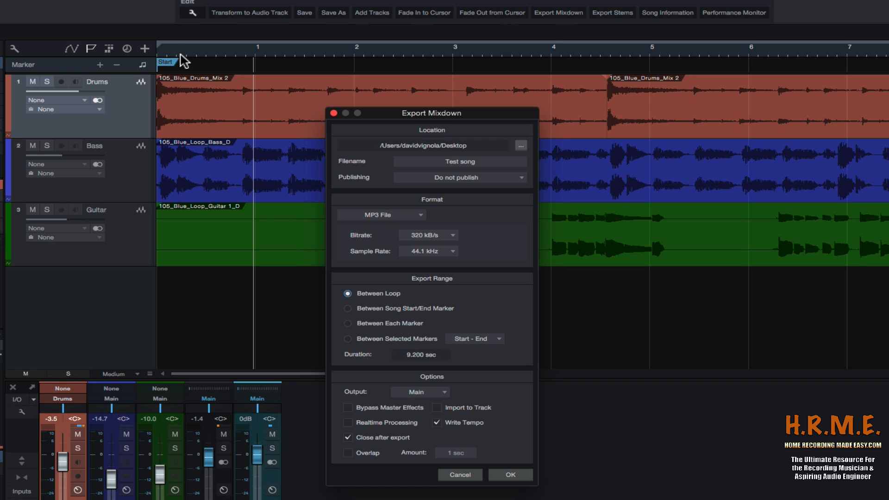
{"action": "mouse_move", "coordinate": [174, 63]}
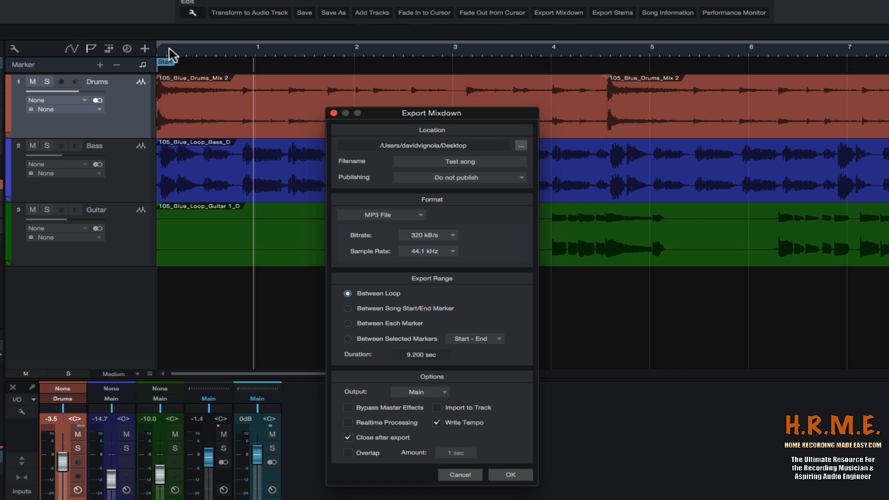
{"action": "mouse_move", "coordinate": [481, 173]}
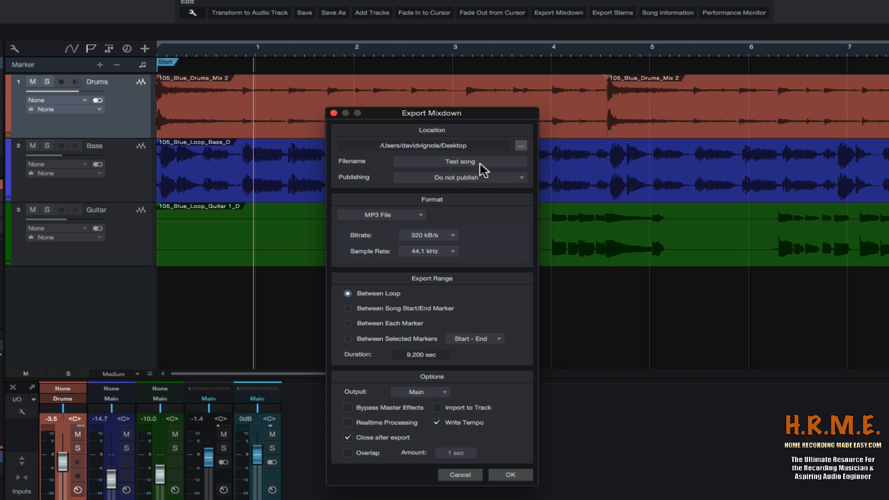
{"action": "mouse_move", "coordinate": [374, 305]}
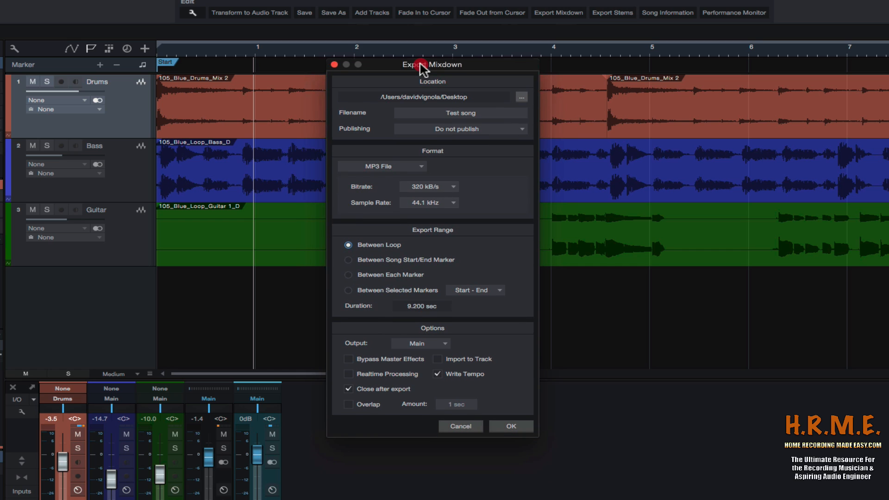
Set the export range back to Between Song Start/End Marker.
{"action": "left_click", "coordinate": [348, 259]}
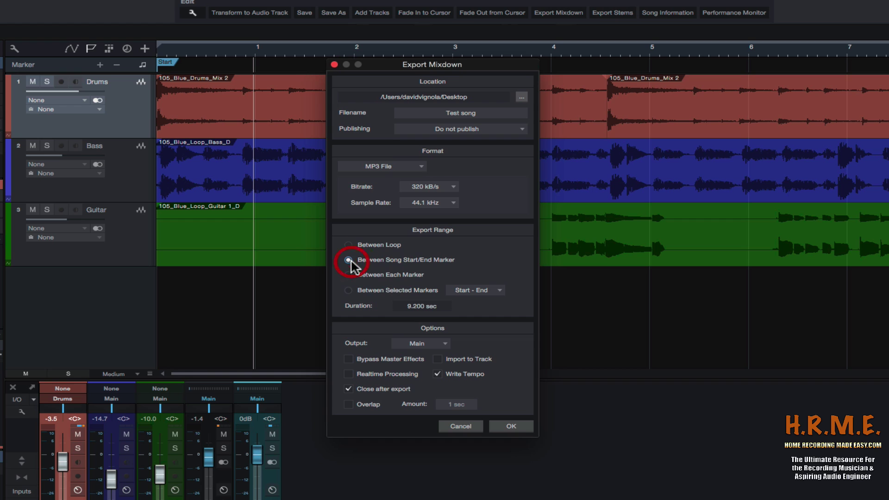
{"action": "left_click", "coordinate": [348, 259]}
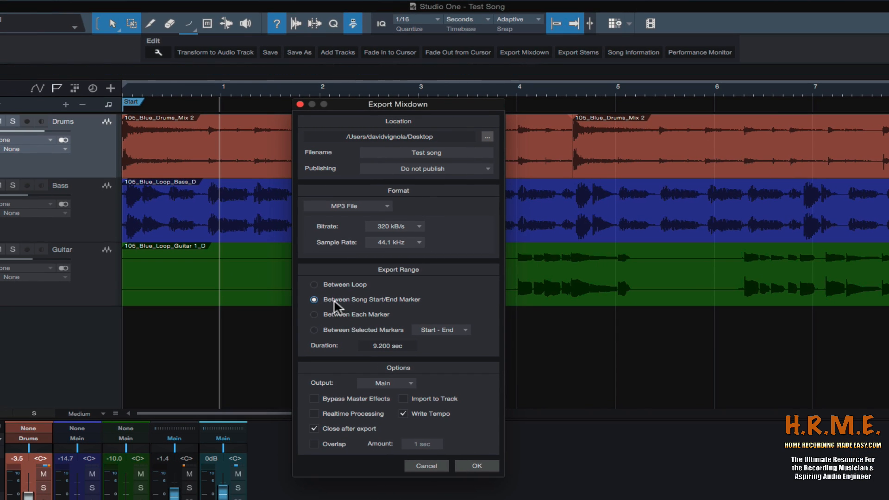
{"action": "mouse_move", "coordinate": [422, 305]}
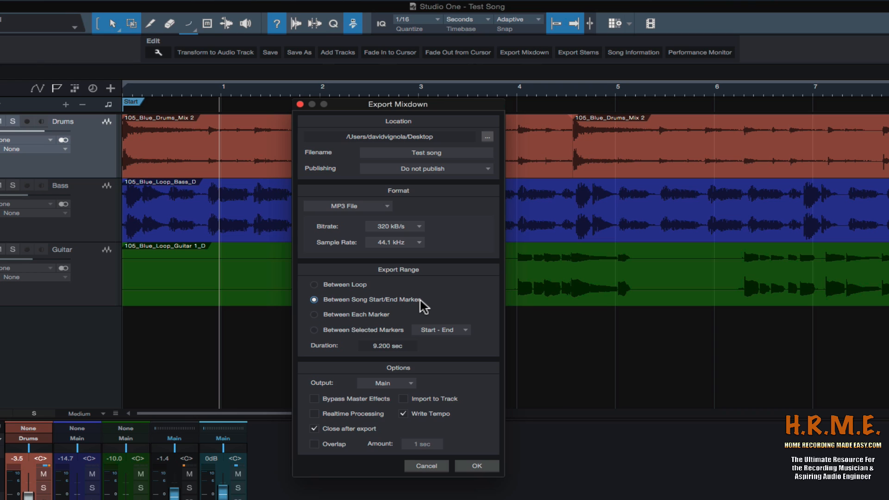
{"action": "mouse_move", "coordinate": [317, 326]}
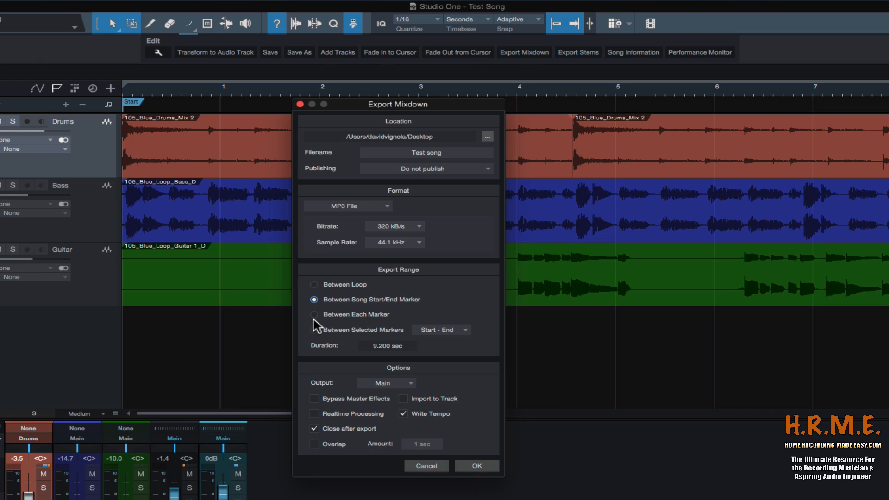
Set the export range to Between Each Marker for separate section files.
{"action": "left_click", "coordinate": [313, 315]}
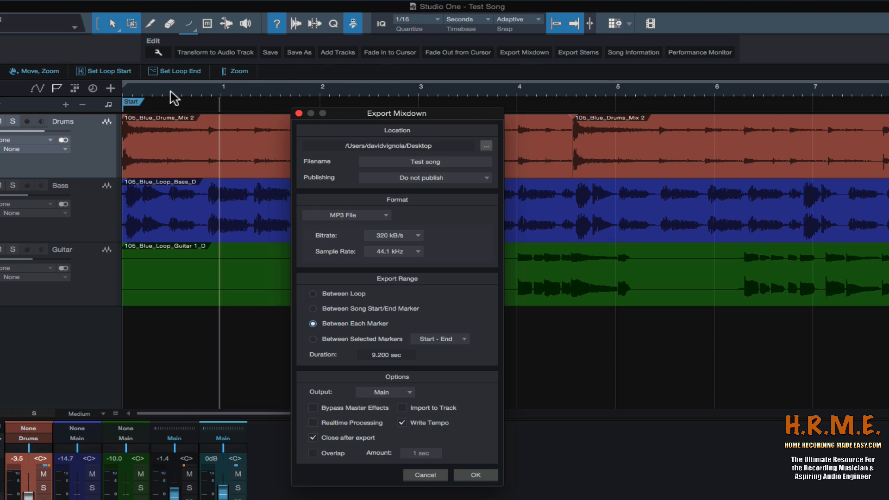
{"action": "mouse_move", "coordinate": [478, 95]}
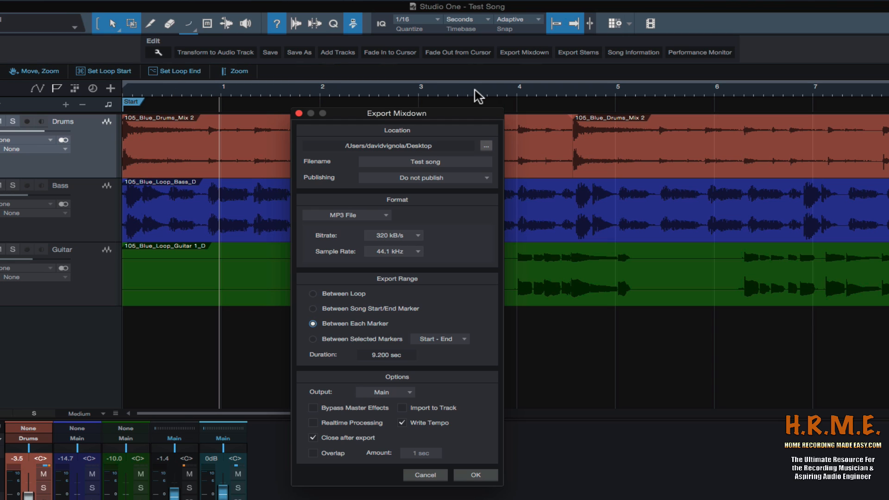
{"action": "mouse_move", "coordinate": [311, 294]}
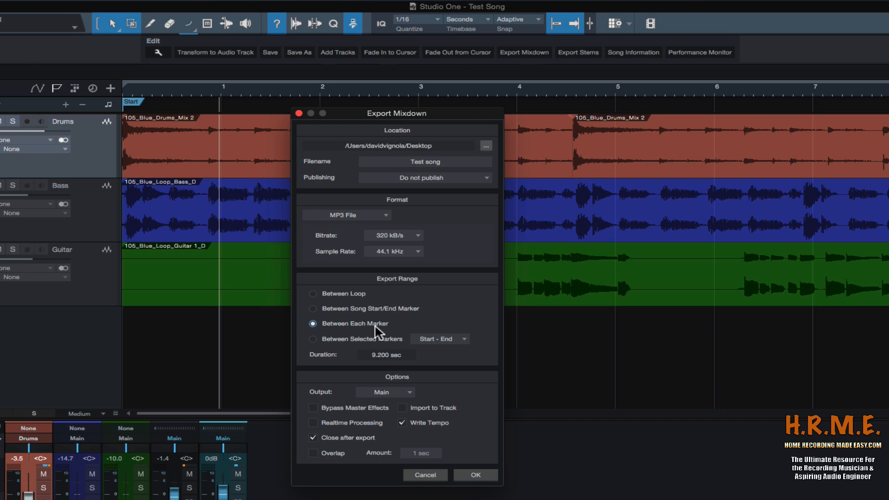
{"action": "mouse_move", "coordinate": [394, 332]}
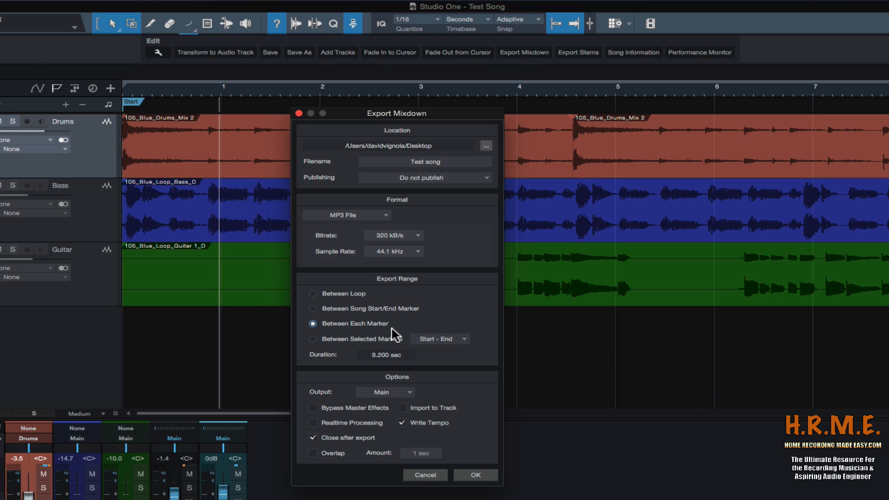
{"action": "mouse_move", "coordinate": [391, 336]}
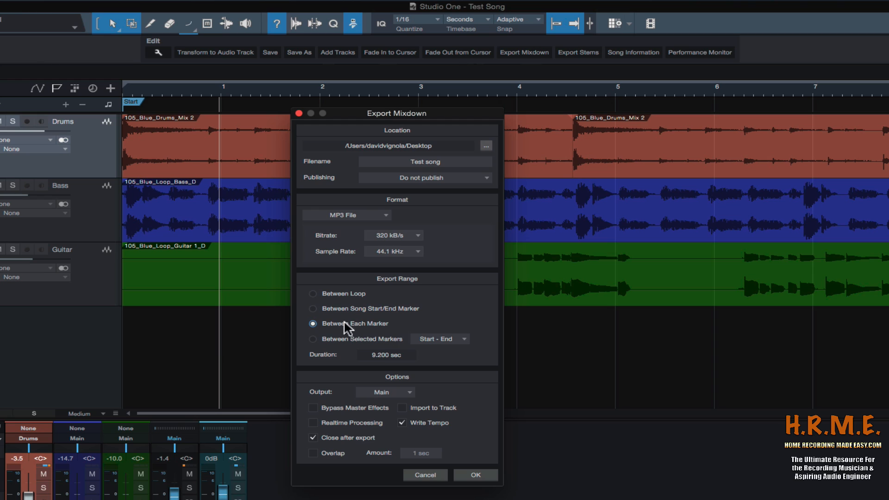
{"action": "mouse_move", "coordinate": [391, 346]}
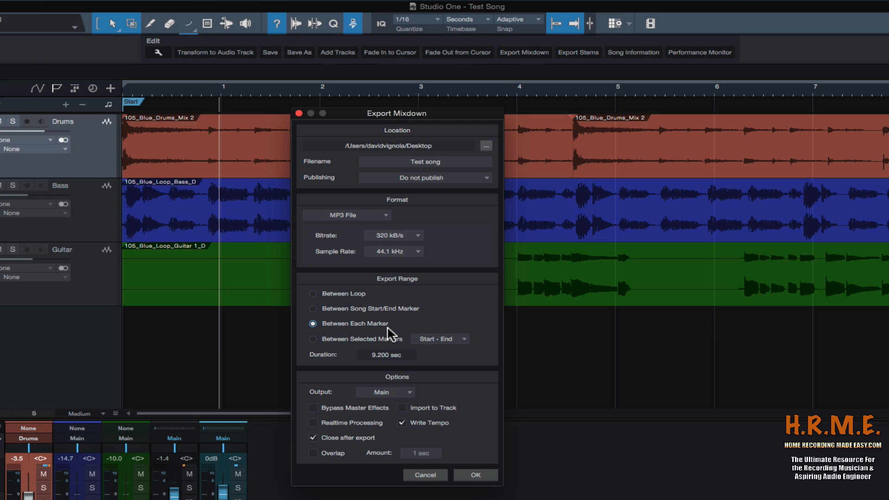
{"action": "mouse_move", "coordinate": [313, 349]}
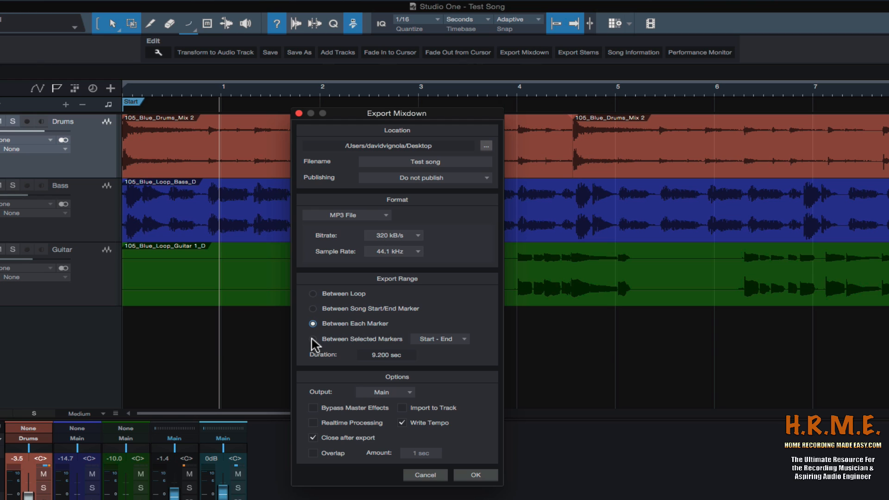
Choose Between Selected Markers and keep the Start - End marker pair.
{"action": "left_click", "coordinate": [312, 338]}
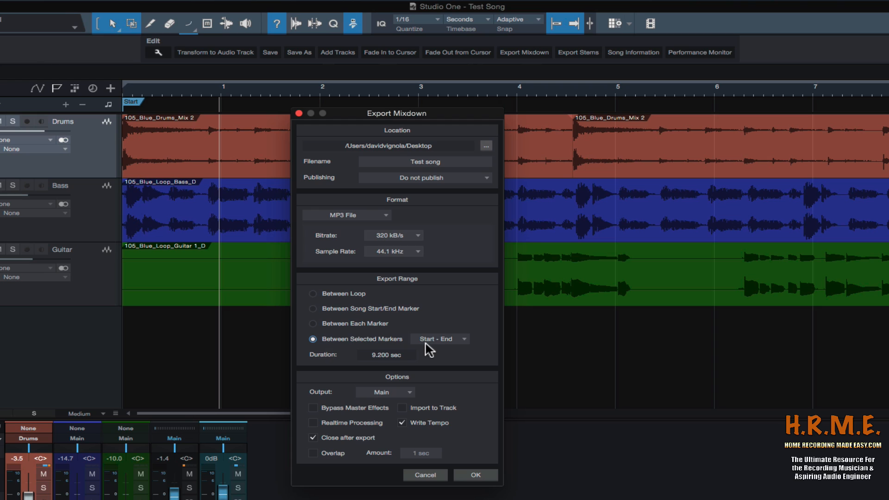
{"action": "mouse_move", "coordinate": [466, 345]}
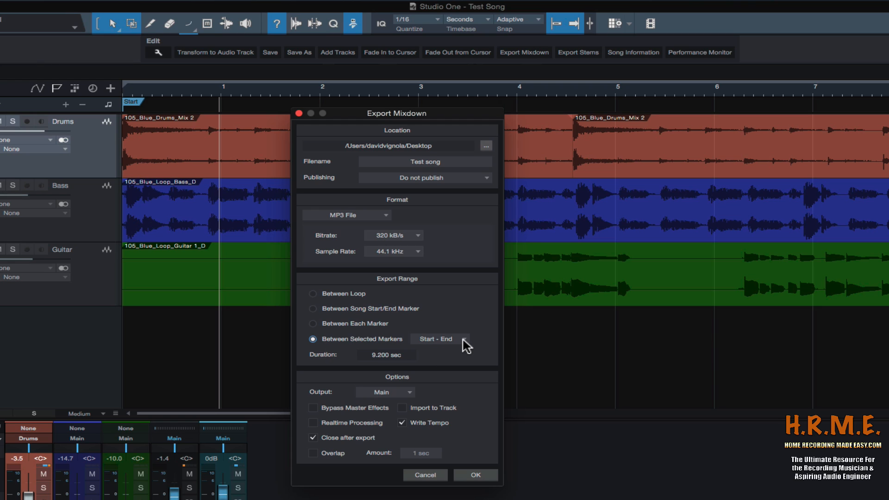
{"action": "left_click", "coordinate": [439, 339]}
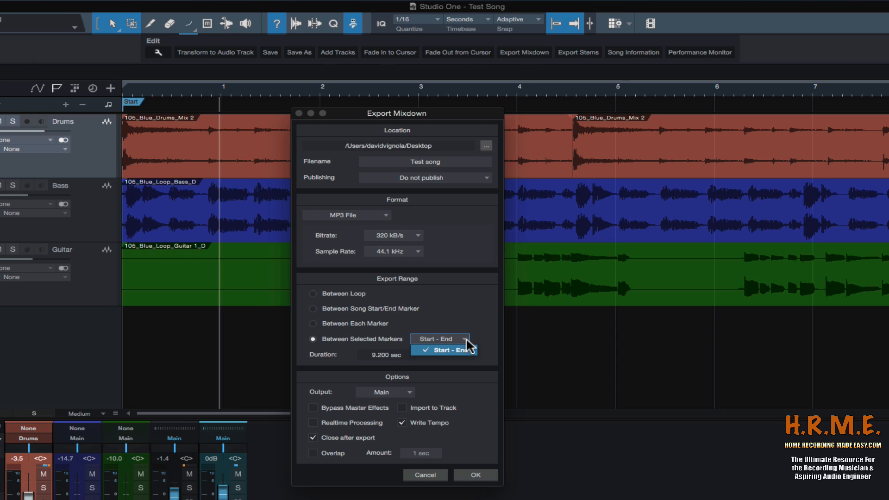
{"action": "mouse_move", "coordinate": [447, 353]}
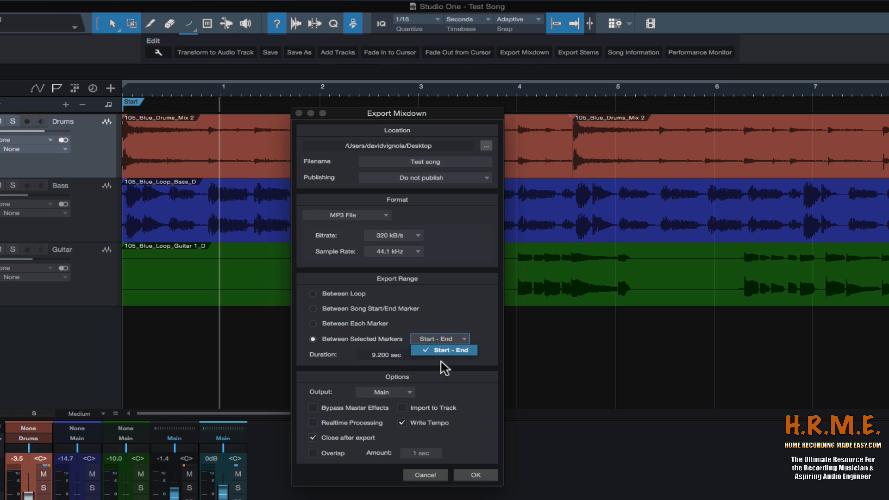
{"action": "mouse_move", "coordinate": [459, 314]}
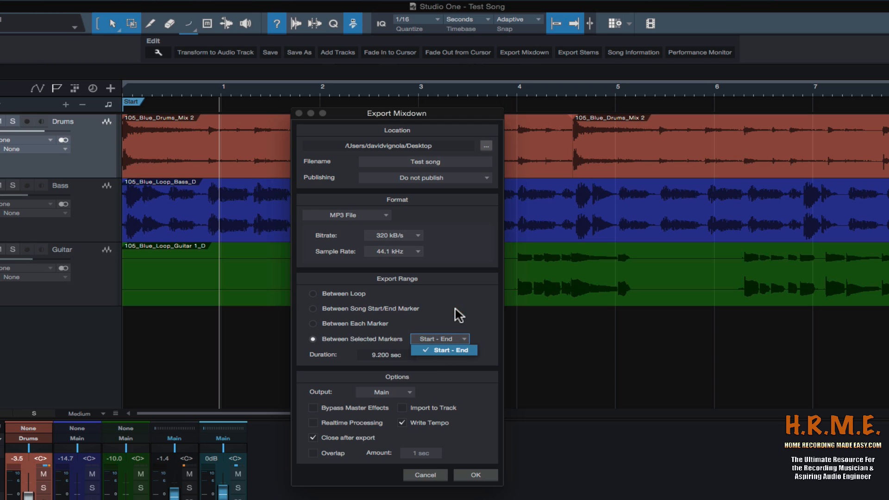
{"action": "left_click", "coordinate": [443, 350]}
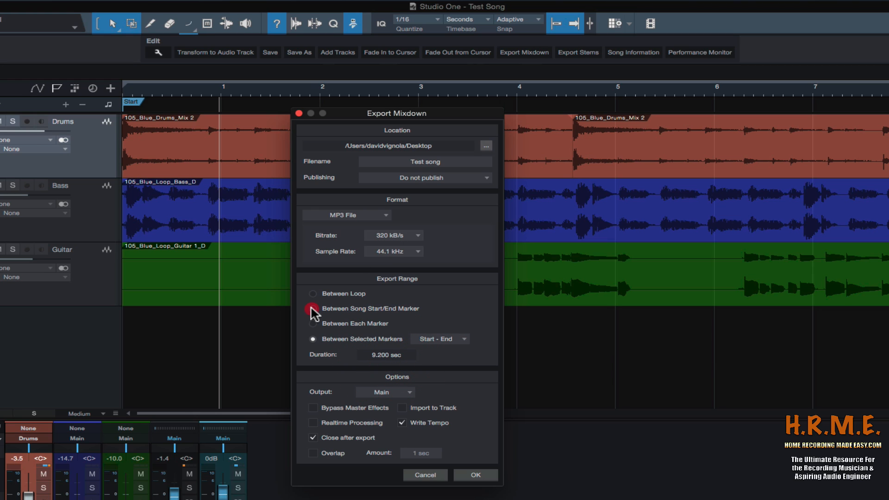
Set the export range to Between Song Start/End Marker again.
{"action": "left_click", "coordinate": [312, 308]}
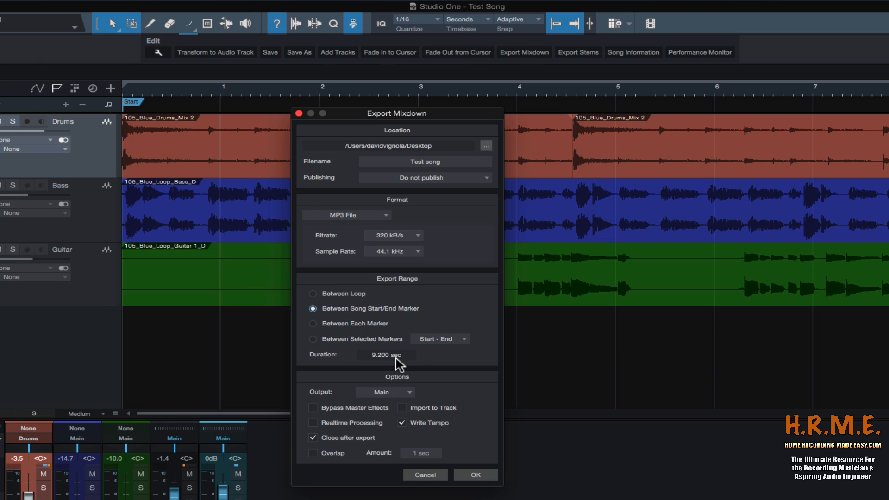
{"action": "mouse_move", "coordinate": [395, 392]}
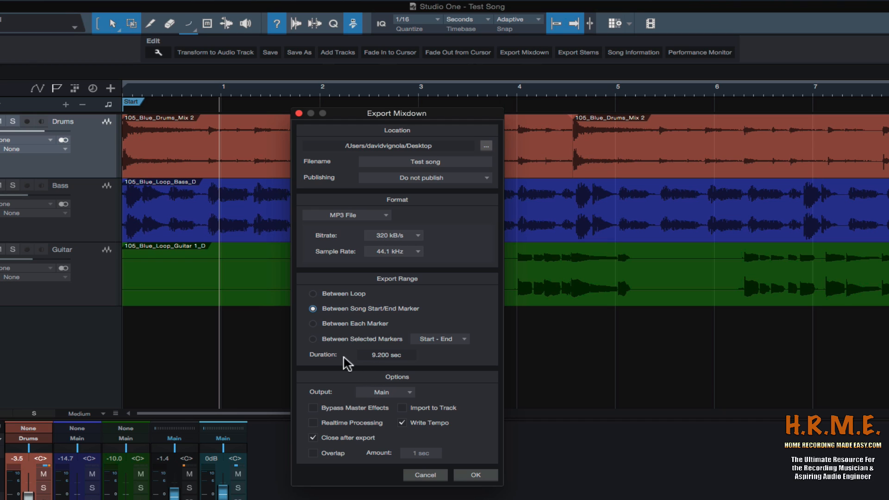
{"action": "mouse_move", "coordinate": [339, 311]}
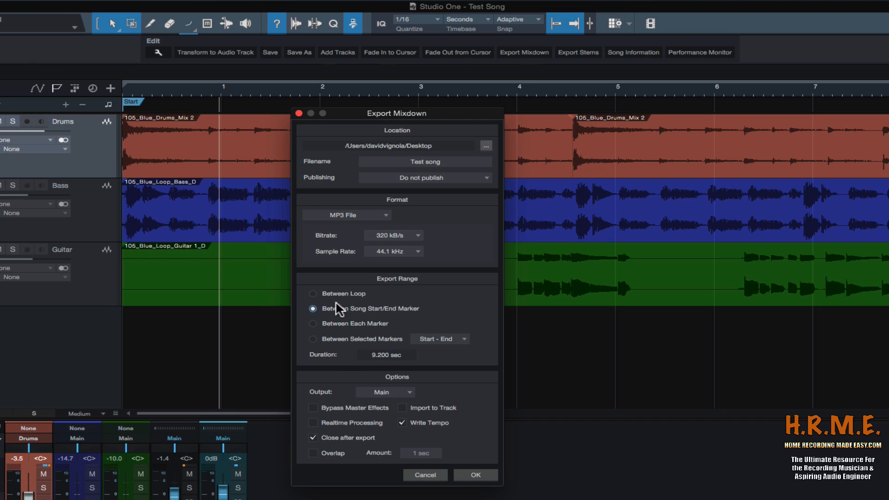
{"action": "mouse_move", "coordinate": [359, 316]}
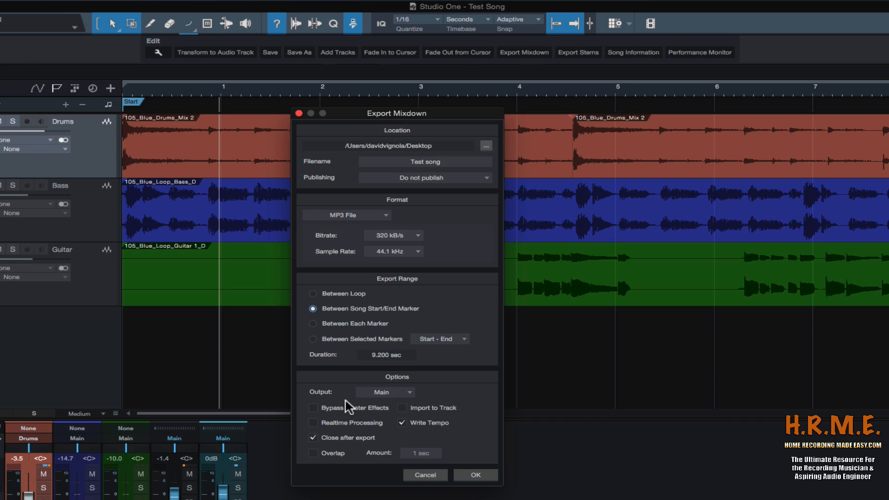
{"action": "mouse_move", "coordinate": [388, 417]}
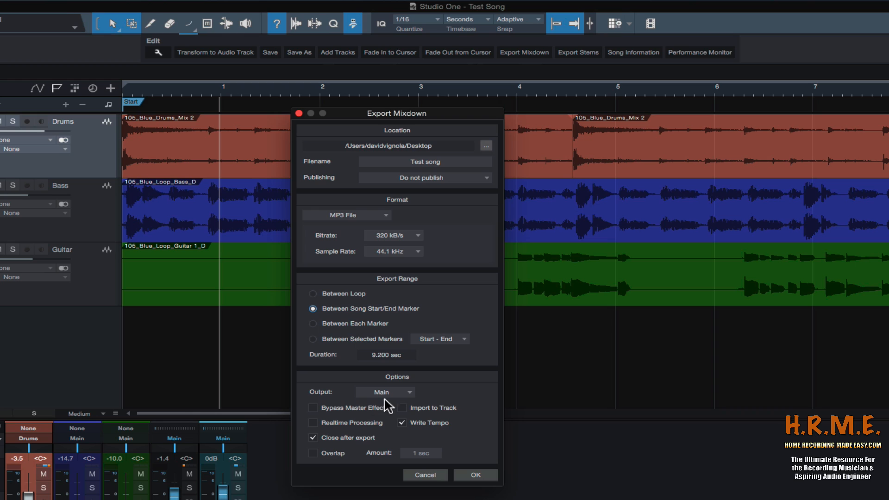
Keep Main as the exported output and leave realtime processing off.
{"action": "left_click", "coordinate": [385, 393]}
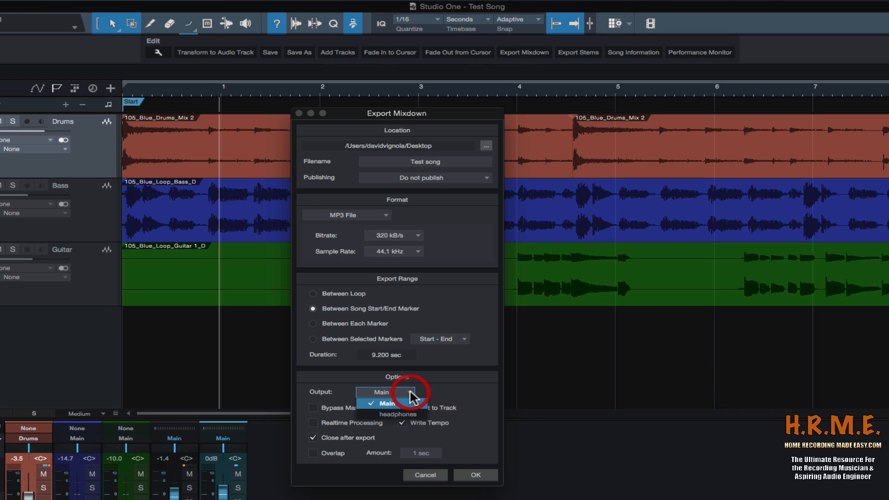
{"action": "left_click", "coordinate": [385, 402]}
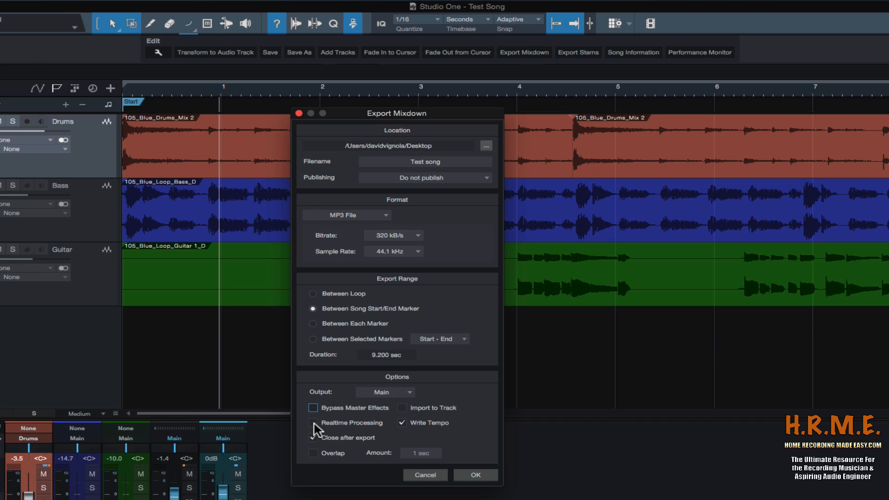
{"action": "left_click", "coordinate": [313, 422]}
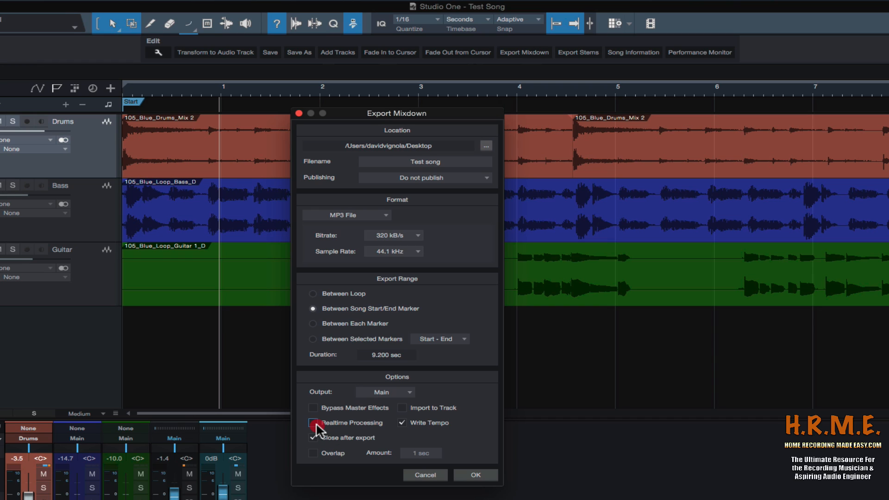
{"action": "left_click", "coordinate": [313, 422]}
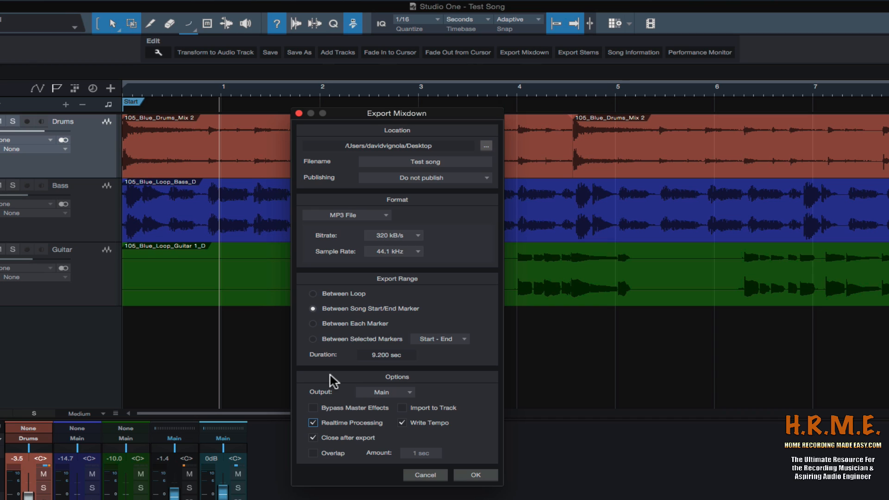
{"action": "mouse_move", "coordinate": [377, 369]}
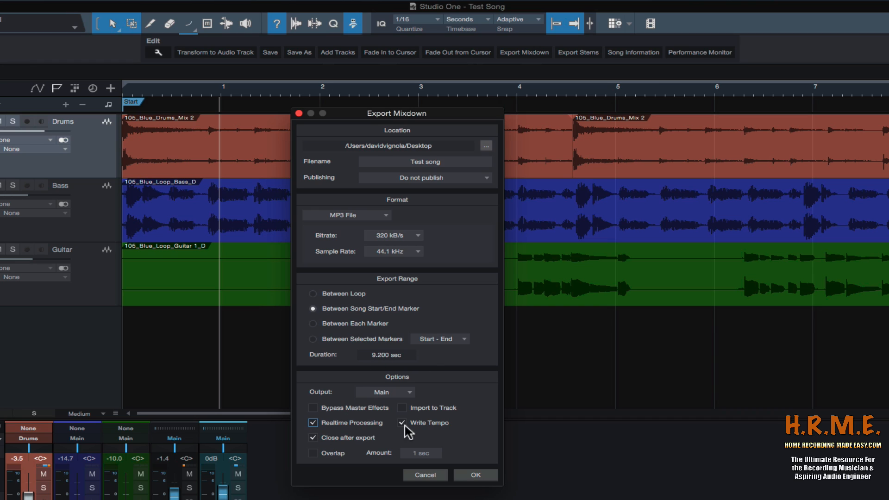
{"action": "mouse_move", "coordinate": [368, 444]}
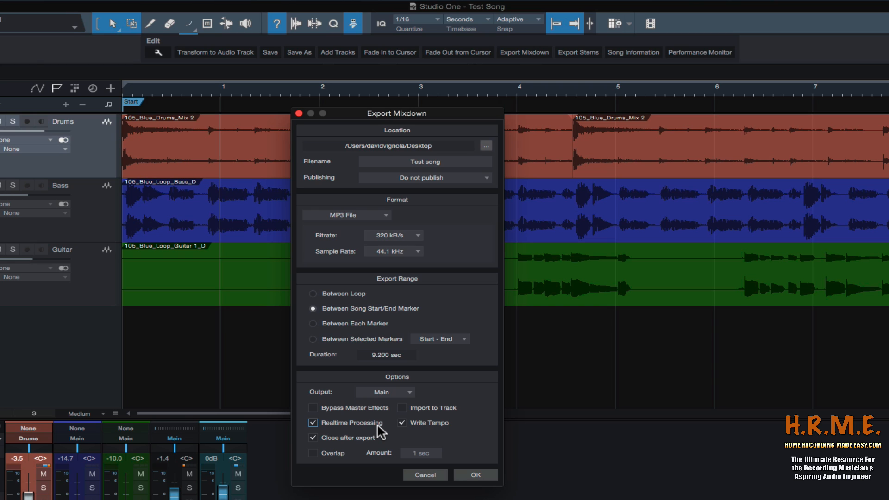
{"action": "left_click", "coordinate": [313, 422]}
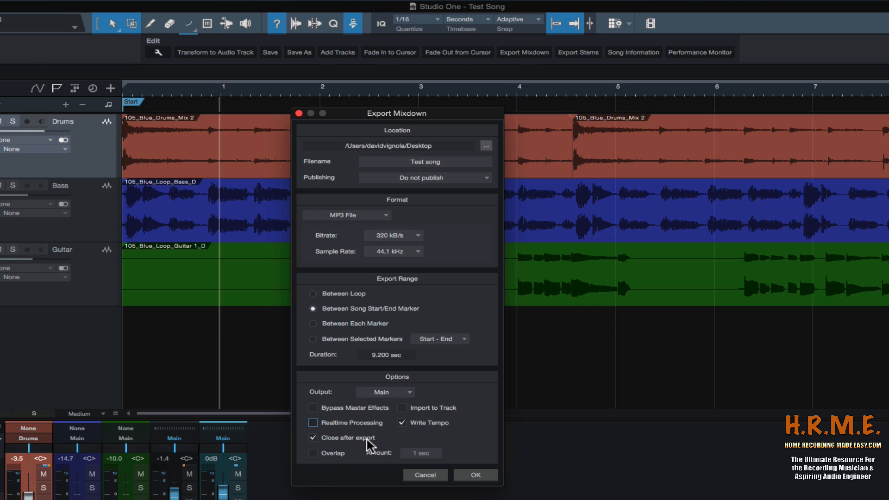
{"action": "mouse_move", "coordinate": [376, 336]}
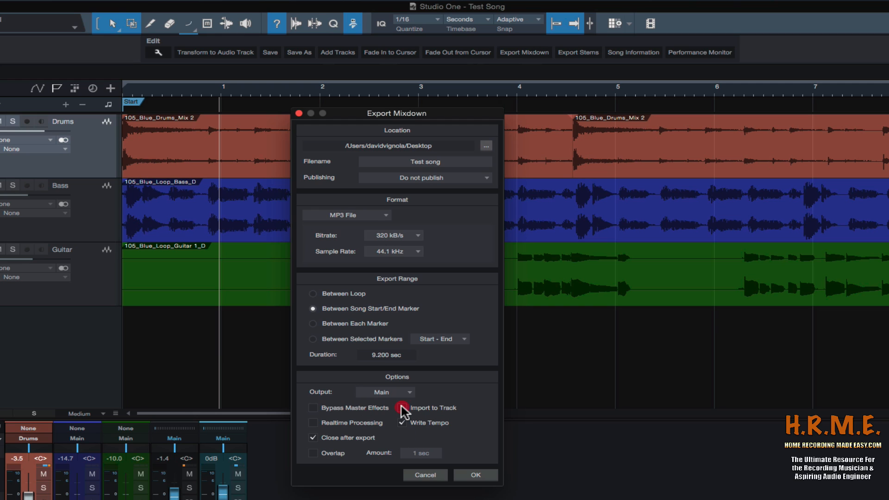
Leave Import to Track and Overlap unchecked after toggling them.
{"action": "left_click", "coordinate": [403, 407]}
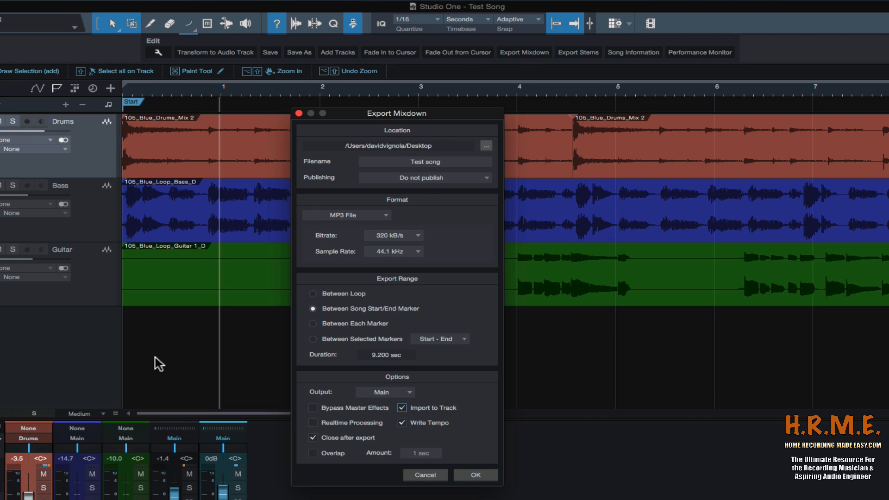
{"action": "mouse_move", "coordinate": [75, 354]}
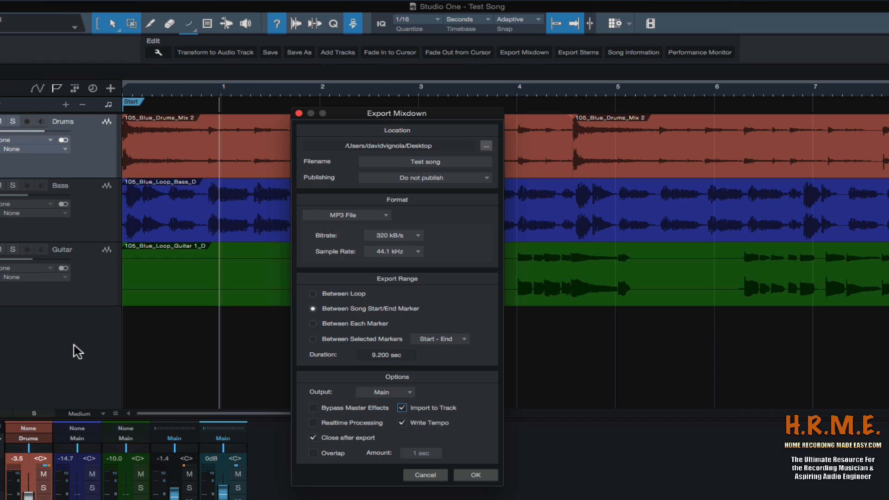
{"action": "left_click", "coordinate": [403, 408]}
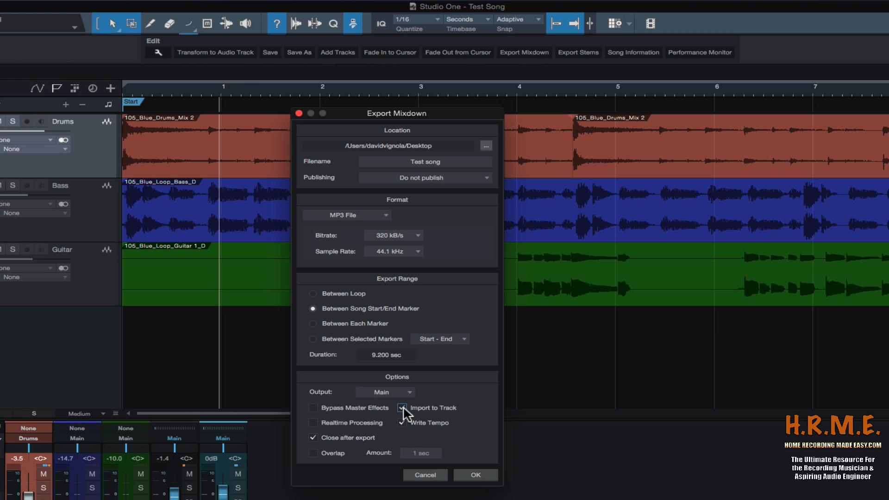
{"action": "left_click", "coordinate": [402, 407]}
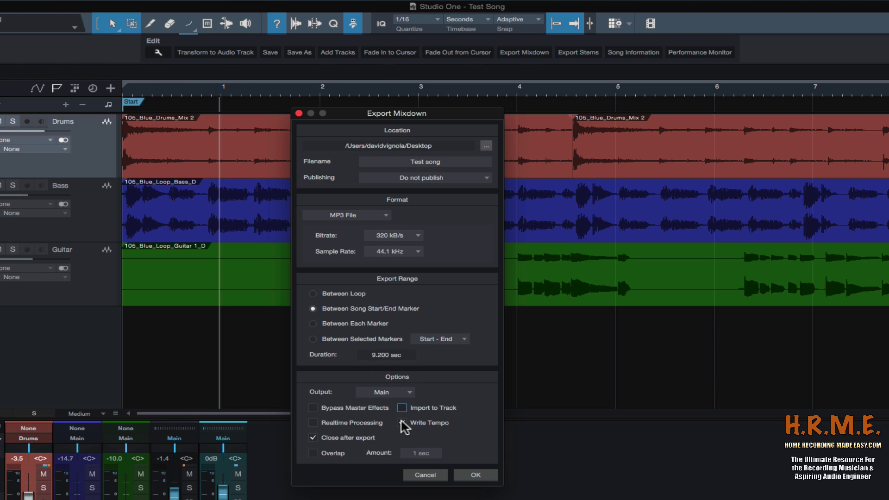
{"action": "mouse_move", "coordinate": [402, 428]}
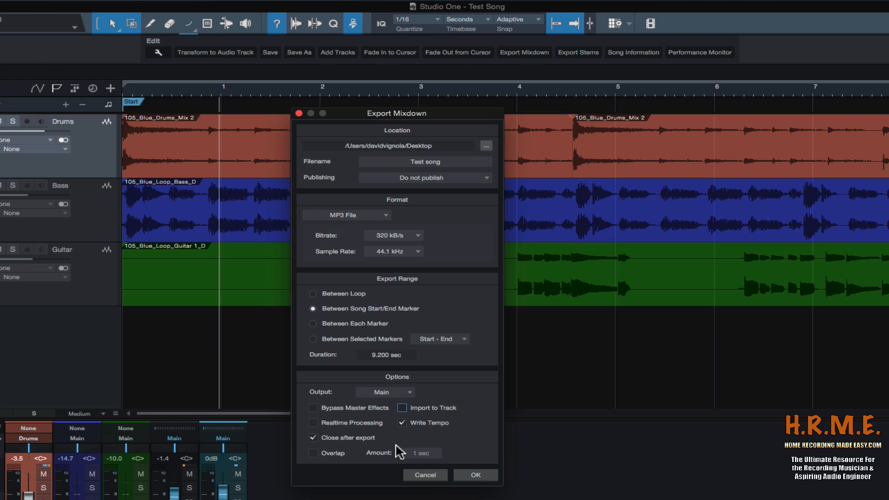
{"action": "mouse_move", "coordinate": [317, 463]}
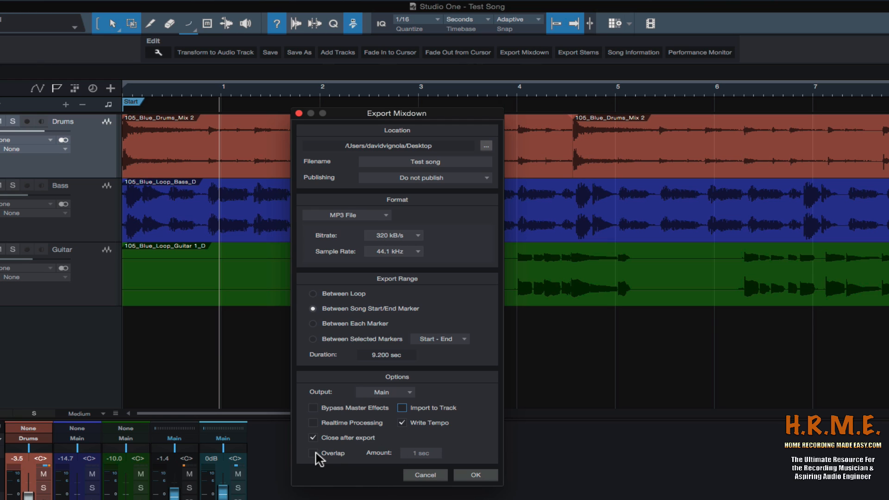
{"action": "left_click", "coordinate": [313, 453]}
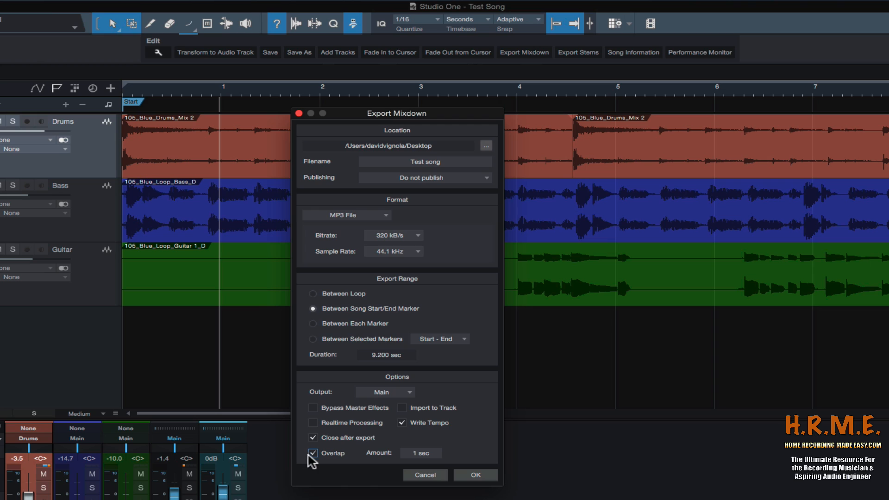
{"action": "left_click", "coordinate": [313, 453]}
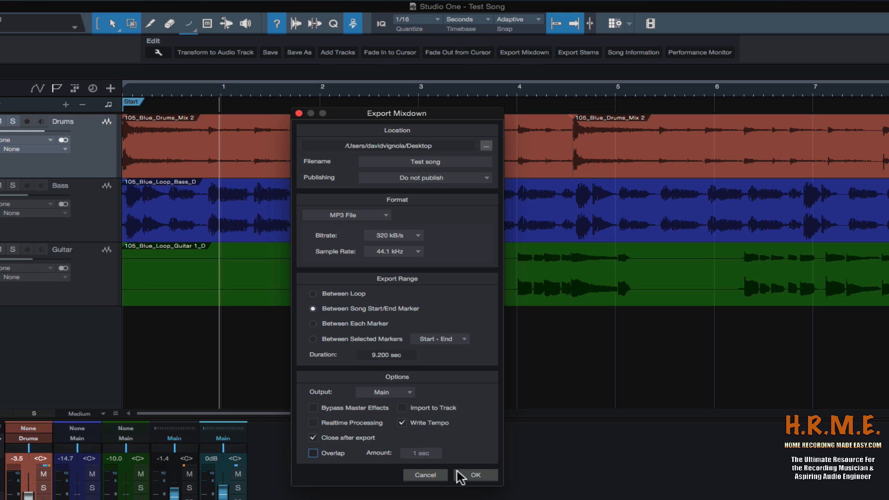
Confirm Test song.mp3 appears on the Desktop in Finder and close that window.
{"action": "left_click", "coordinate": [480, 475]}
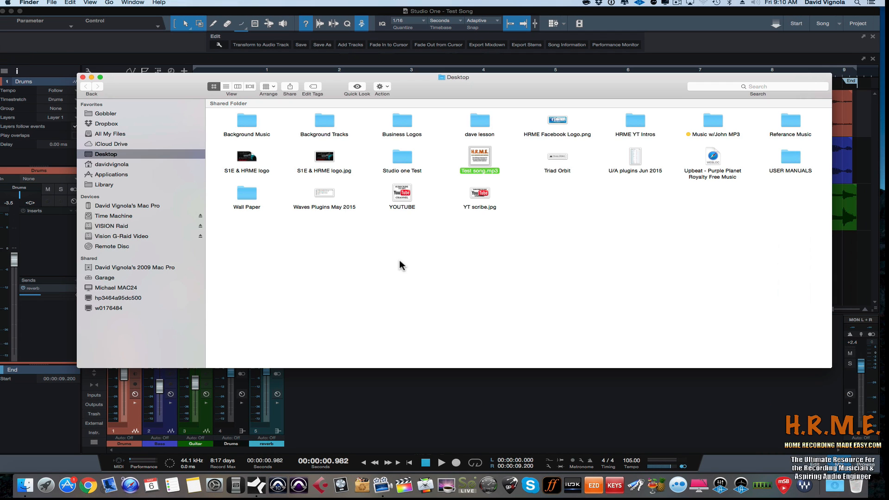
{"action": "mouse_move", "coordinate": [570, 192]}
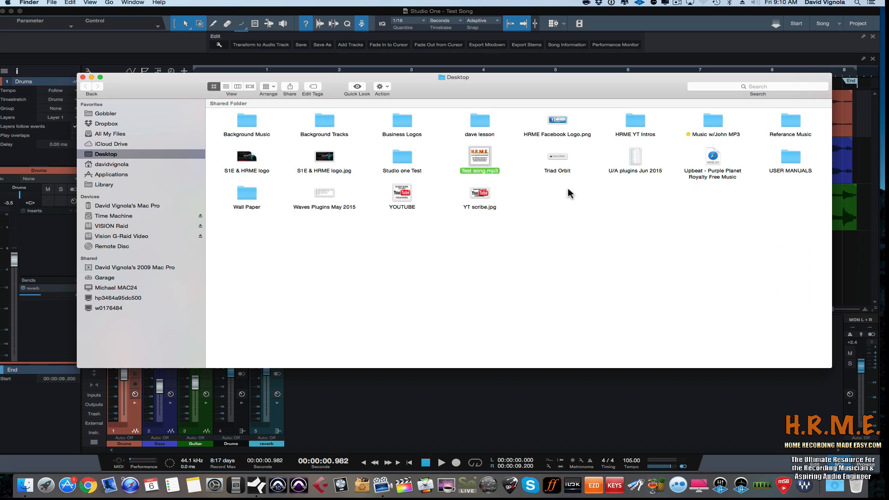
{"action": "mouse_move", "coordinate": [310, 133]}
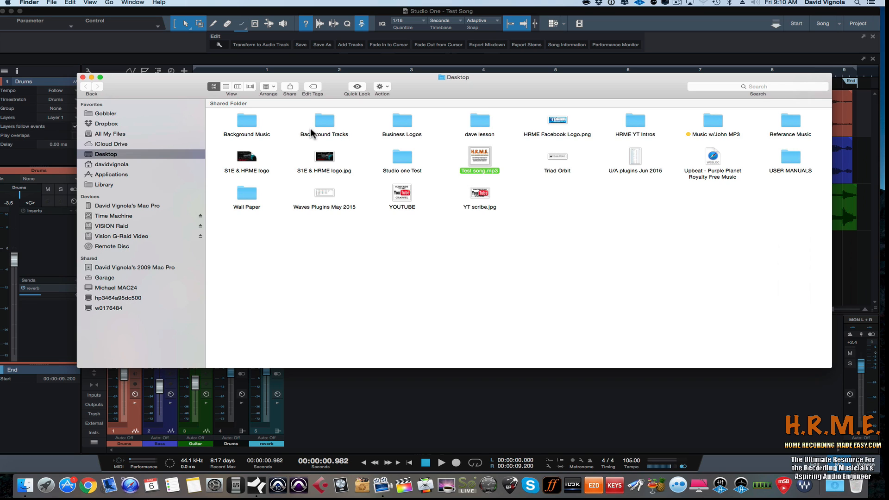
{"action": "mouse_move", "coordinate": [464, 122]}
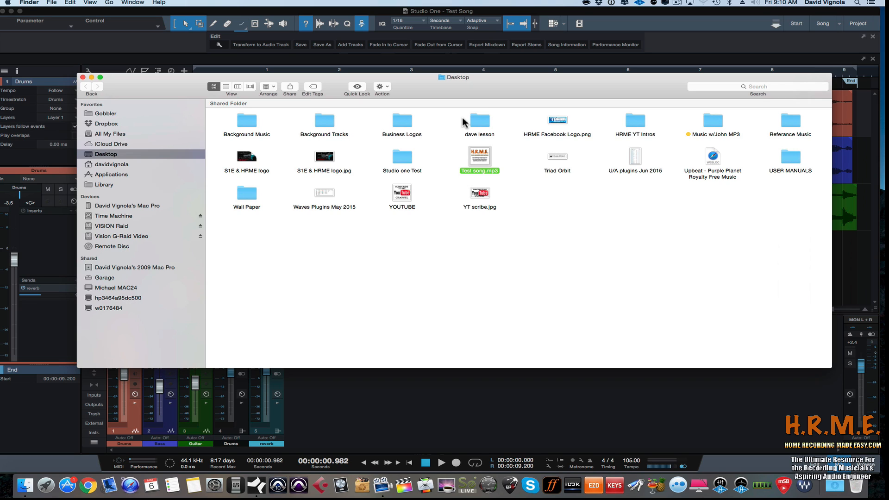
{"action": "mouse_move", "coordinate": [358, 217]}
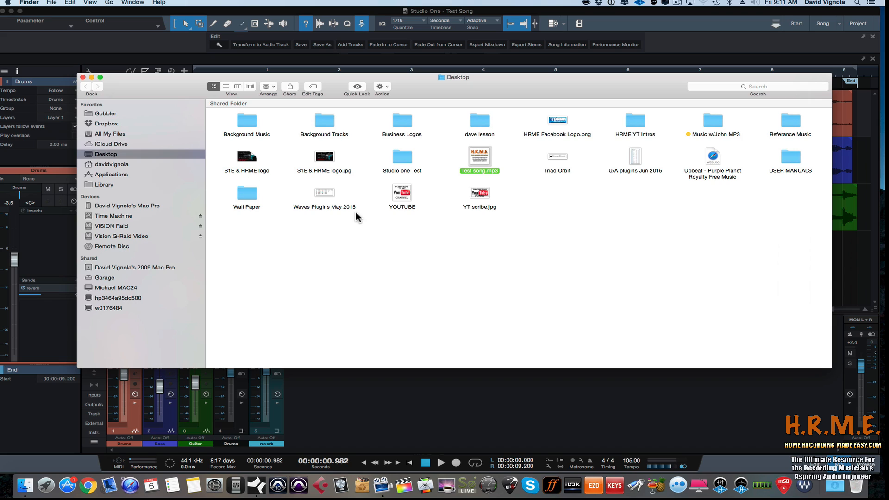
{"action": "mouse_move", "coordinate": [444, 128]}
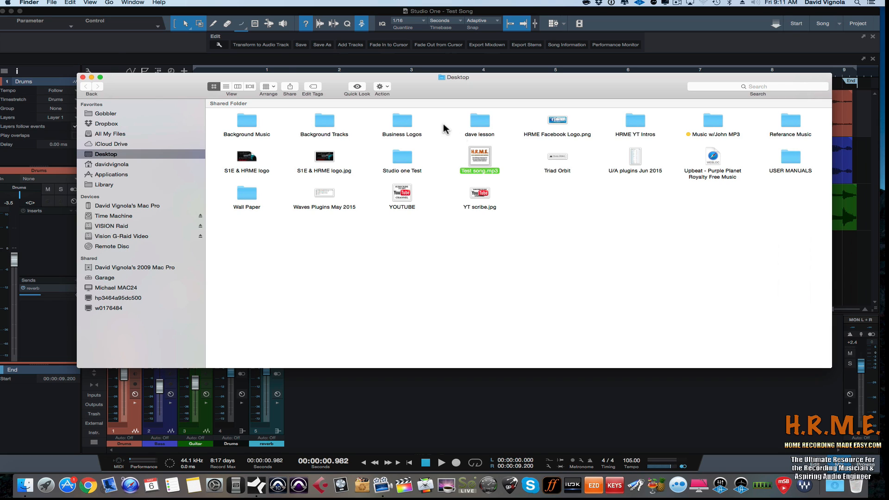
{"action": "mouse_move", "coordinate": [287, 248]}
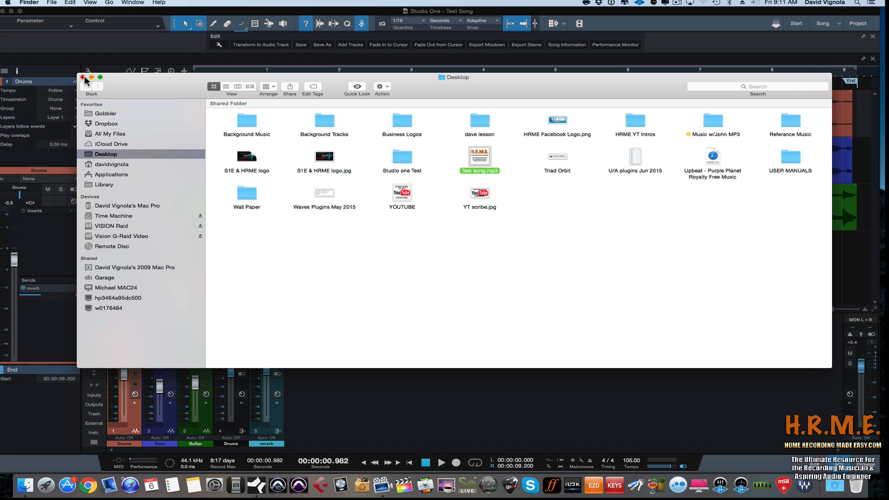
{"action": "left_click", "coordinate": [85, 77]}
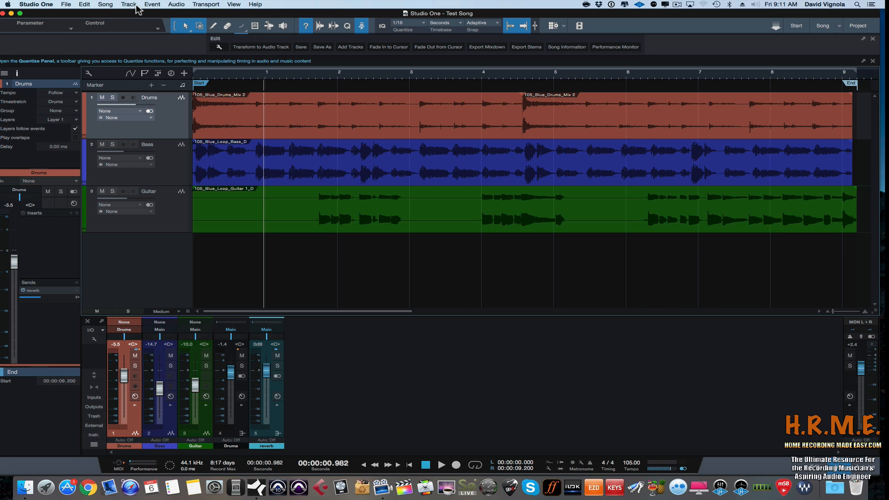
Export the song mixdown via Song > Export Mixdown with Import to Track enabled.
{"action": "left_click", "coordinate": [123, 3]}
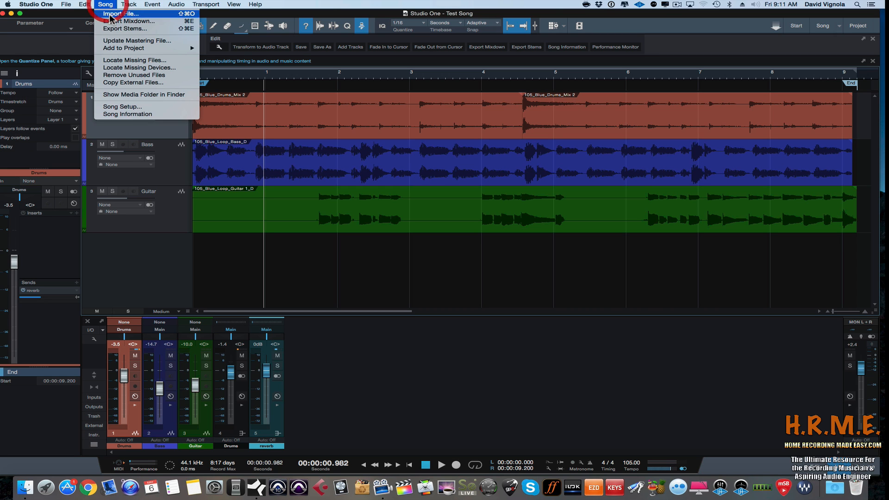
{"action": "left_click", "coordinate": [134, 20]}
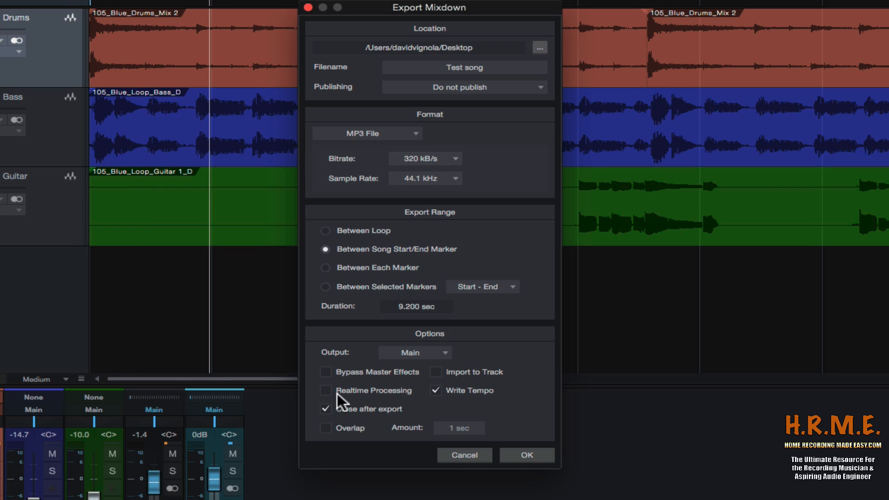
{"action": "left_click", "coordinate": [435, 372]}
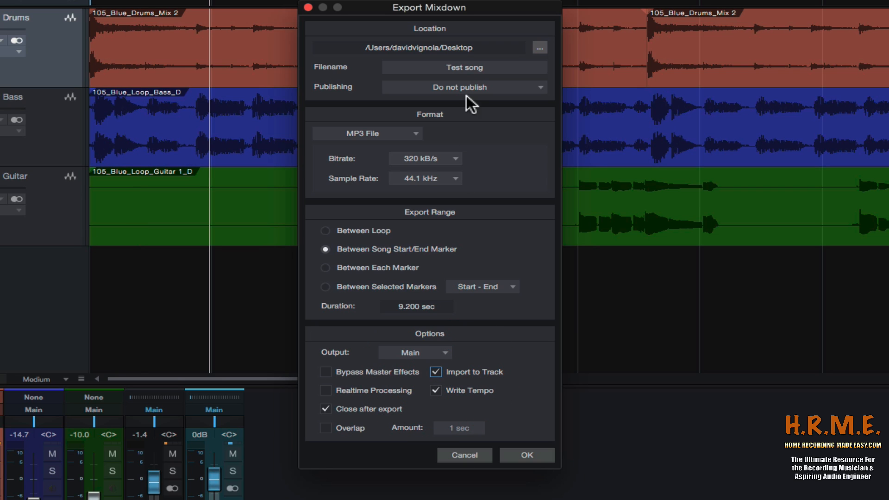
{"action": "mouse_move", "coordinate": [512, 484]}
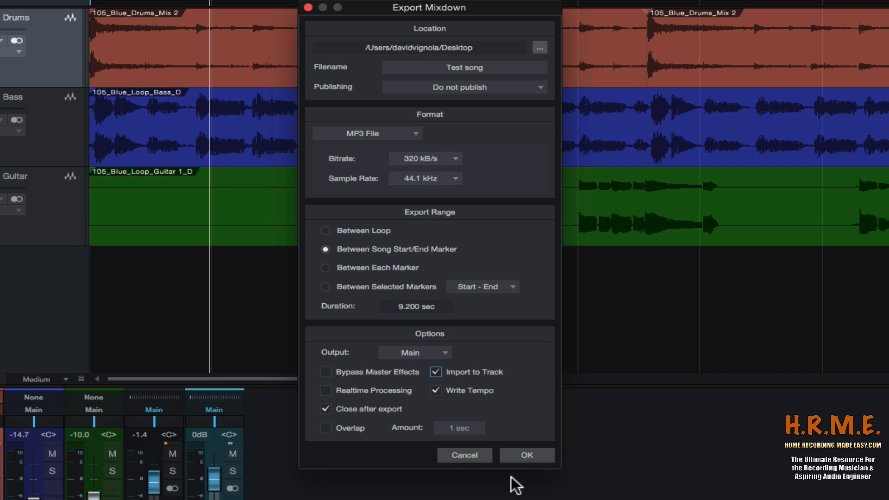
{"action": "left_click", "coordinate": [527, 455]}
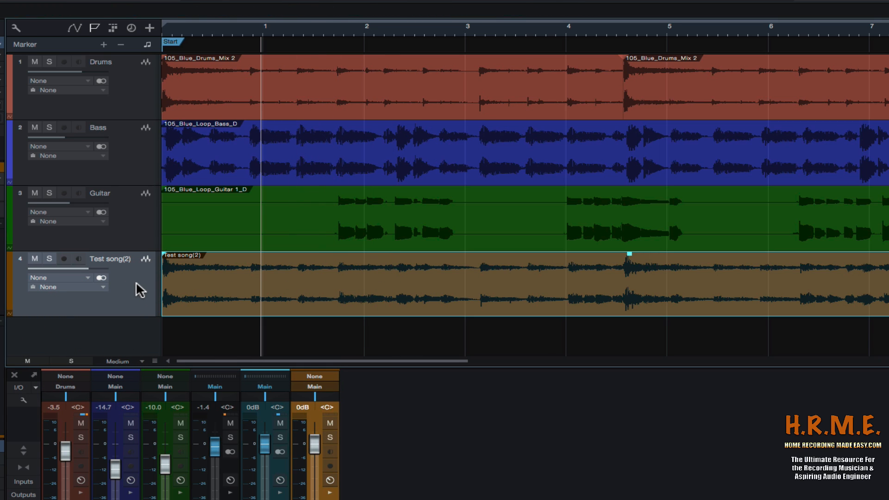
{"action": "mouse_move", "coordinate": [152, 281]}
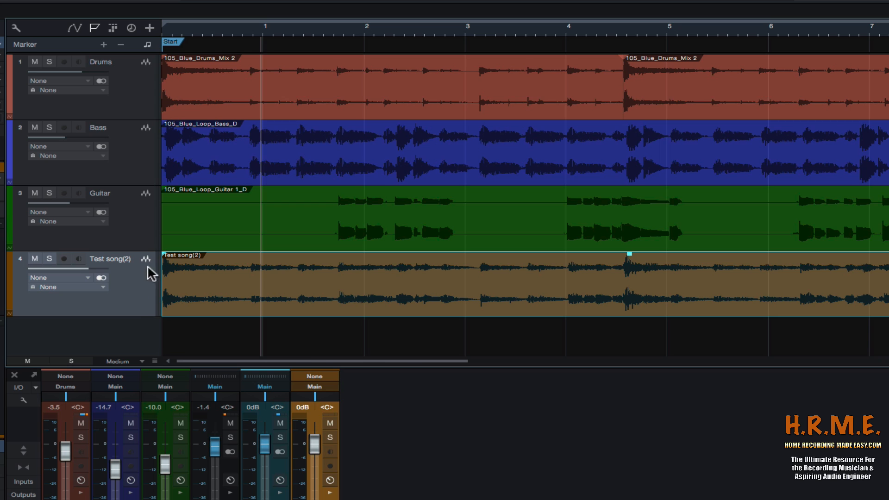
Remove the re-imported Test song(2) track, leaving Drums, Bass and Guitar.
{"action": "right_click", "coordinate": [153, 272]}
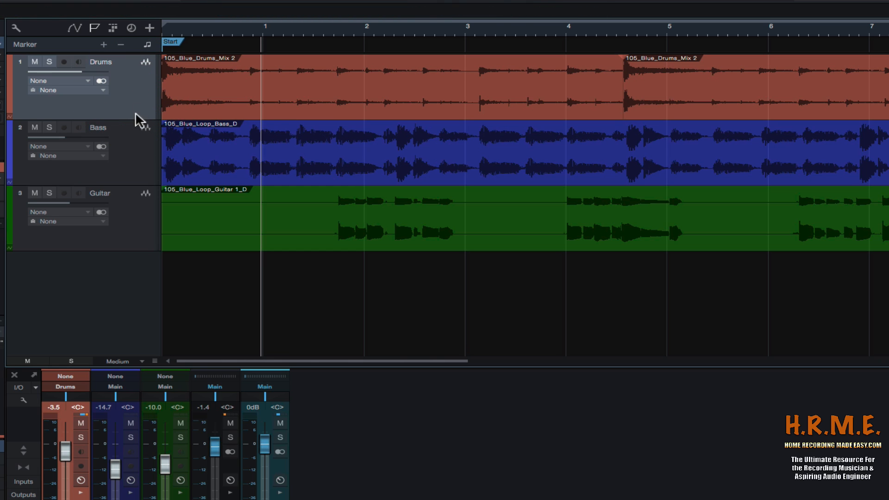
{"action": "mouse_move", "coordinate": [137, 157]}
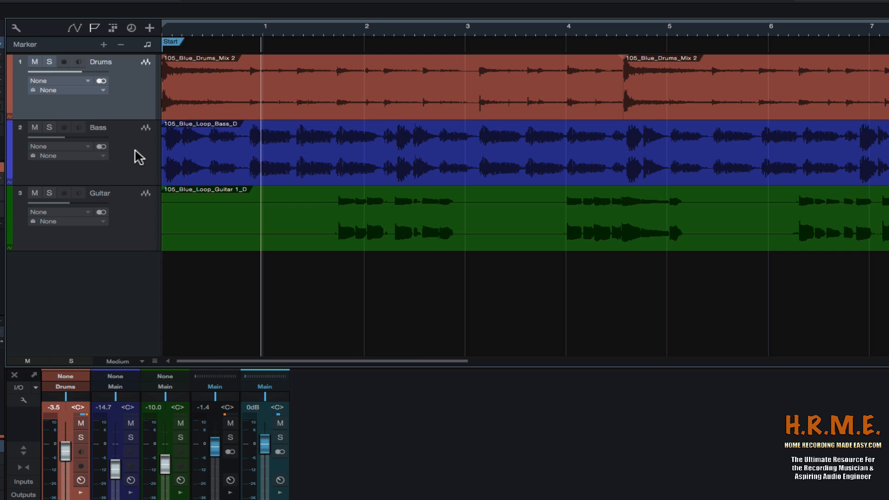
{"action": "mouse_move", "coordinate": [146, 122]}
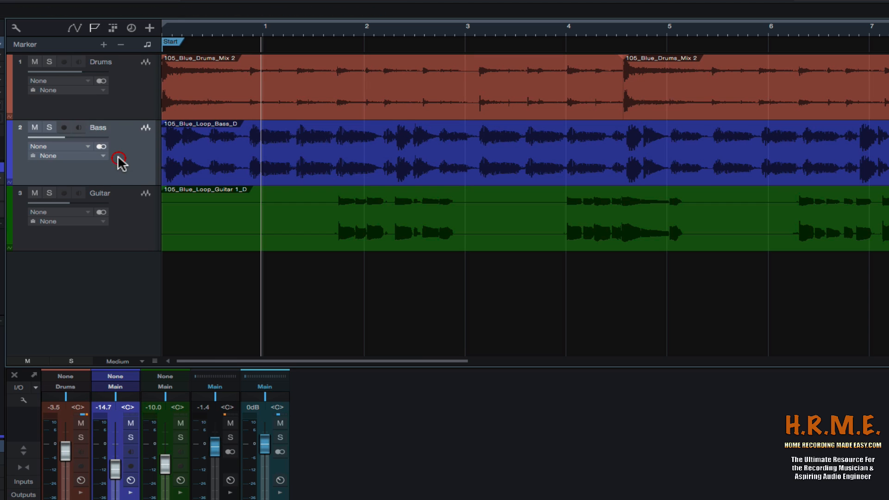
{"action": "mouse_move", "coordinate": [140, 224]}
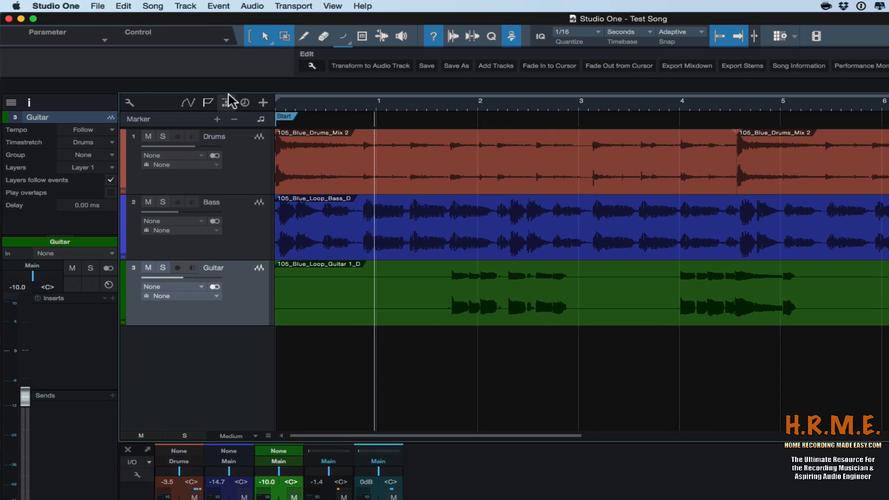
Bring up the Export Stems dialog from the Song menu, channels listed as sources.
{"action": "left_click", "coordinate": [151, 5]}
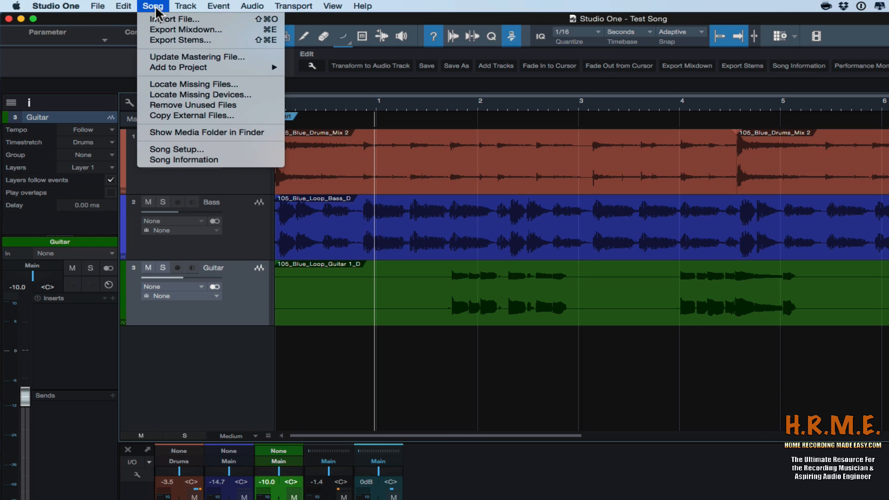
{"action": "mouse_move", "coordinate": [186, 45]}
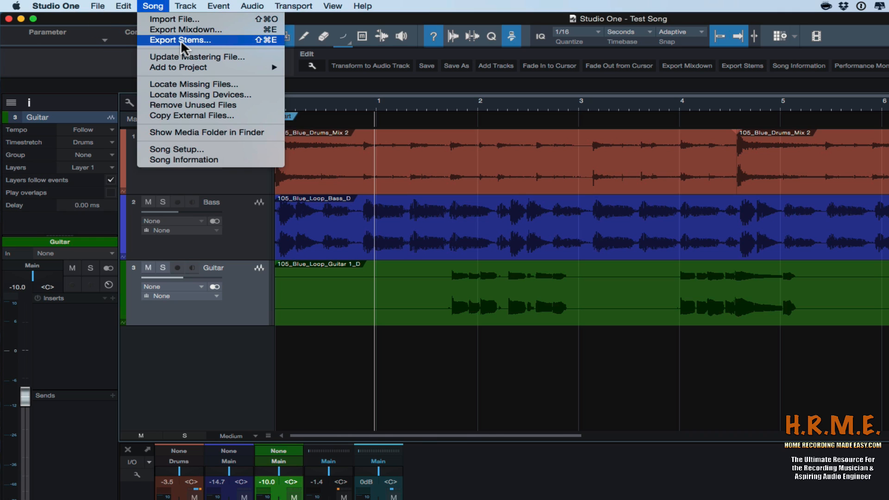
{"action": "mouse_move", "coordinate": [206, 45]}
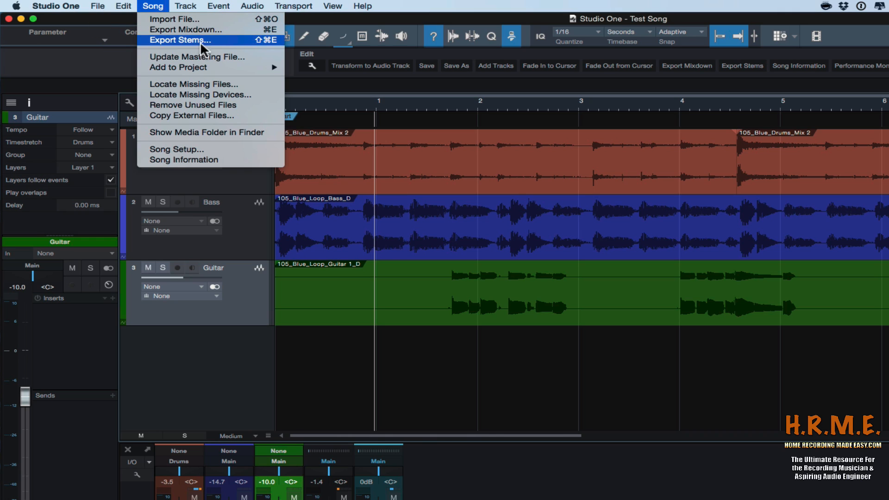
{"action": "mouse_move", "coordinate": [272, 42]}
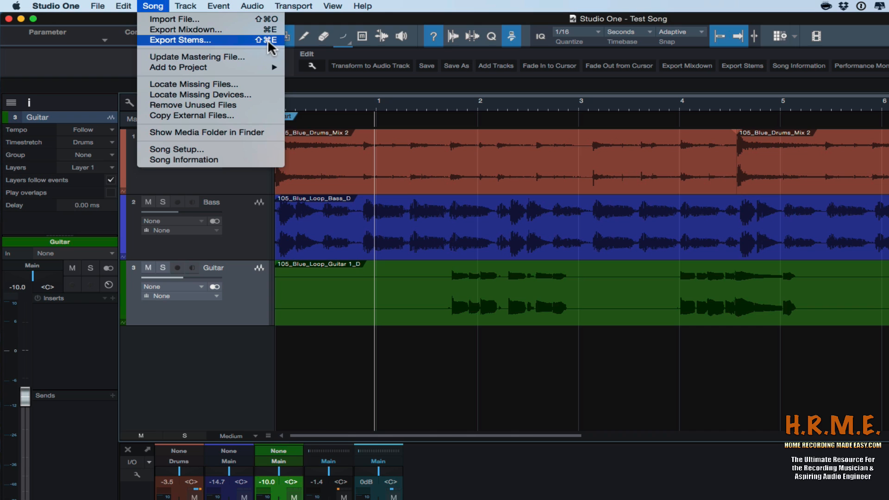
{"action": "left_click", "coordinate": [179, 40]}
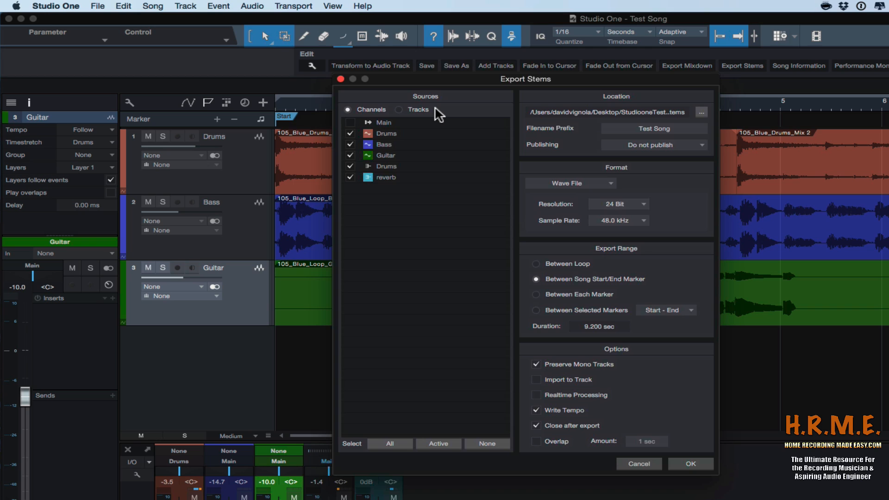
{"action": "mouse_move", "coordinate": [609, 122]}
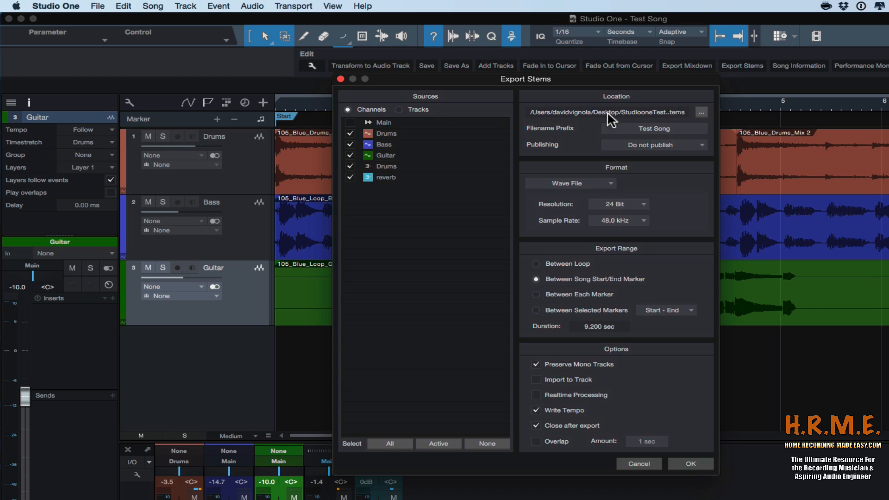
{"action": "mouse_move", "coordinate": [561, 127]}
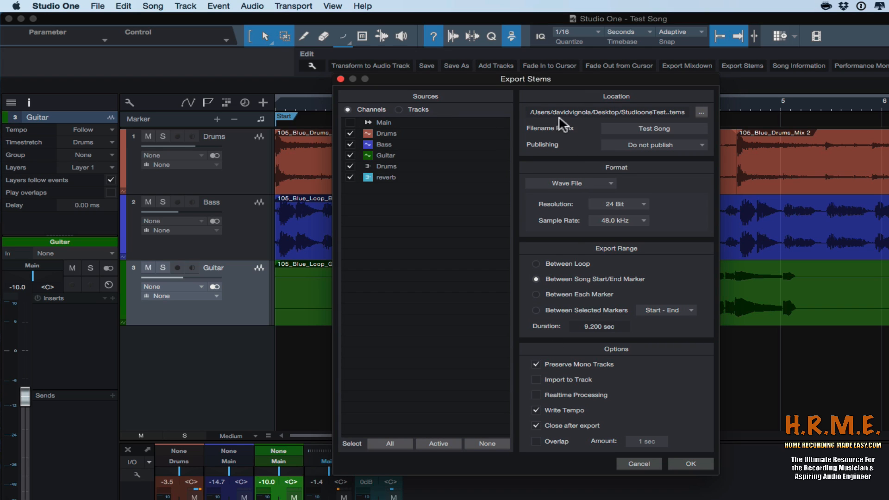
{"action": "mouse_move", "coordinate": [549, 189]}
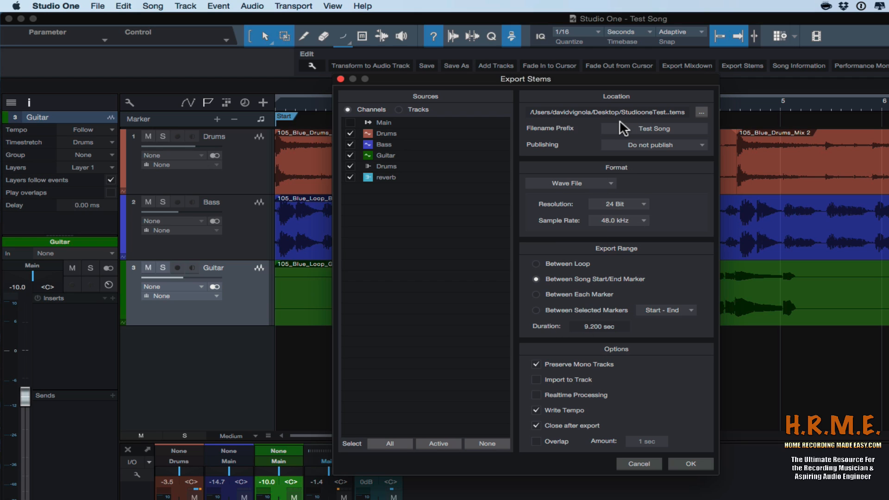
{"action": "mouse_move", "coordinate": [622, 133]}
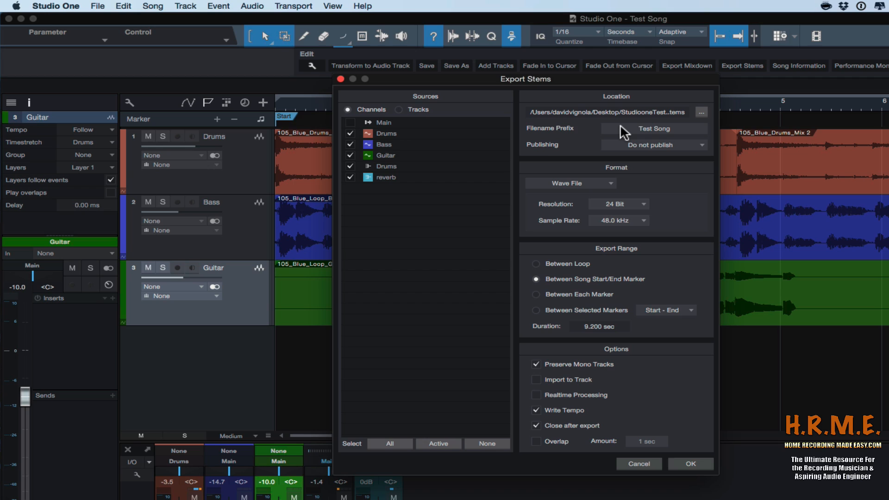
{"action": "mouse_move", "coordinate": [386, 100]}
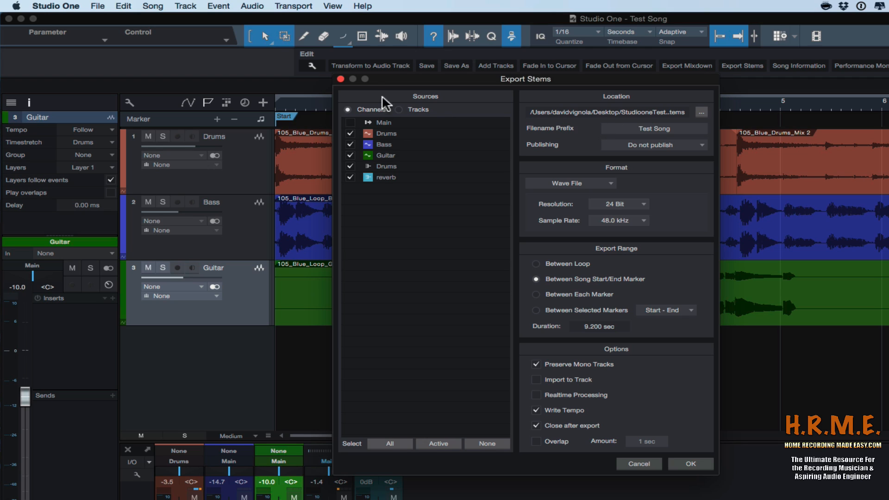
{"action": "mouse_move", "coordinate": [407, 101]}
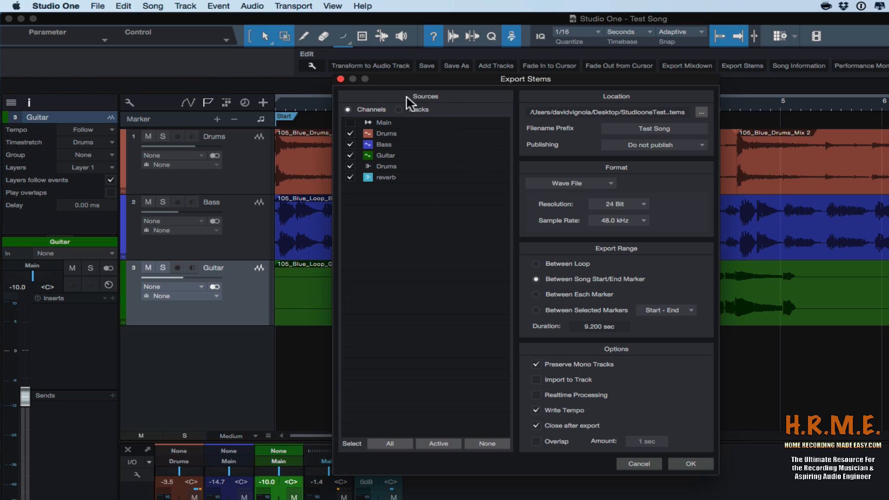
{"action": "mouse_move", "coordinate": [449, 108]}
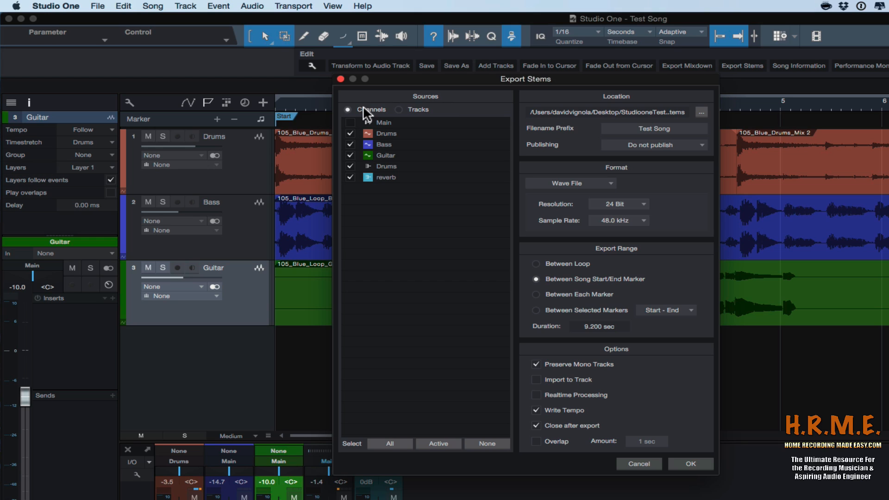
{"action": "mouse_move", "coordinate": [361, 120]}
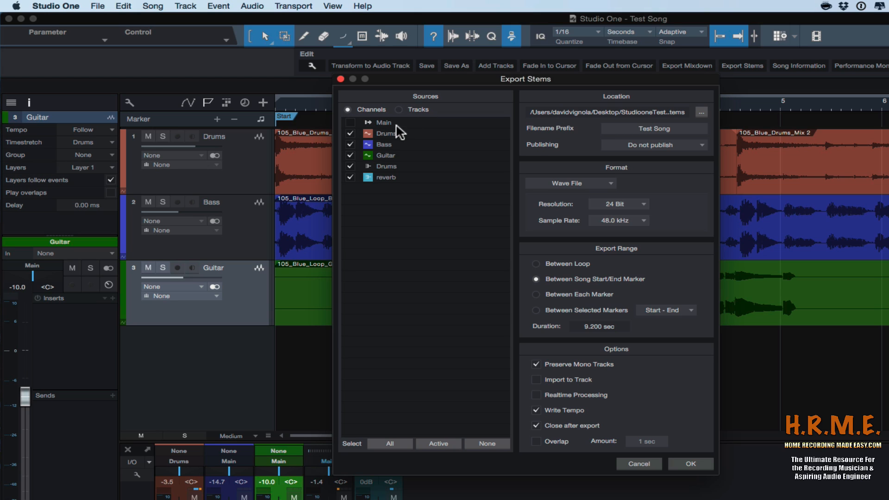
{"action": "mouse_move", "coordinate": [416, 138]}
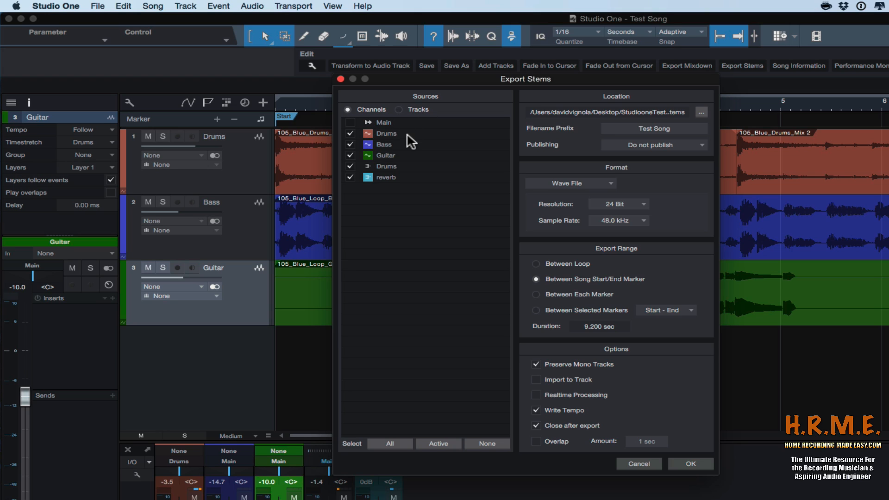
{"action": "mouse_move", "coordinate": [412, 159]}
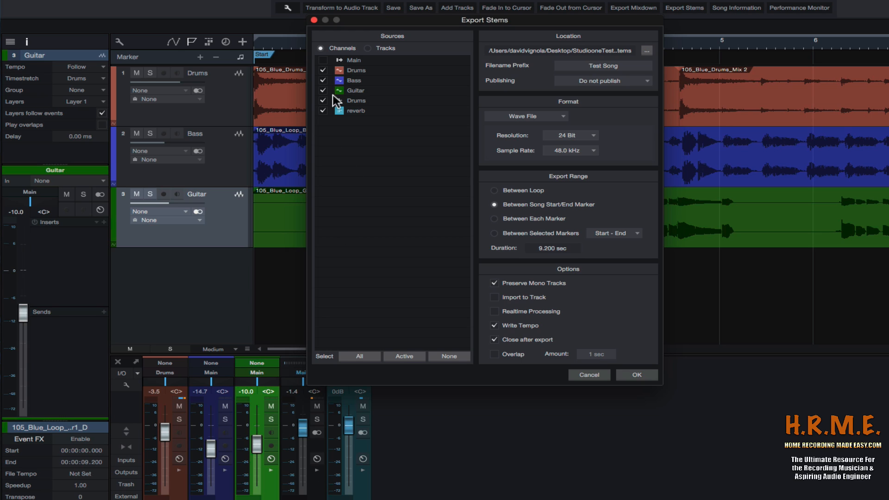
Switch the stem export sources to Tracks with Drums, Bass and Guitar checked.
{"action": "left_click", "coordinate": [367, 48]}
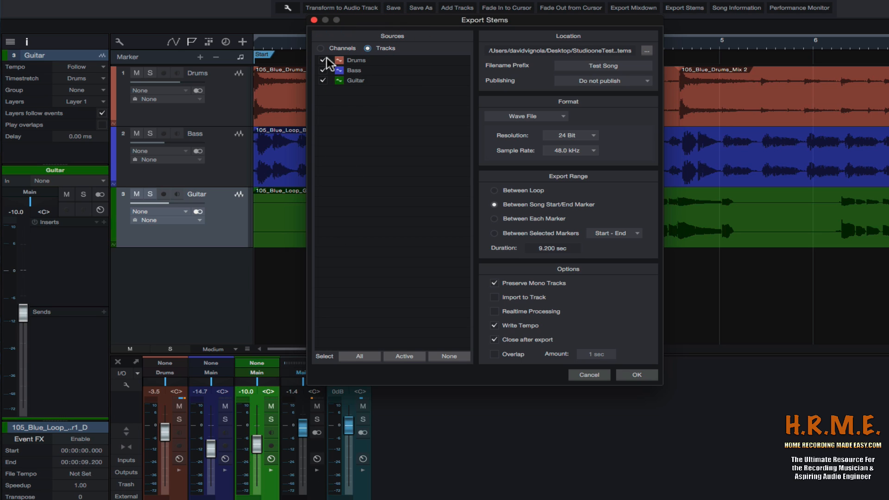
{"action": "left_click", "coordinate": [322, 59]}
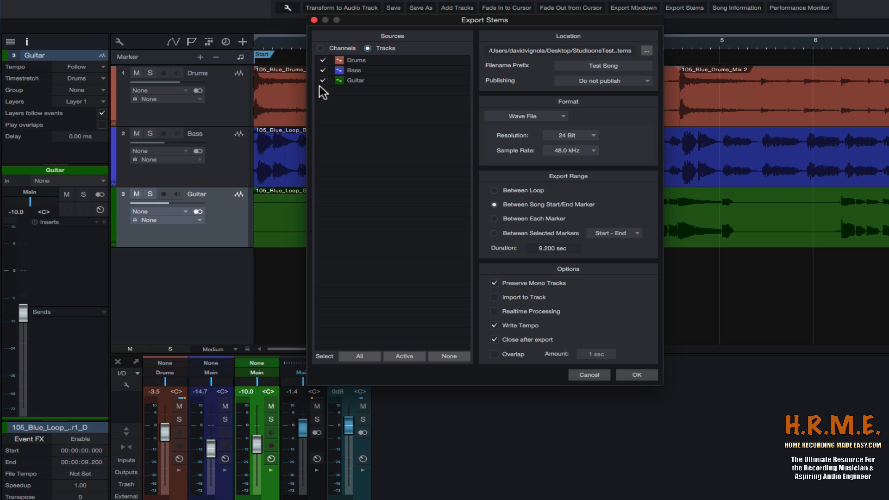
{"action": "mouse_move", "coordinate": [329, 91]}
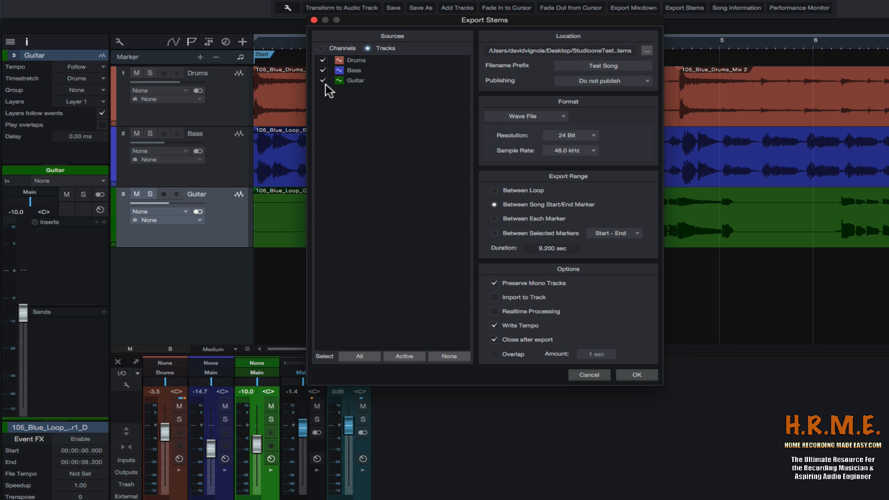
{"action": "left_click", "coordinate": [322, 48]}
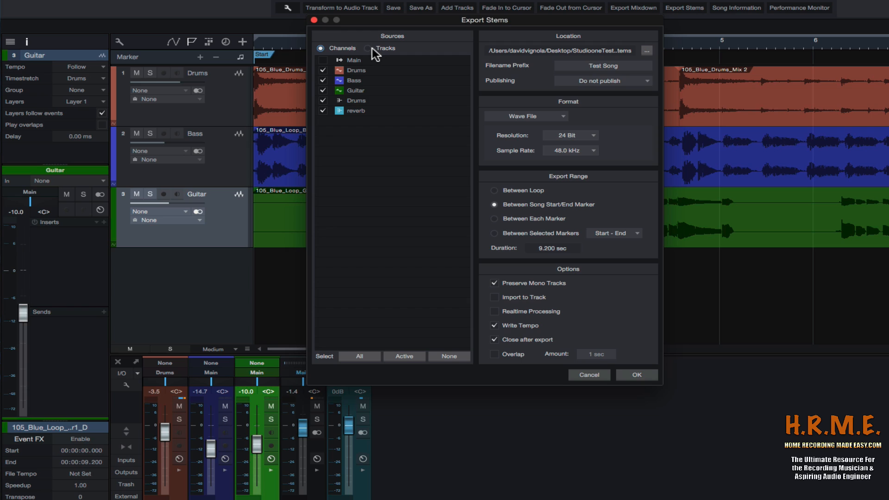
{"action": "left_click", "coordinate": [370, 48]}
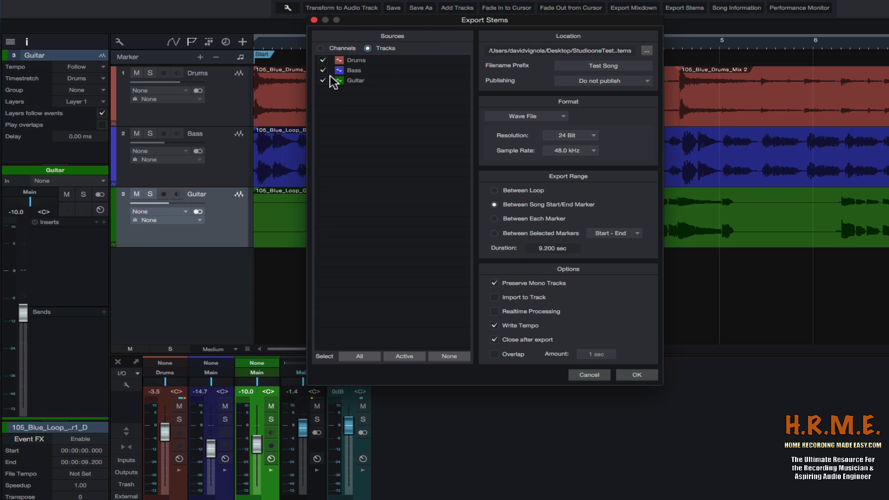
{"action": "mouse_move", "coordinate": [344, 61]}
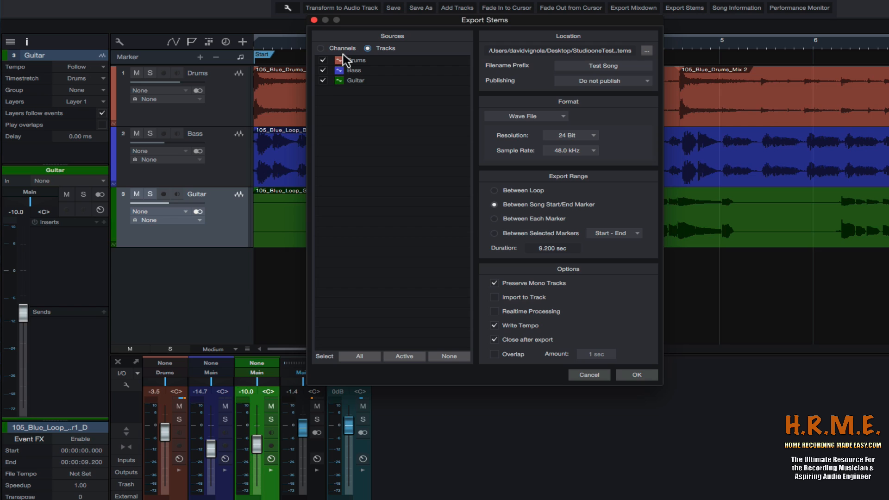
{"action": "mouse_move", "coordinate": [468, 90]}
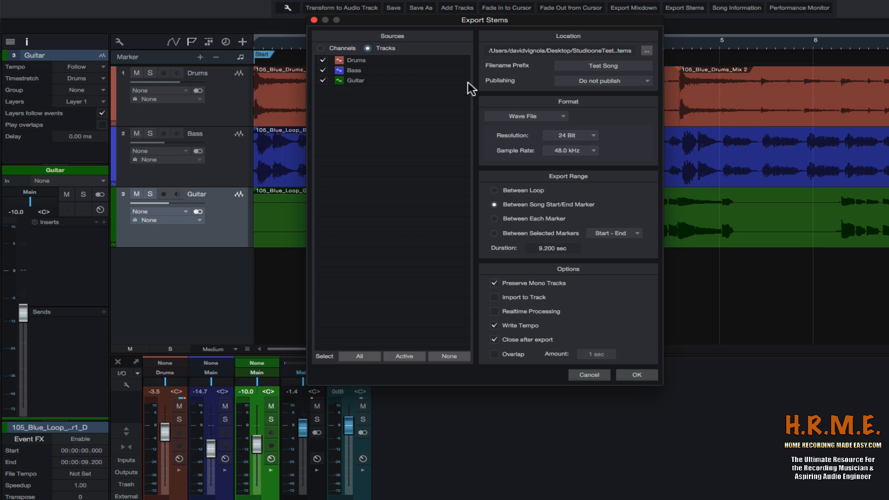
{"action": "mouse_move", "coordinate": [587, 55]}
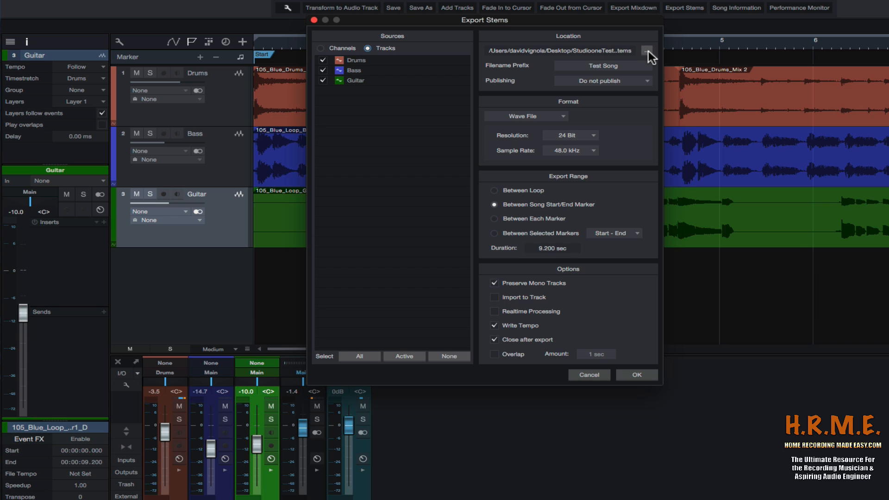
Create a new Desktop folder 'Test Song Stems' as the stem export location.
{"action": "left_click", "coordinate": [646, 49]}
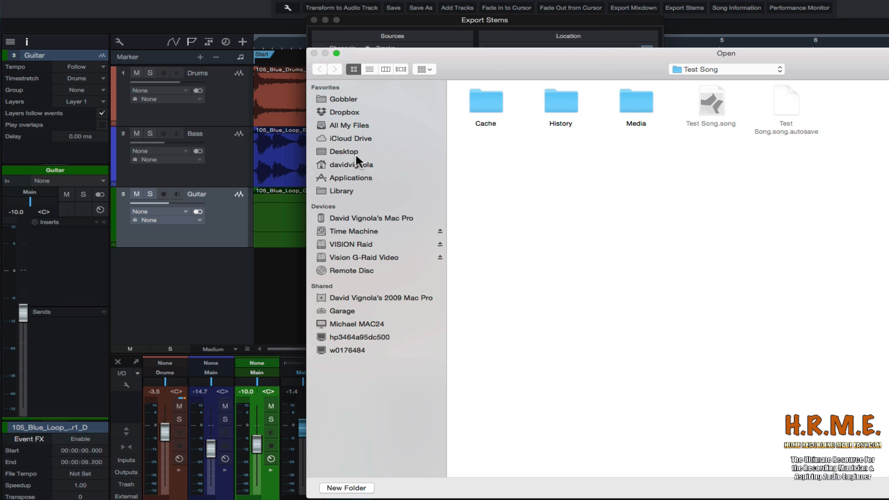
{"action": "left_click", "coordinate": [344, 152]}
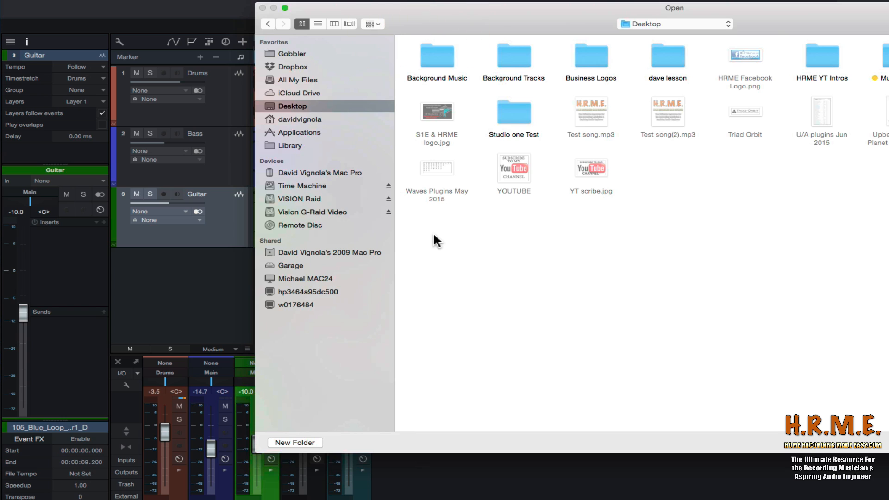
{"action": "mouse_move", "coordinate": [605, 258]}
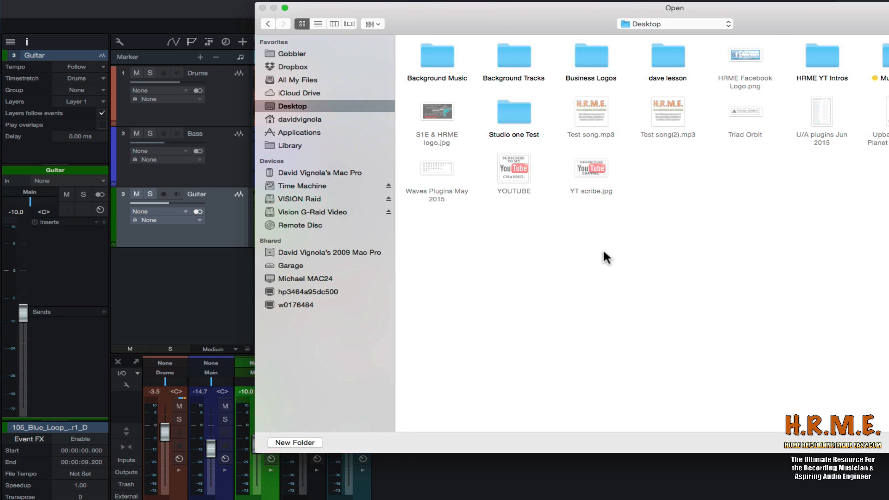
{"action": "mouse_move", "coordinate": [733, 265]}
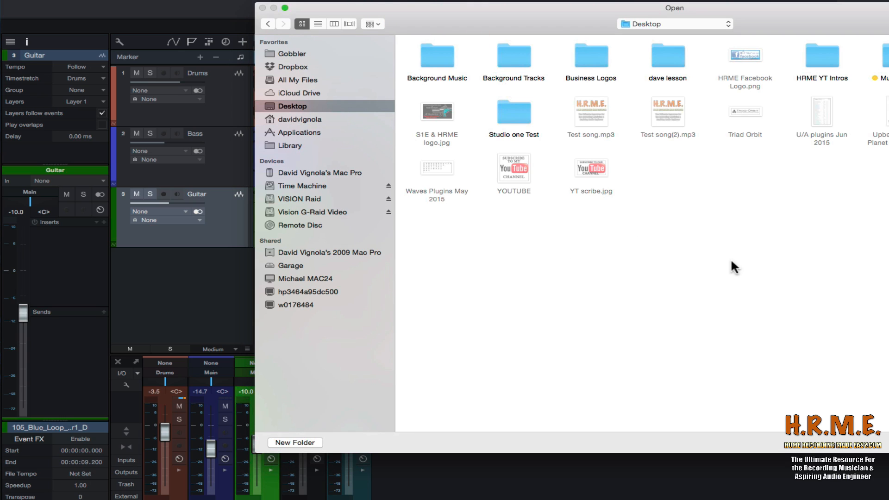
{"action": "mouse_move", "coordinate": [876, 266]}
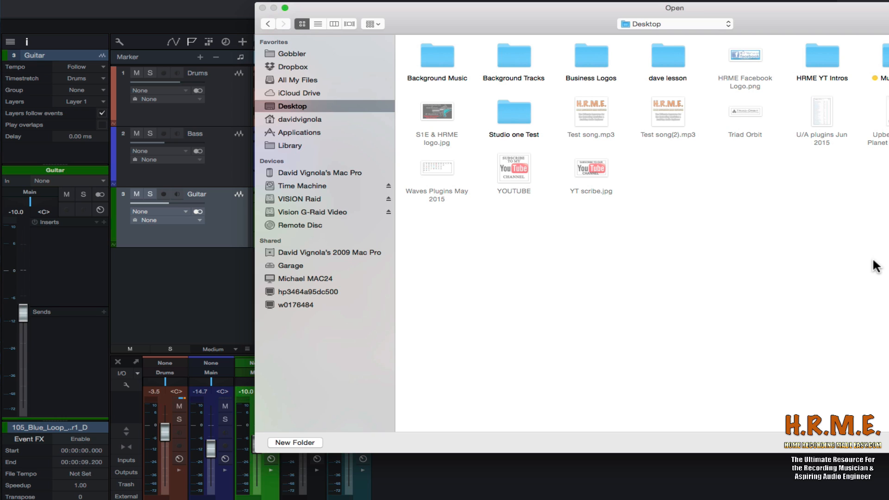
{"action": "left_click", "coordinate": [294, 443]}
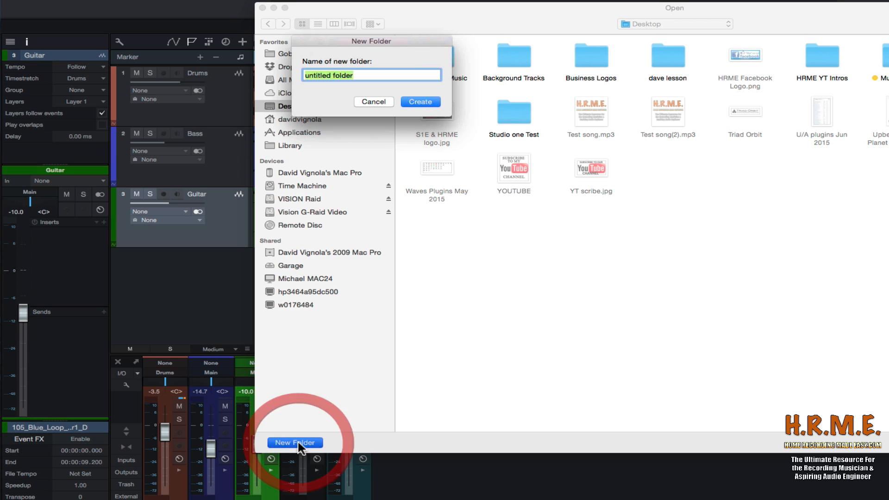
{"action": "mouse_move", "coordinate": [342, 213]}
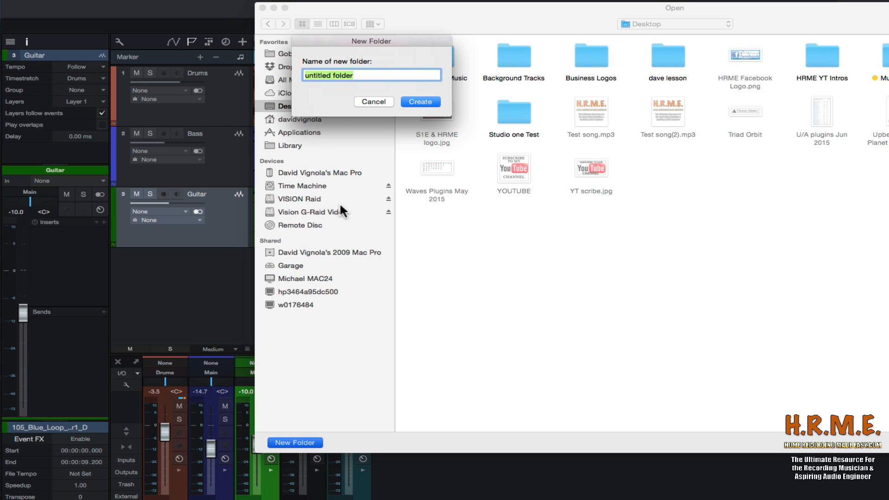
{"action": "type", "text": "Test Song Ste"}
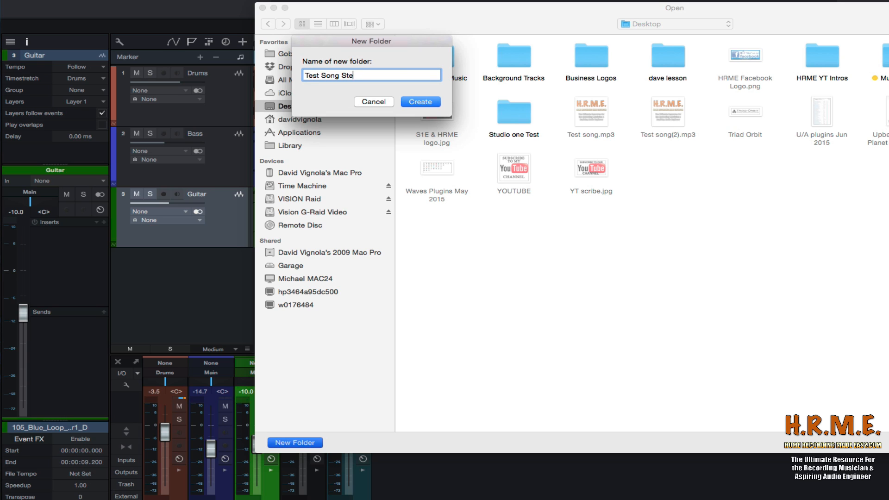
{"action": "left_click", "coordinate": [421, 101]}
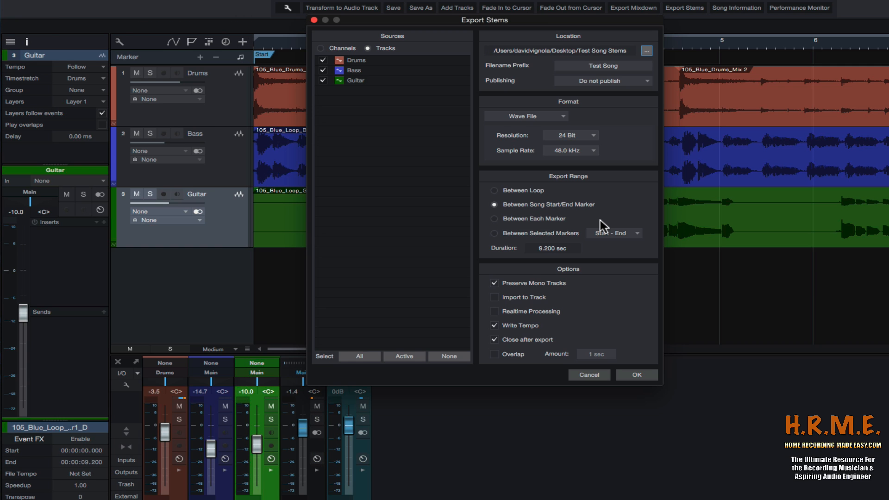
{"action": "mouse_move", "coordinate": [495, 73]}
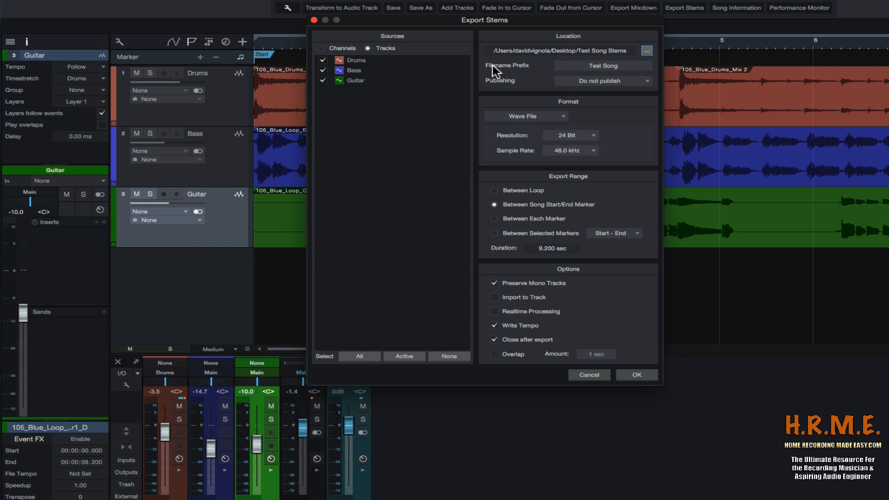
{"action": "mouse_move", "coordinate": [605, 73]}
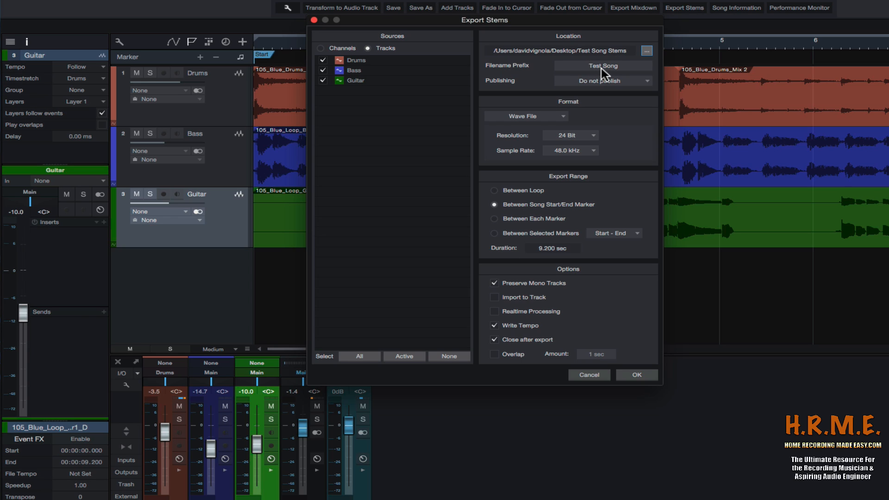
{"action": "mouse_move", "coordinate": [601, 74]}
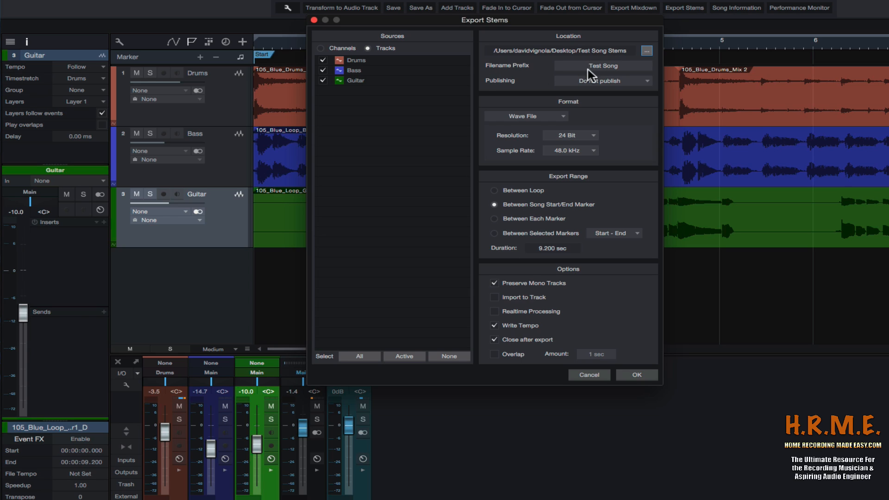
{"action": "mouse_move", "coordinate": [617, 74]}
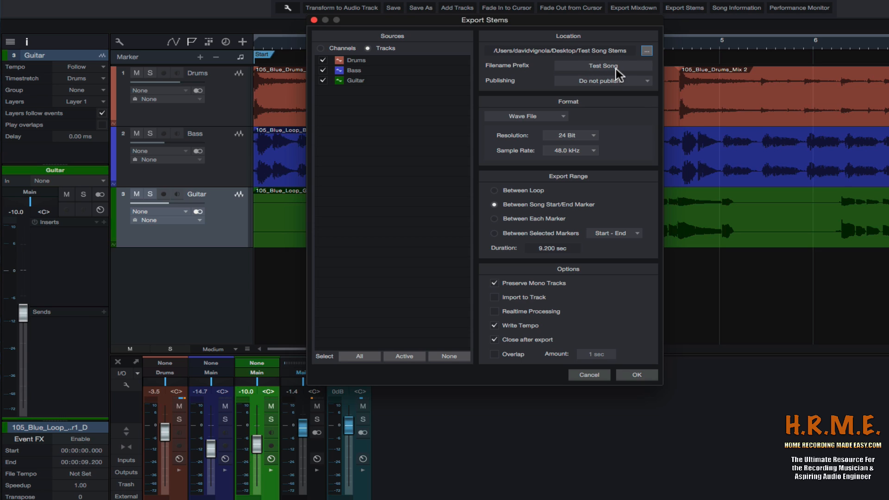
{"action": "mouse_move", "coordinate": [482, 72]}
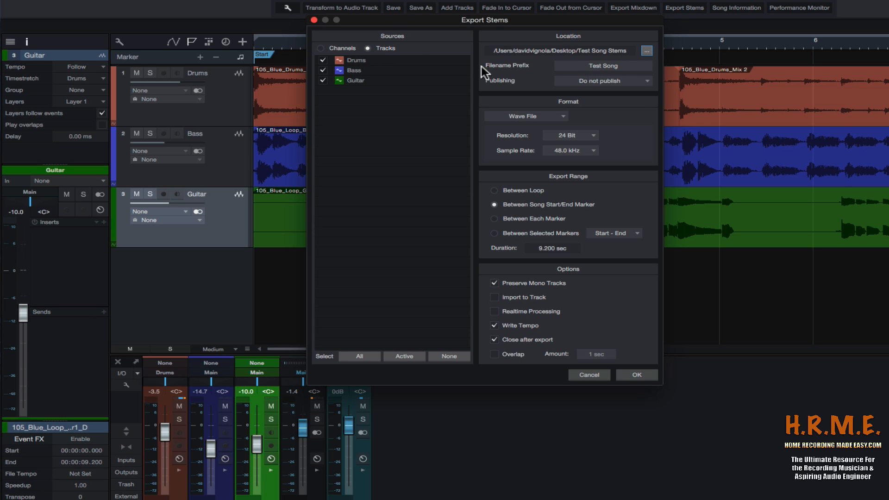
{"action": "mouse_move", "coordinate": [459, 72]}
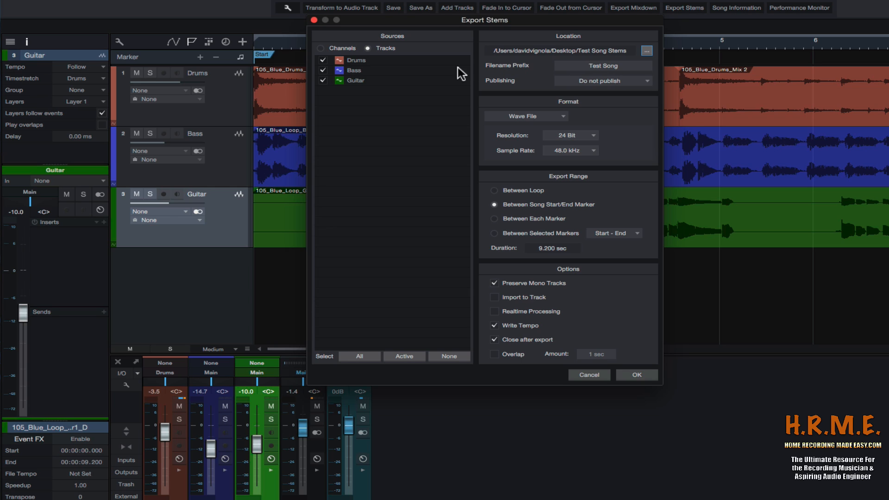
{"action": "mouse_move", "coordinate": [353, 81]}
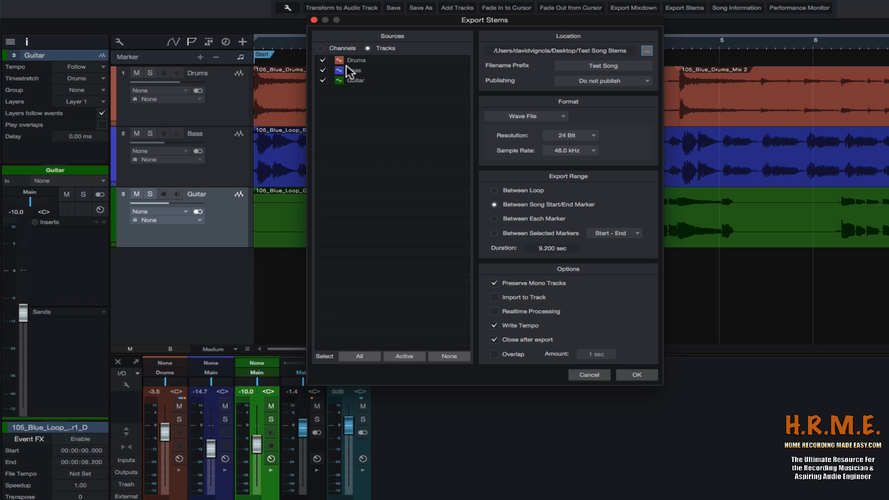
{"action": "mouse_move", "coordinate": [345, 84]}
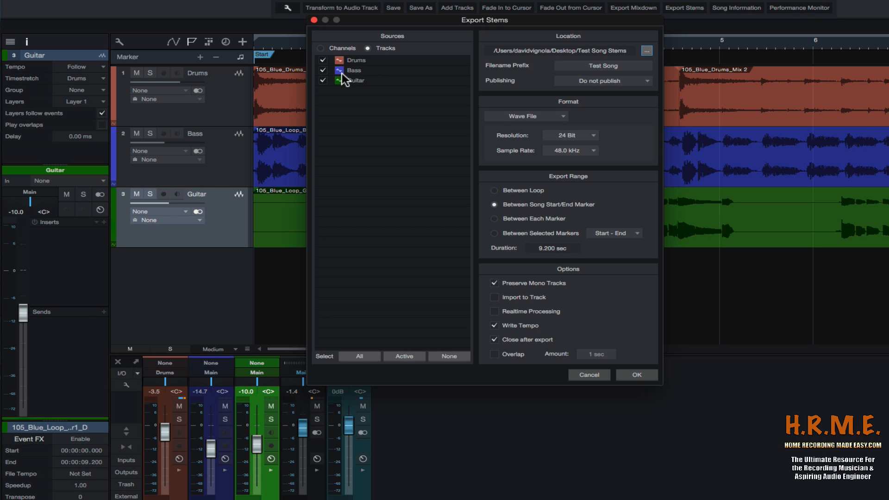
{"action": "mouse_move", "coordinate": [541, 68]}
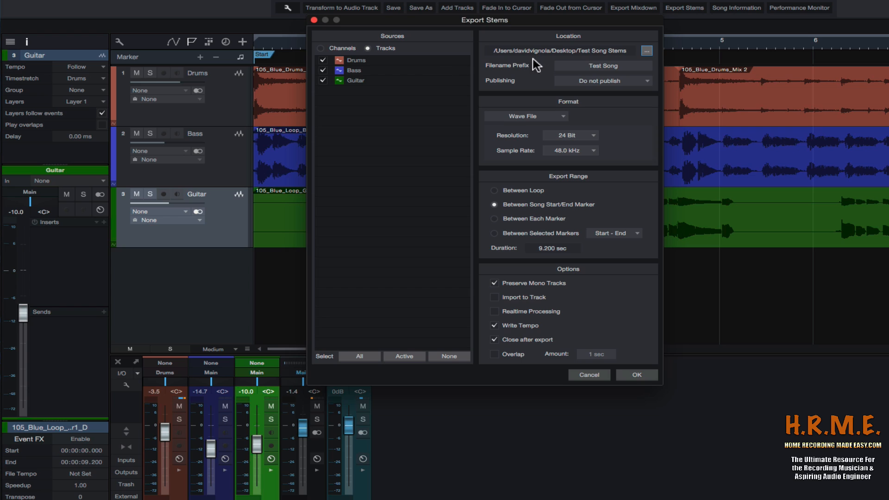
{"action": "mouse_move", "coordinate": [584, 75]}
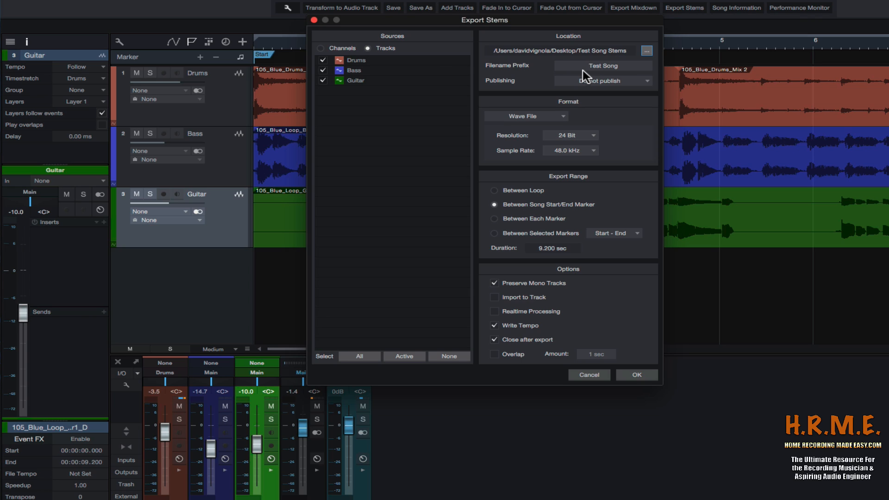
{"action": "mouse_move", "coordinate": [581, 77]}
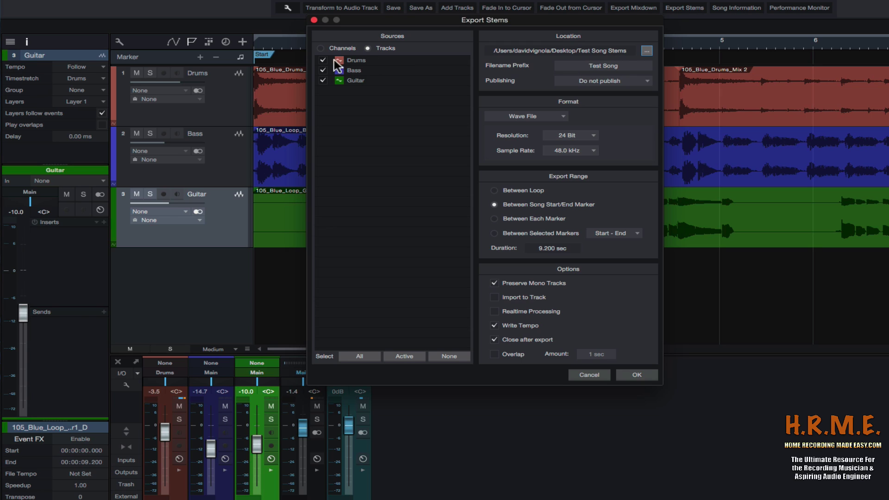
{"action": "mouse_move", "coordinate": [616, 72]}
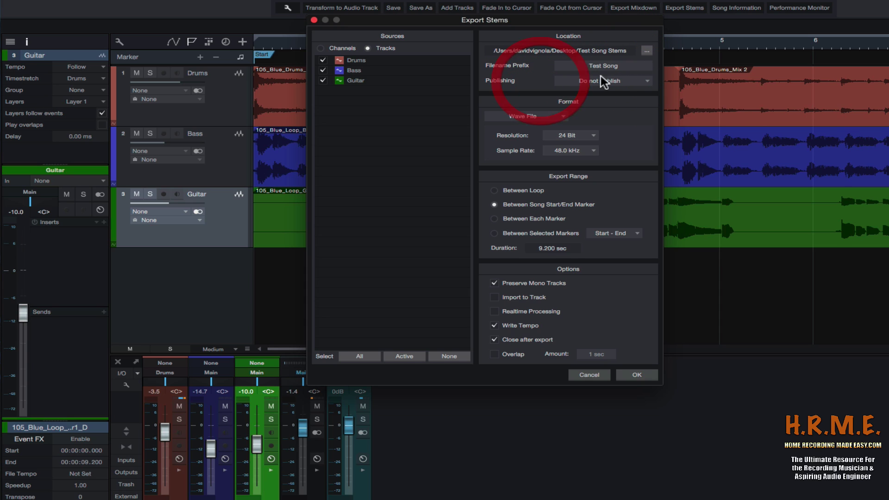
{"action": "left_click", "coordinate": [602, 81]}
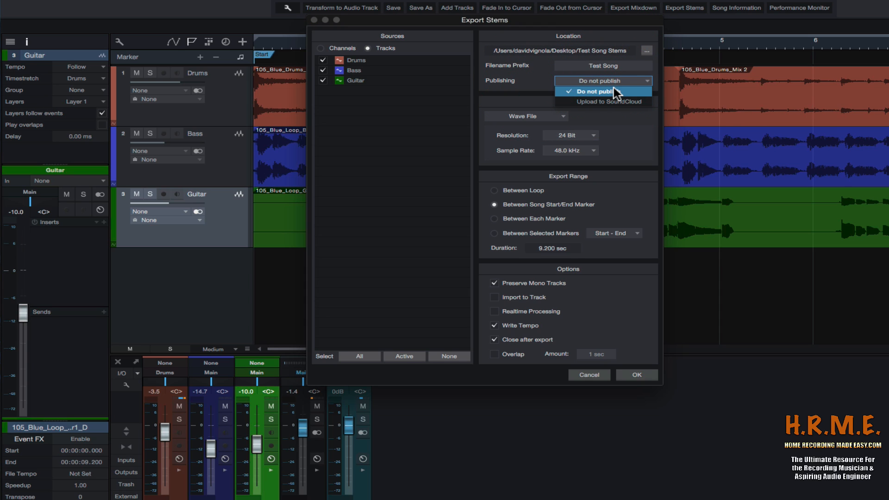
{"action": "left_click", "coordinate": [600, 91]}
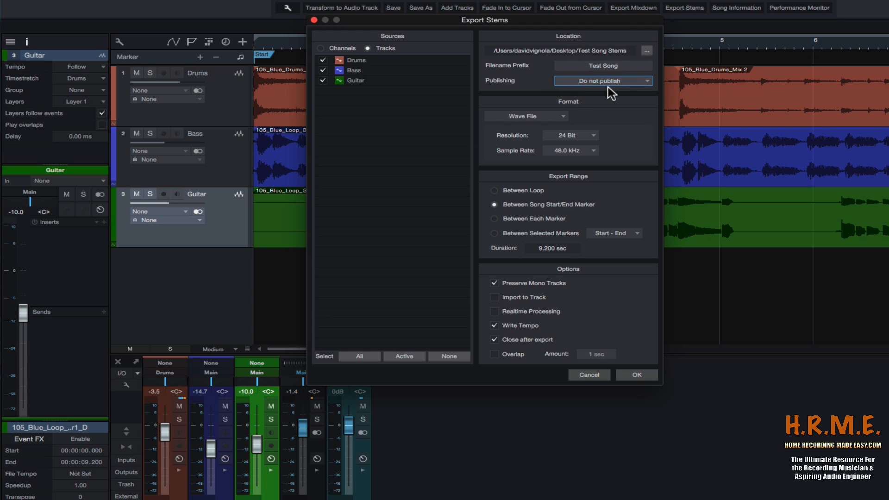
{"action": "mouse_move", "coordinate": [572, 136]}
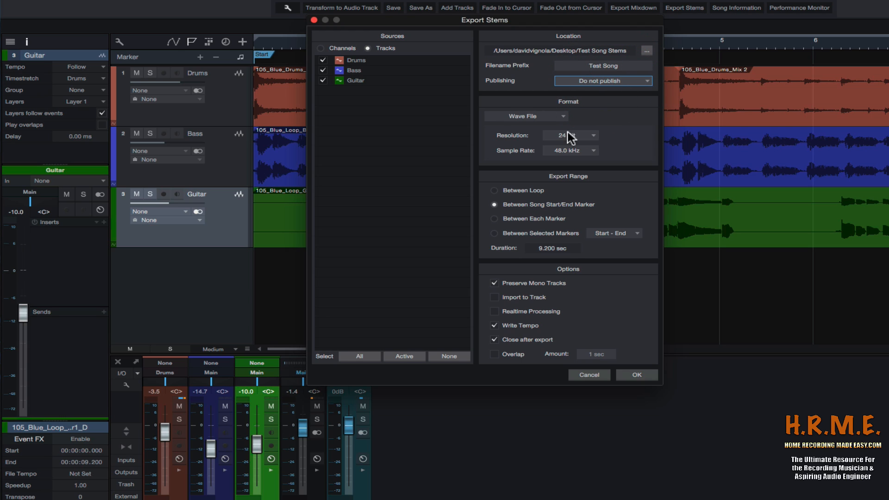
{"action": "mouse_move", "coordinate": [516, 131]}
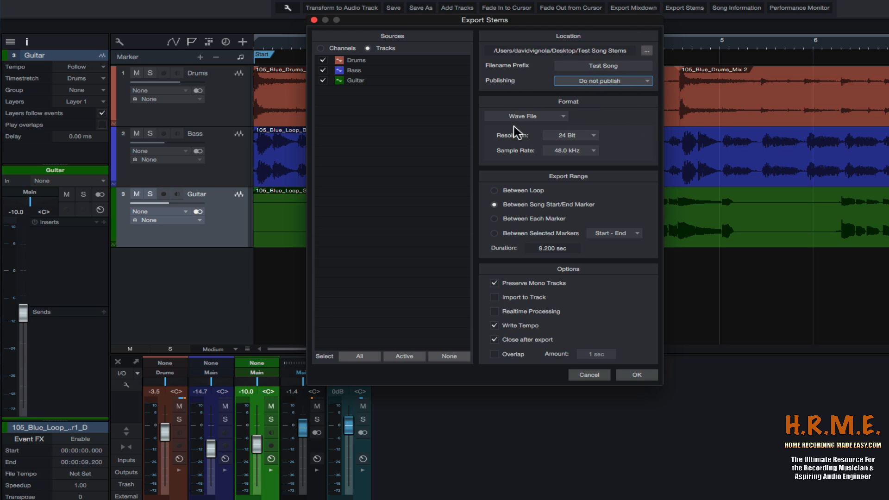
{"action": "left_click", "coordinate": [524, 116]}
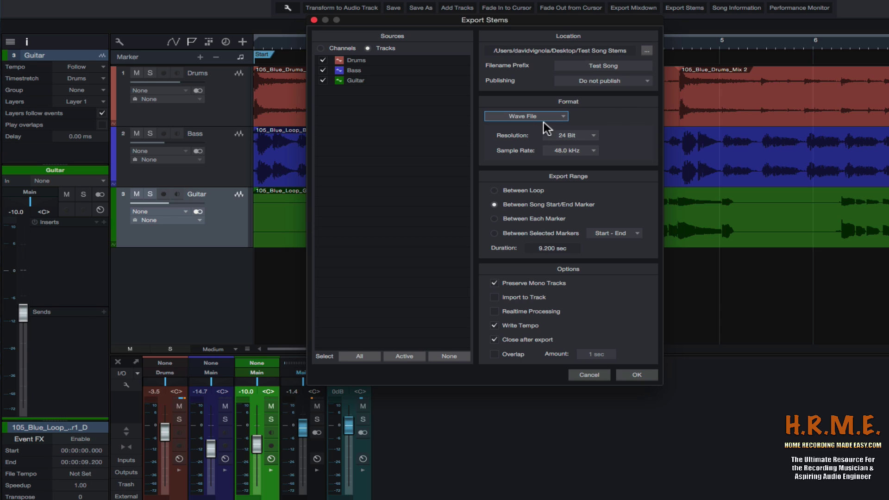
{"action": "left_click", "coordinate": [591, 135]}
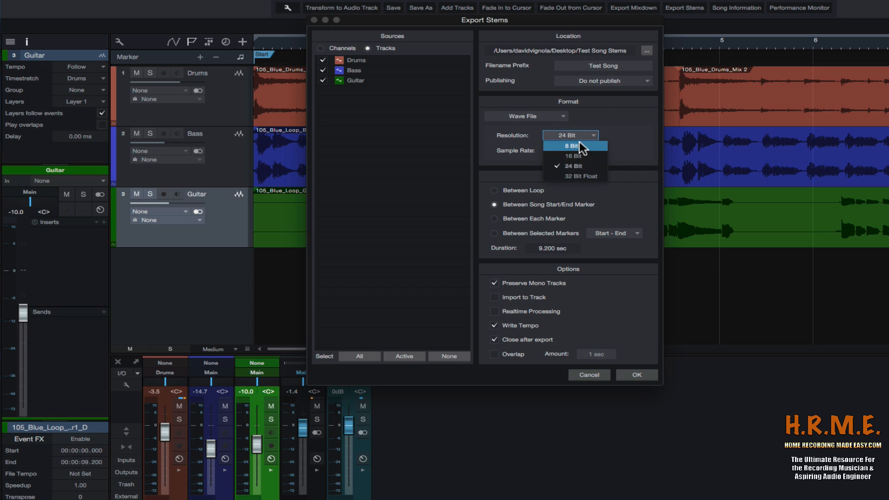
{"action": "left_click", "coordinate": [570, 166]}
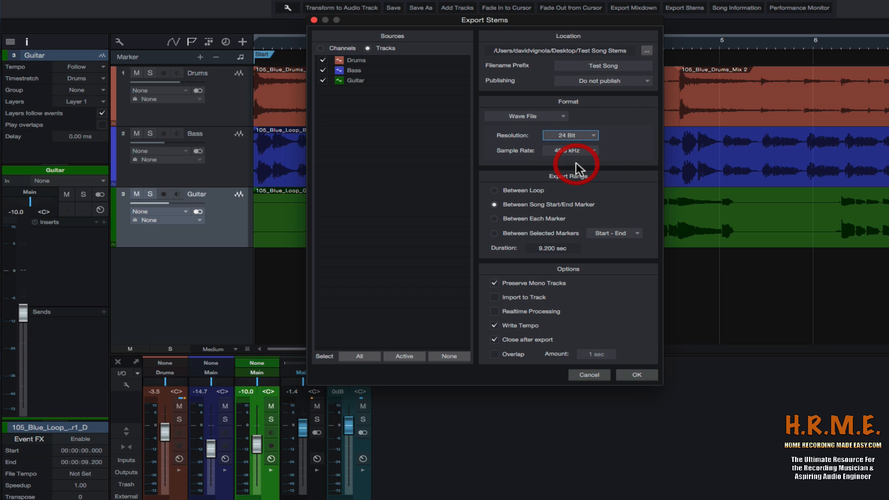
{"action": "left_click", "coordinate": [588, 150]}
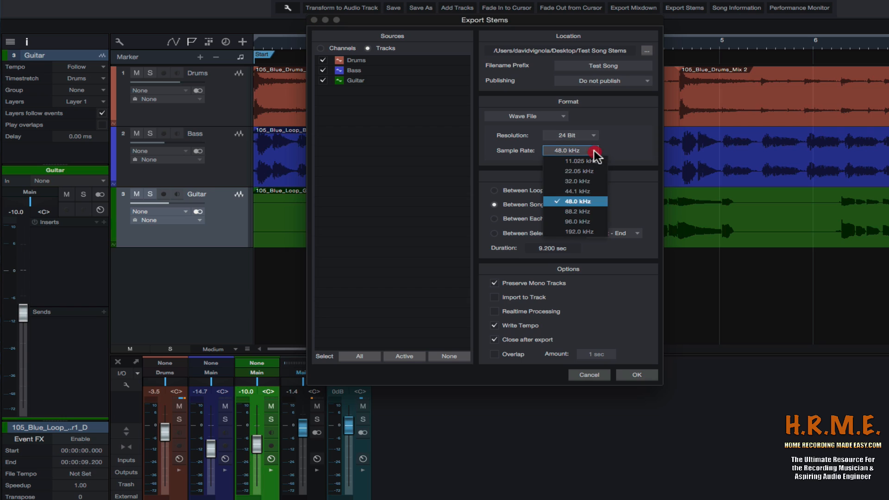
{"action": "mouse_move", "coordinate": [575, 190]}
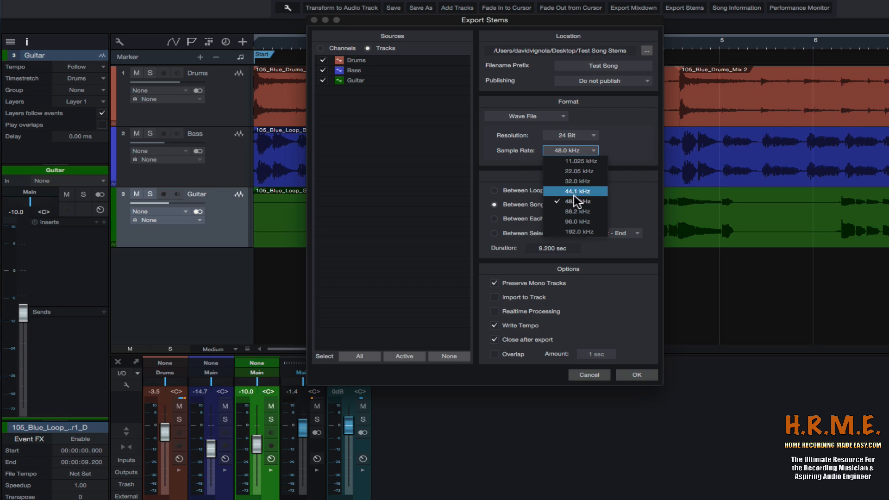
{"action": "mouse_move", "coordinate": [572, 233]}
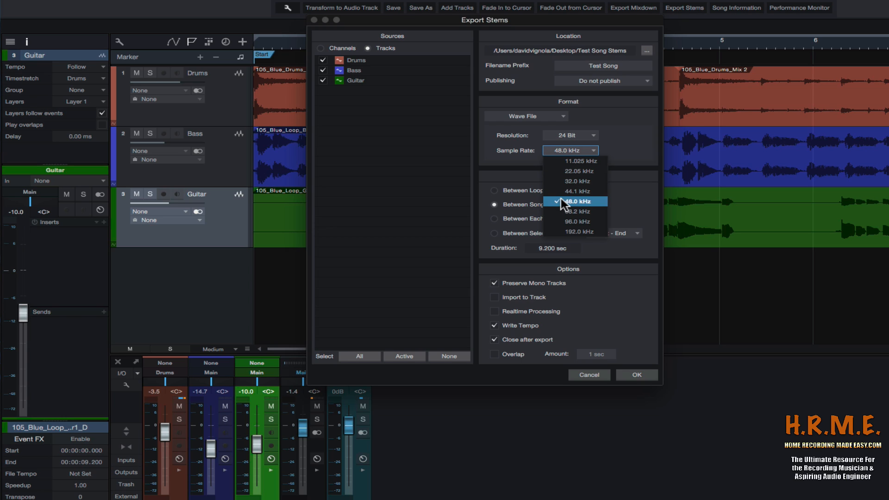
{"action": "mouse_move", "coordinate": [567, 204]}
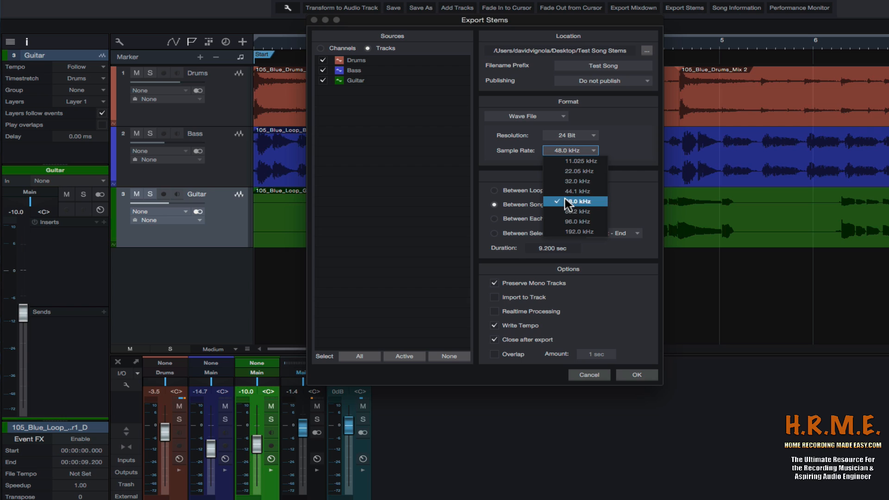
{"action": "mouse_move", "coordinate": [569, 228]}
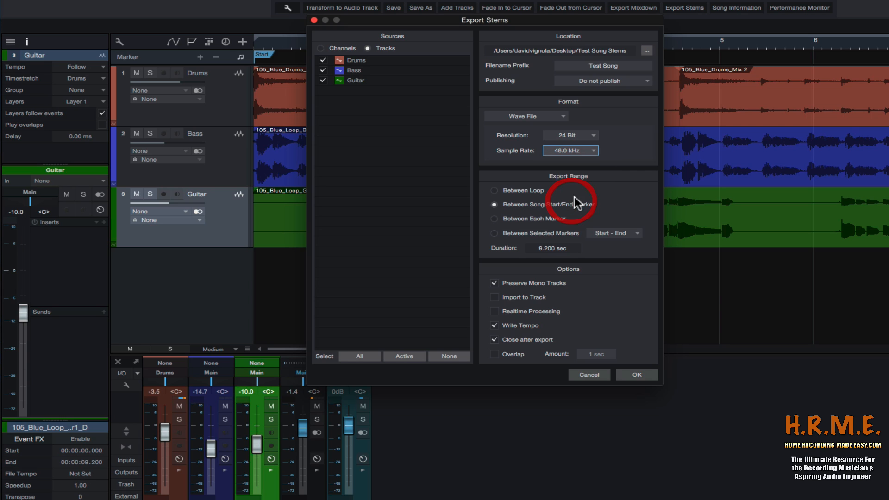
{"action": "mouse_move", "coordinate": [609, 187]}
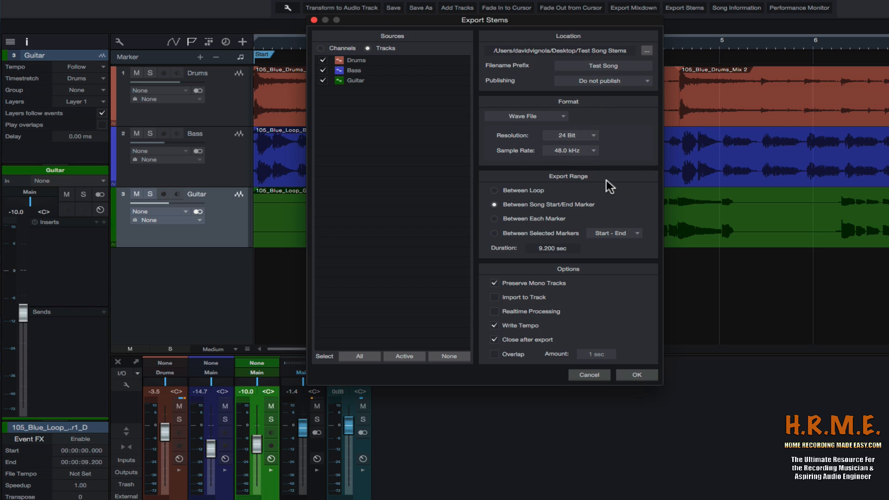
{"action": "mouse_move", "coordinate": [479, 227]}
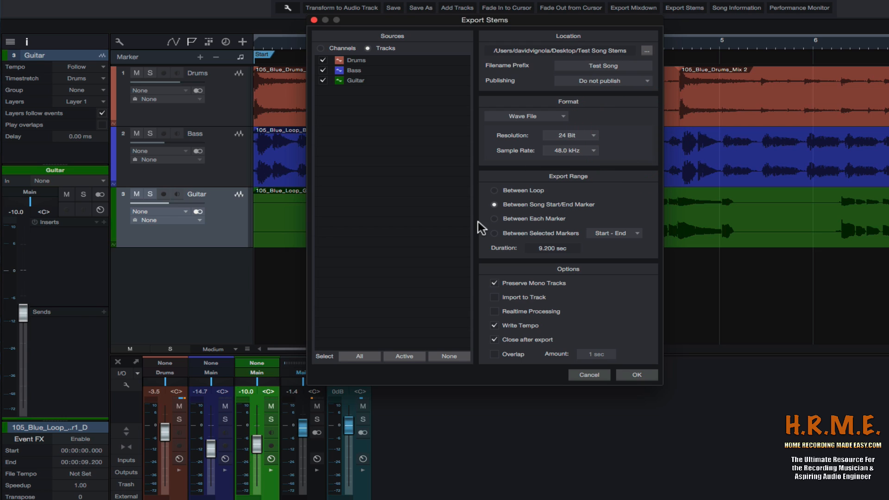
{"action": "mouse_move", "coordinate": [556, 215]}
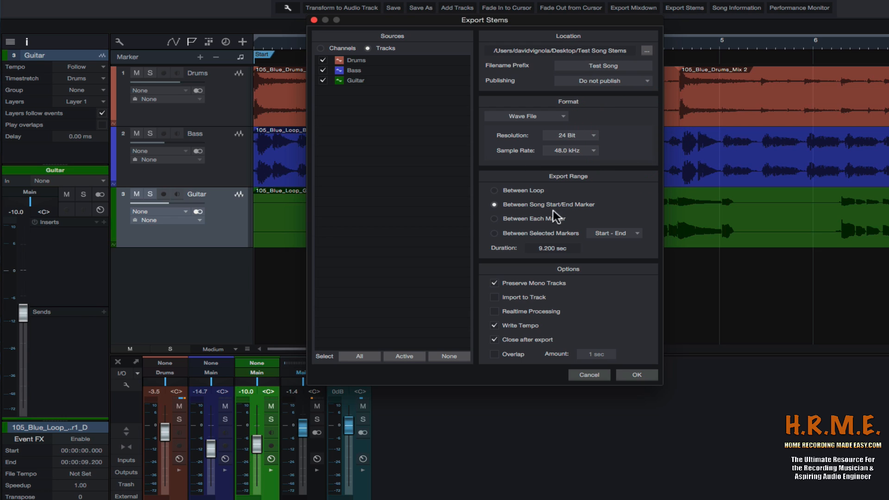
{"action": "mouse_move", "coordinate": [569, 220]}
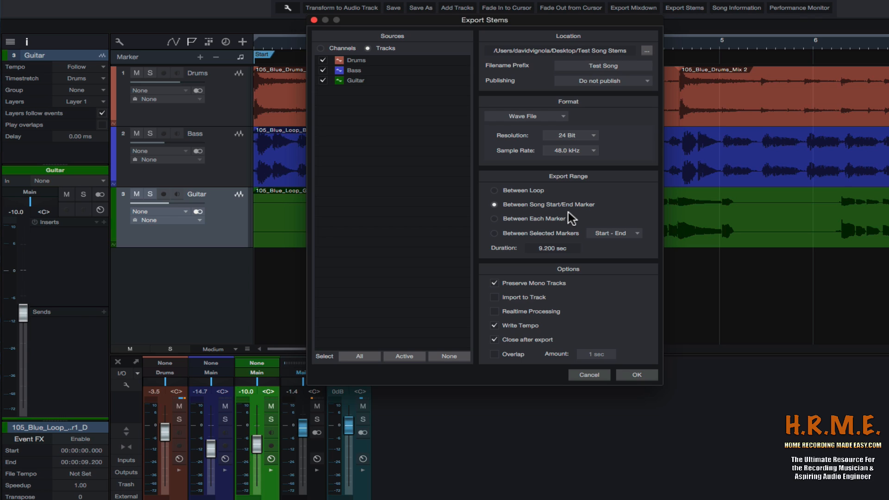
{"action": "mouse_move", "coordinate": [526, 200]}
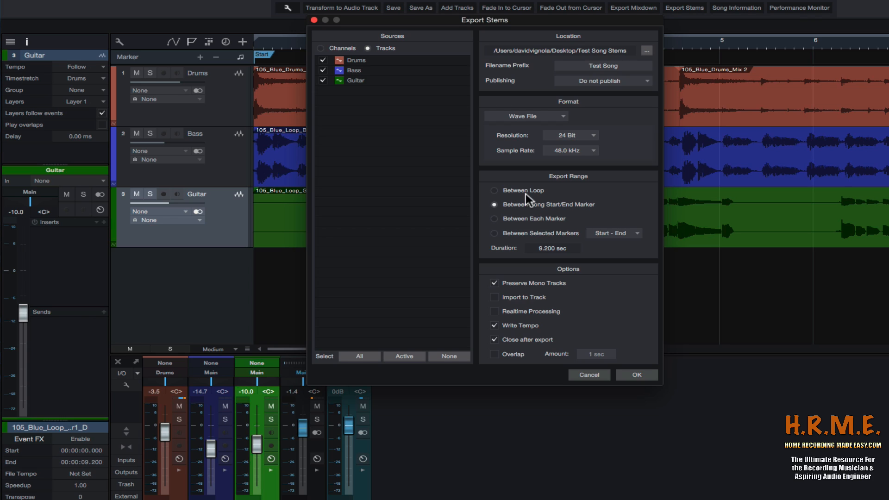
{"action": "mouse_move", "coordinate": [559, 241]}
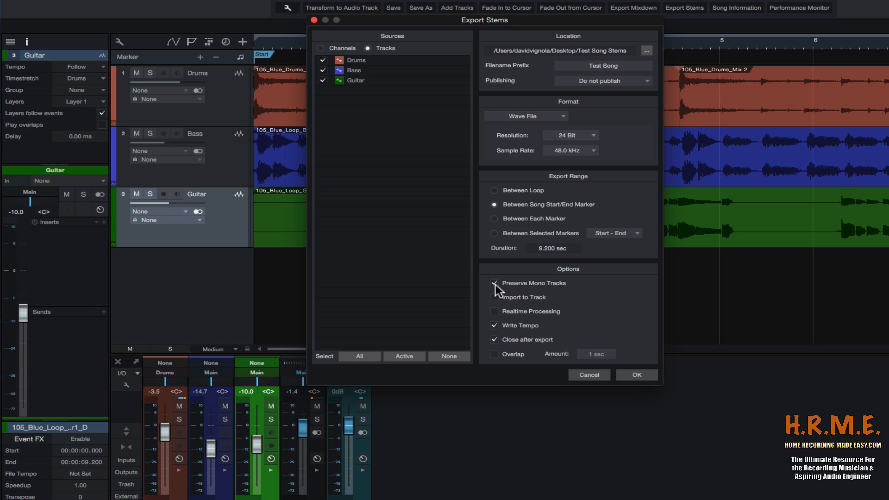
{"action": "left_click", "coordinate": [494, 283]}
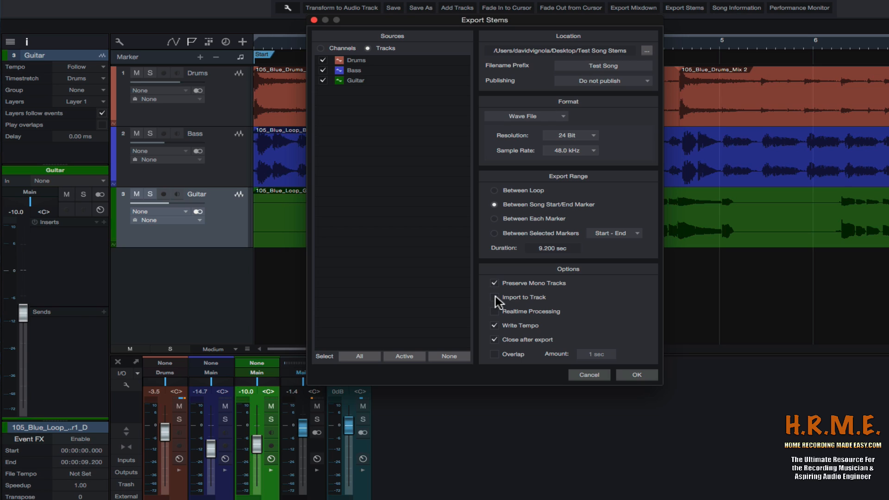
{"action": "mouse_move", "coordinate": [498, 303]}
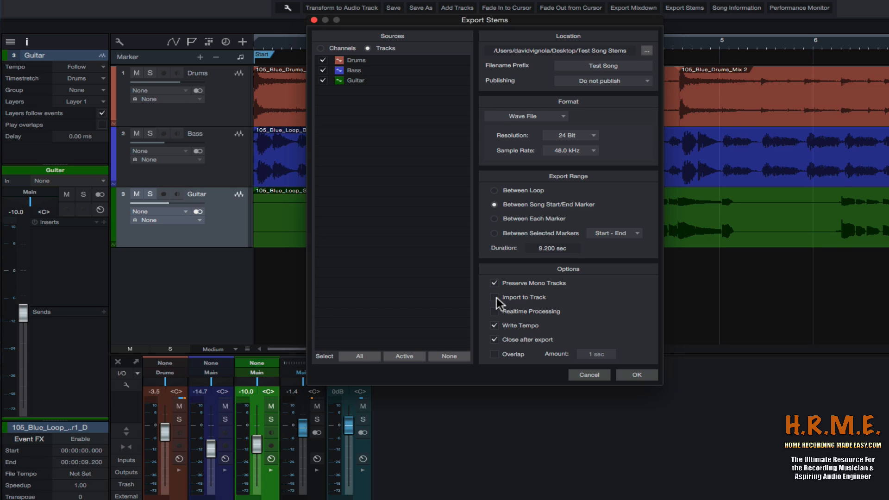
{"action": "mouse_move", "coordinate": [498, 302]}
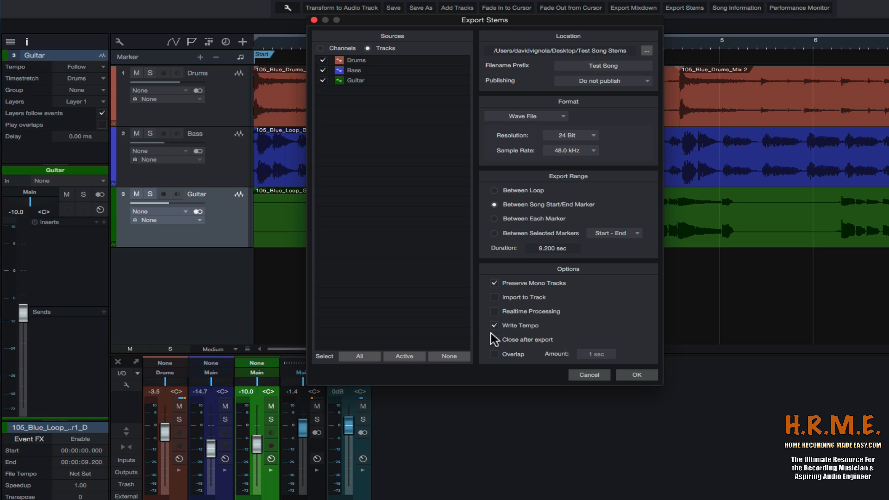
{"action": "mouse_move", "coordinate": [493, 343]}
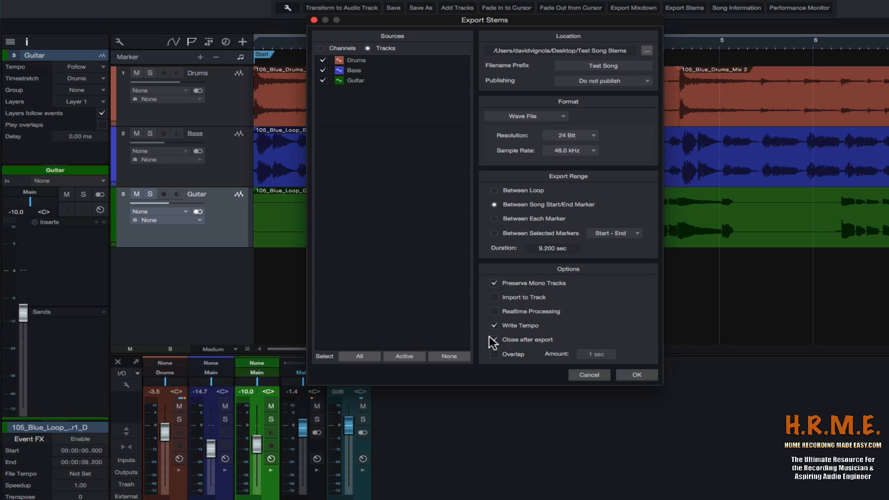
{"action": "left_click", "coordinate": [494, 339]}
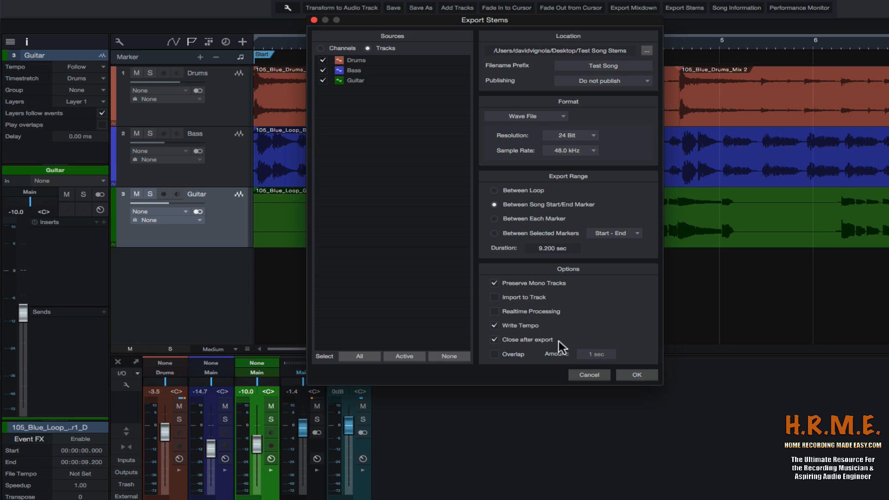
{"action": "mouse_move", "coordinate": [402, 109]}
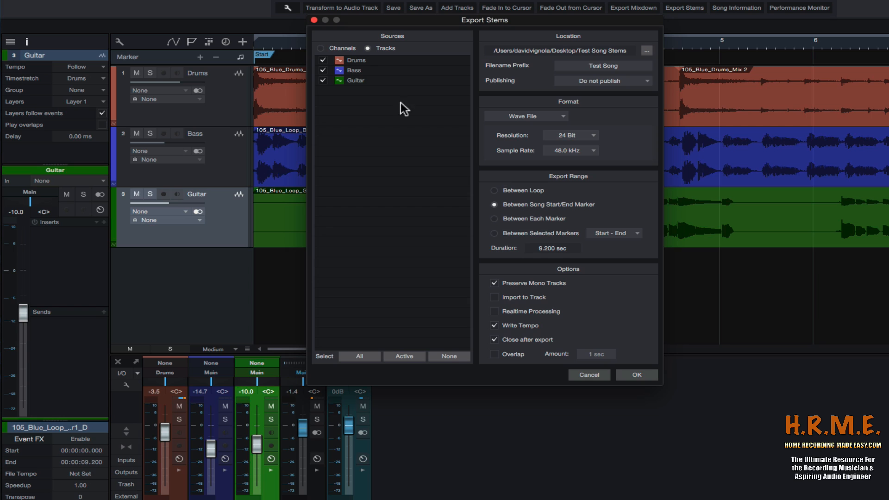
Run the stem export and view the Bass, Drums and Guitar WAVs in Finder.
{"action": "left_click", "coordinate": [637, 374]}
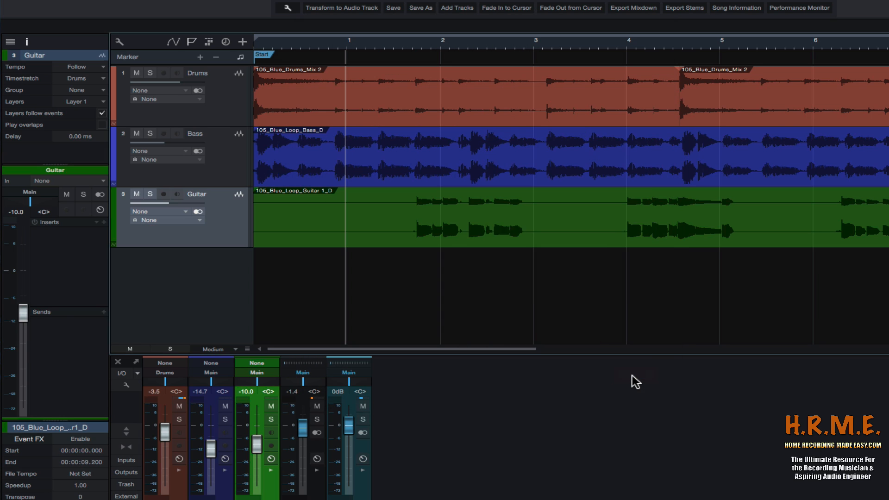
{"action": "left_click", "coordinate": [684, 8]}
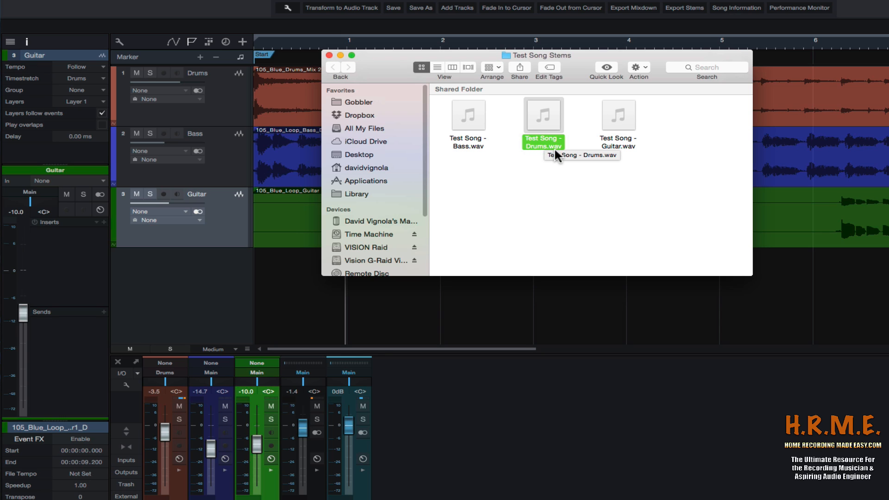
{"action": "mouse_move", "coordinate": [625, 161]}
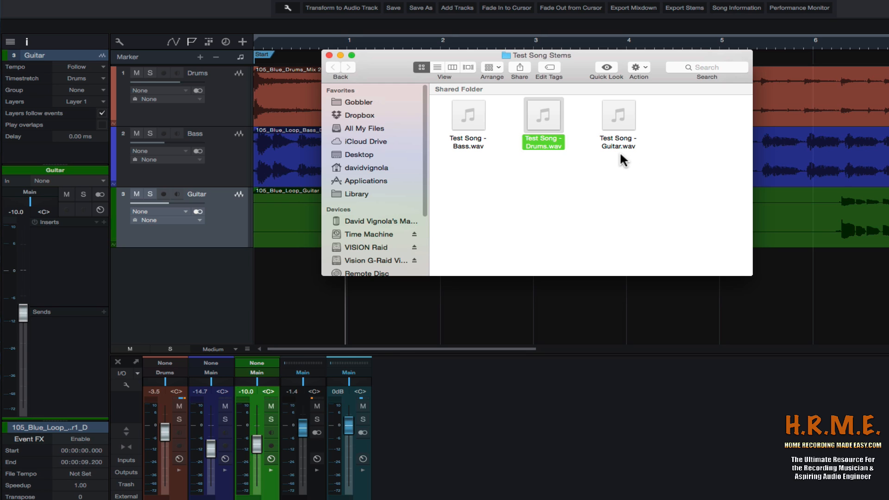
{"action": "mouse_move", "coordinate": [606, 157]}
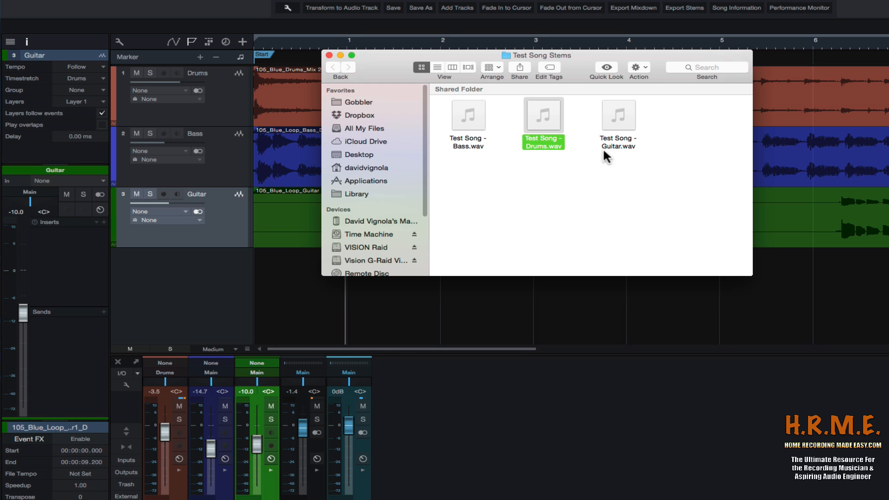
{"action": "mouse_move", "coordinate": [546, 63]}
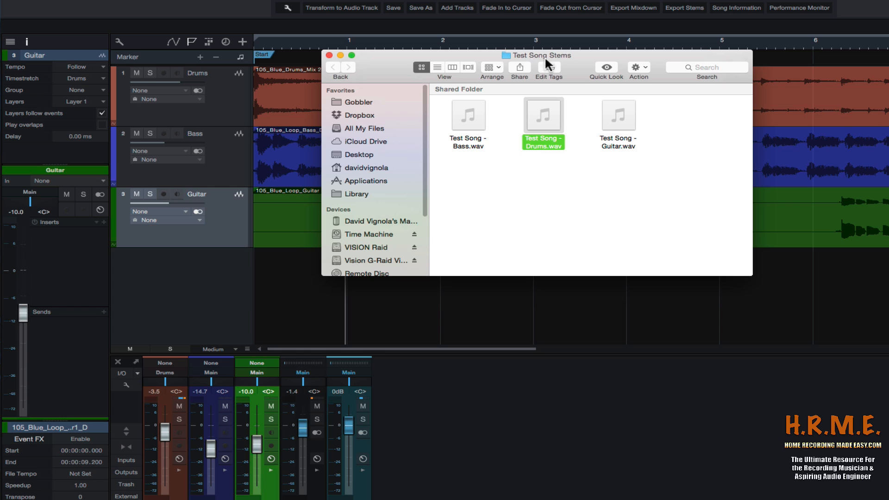
{"action": "mouse_move", "coordinate": [342, 57]}
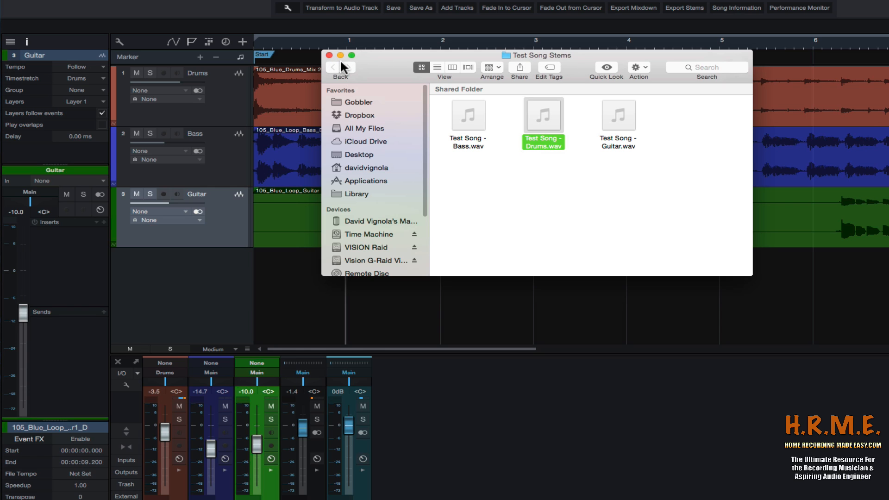
{"action": "mouse_move", "coordinate": [387, 70]}
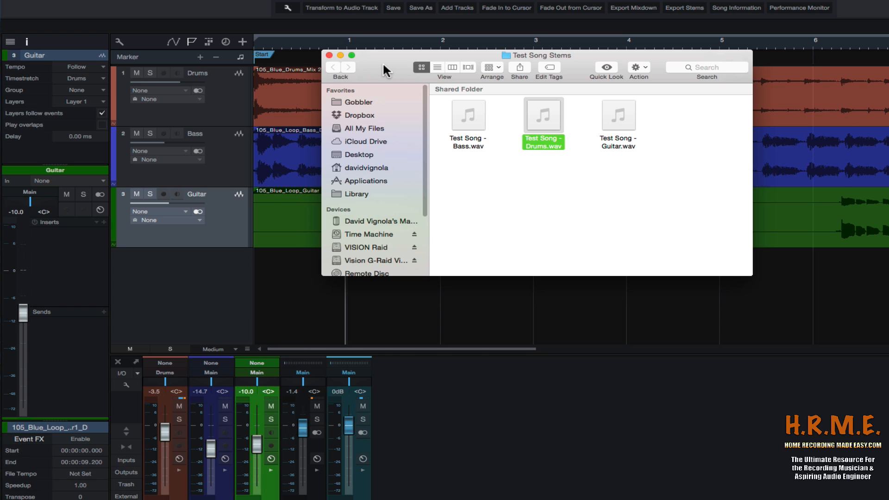
{"action": "mouse_move", "coordinate": [576, 82]}
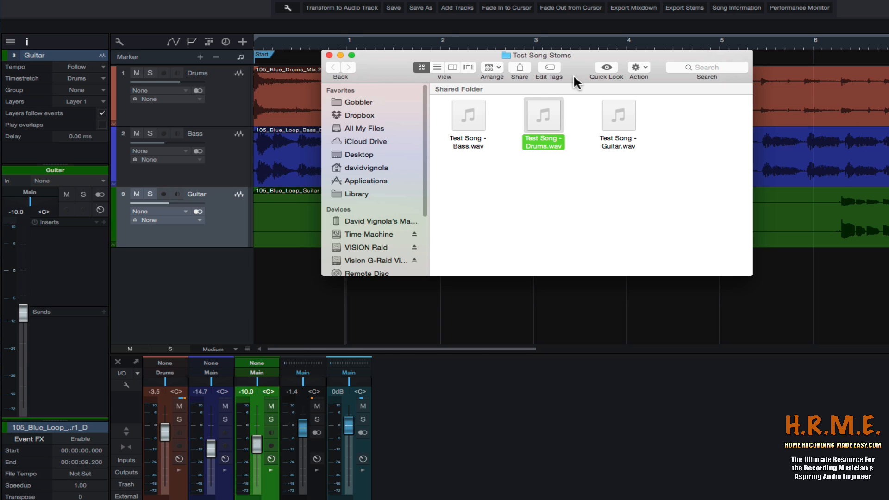
{"action": "mouse_move", "coordinate": [531, 100]}
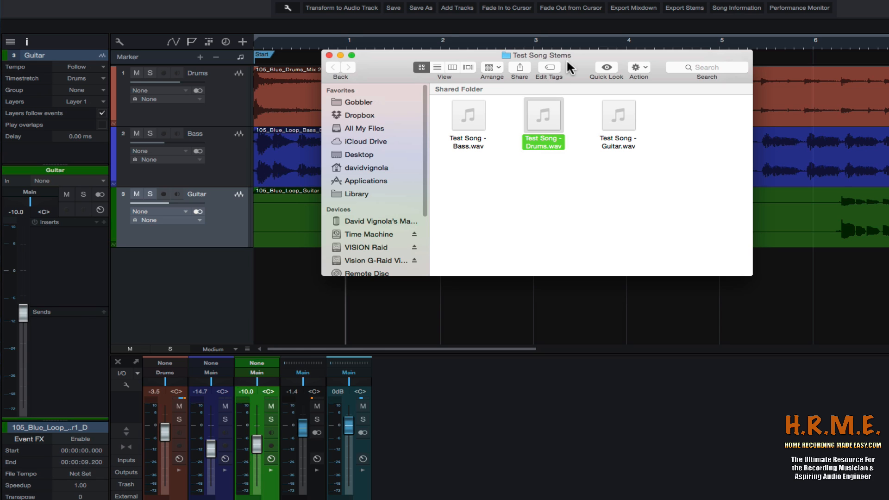
{"action": "mouse_move", "coordinate": [333, 68]}
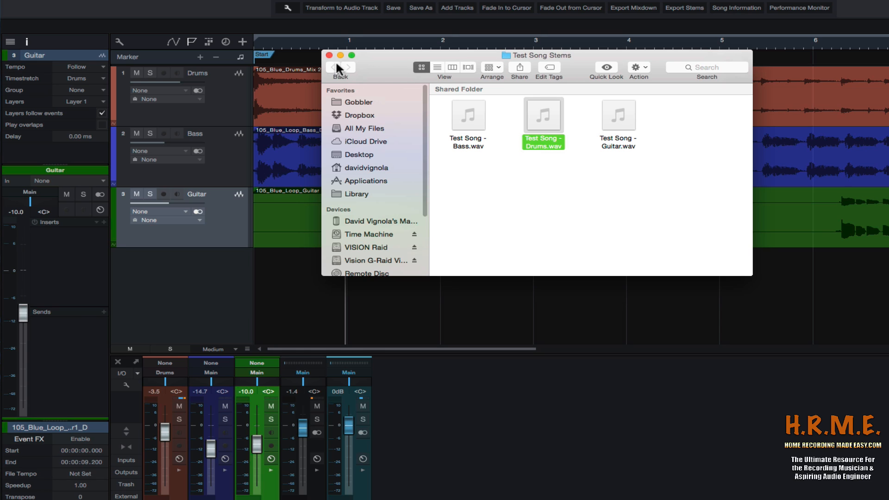
{"action": "mouse_move", "coordinate": [624, 133]}
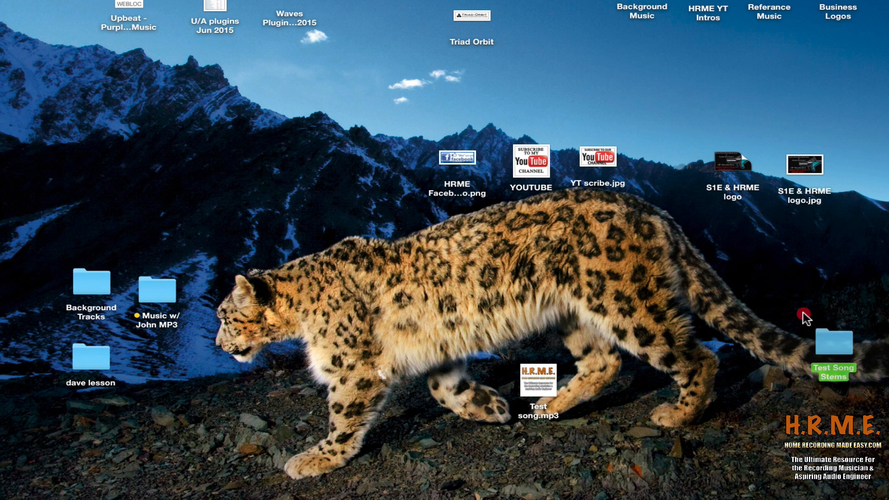
Move the Test Song Stems folder on the desktop and show its Get Info (8 MB, 4 items).
{"action": "left_click_drag", "start_coordinate": [832, 350], "coordinate": [628, 368]}
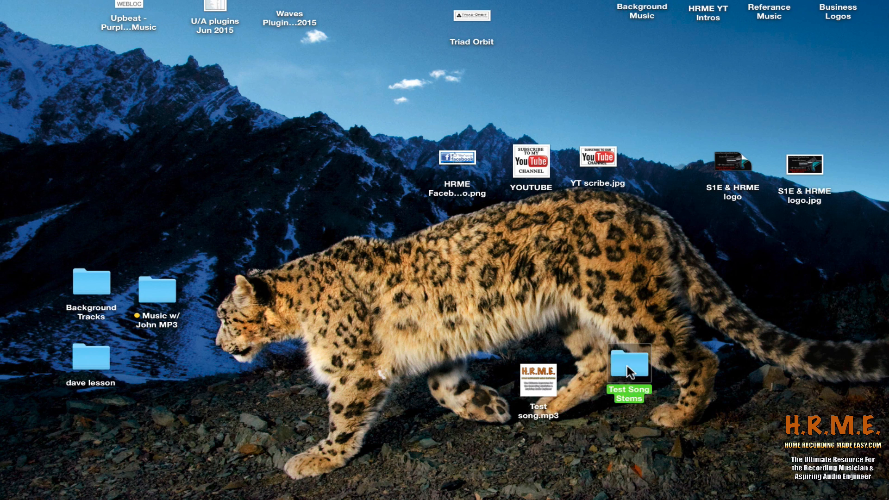
{"action": "right_click", "coordinate": [629, 365]}
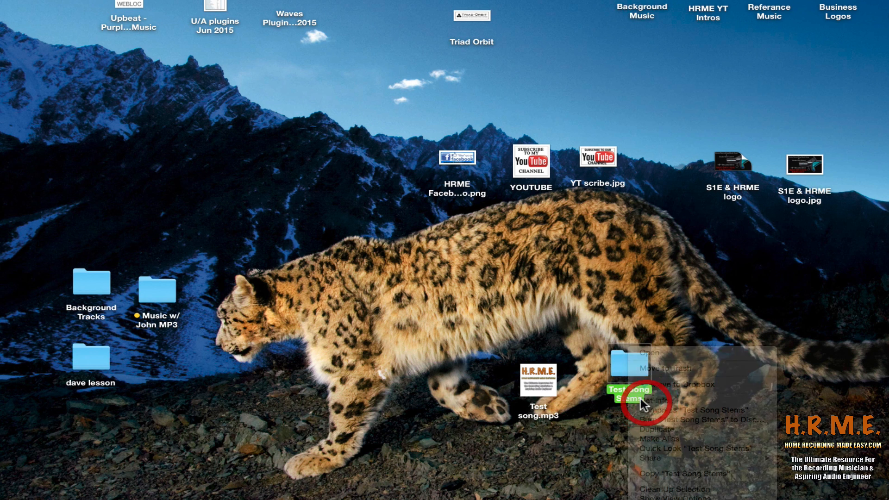
{"action": "left_click", "coordinate": [657, 396]}
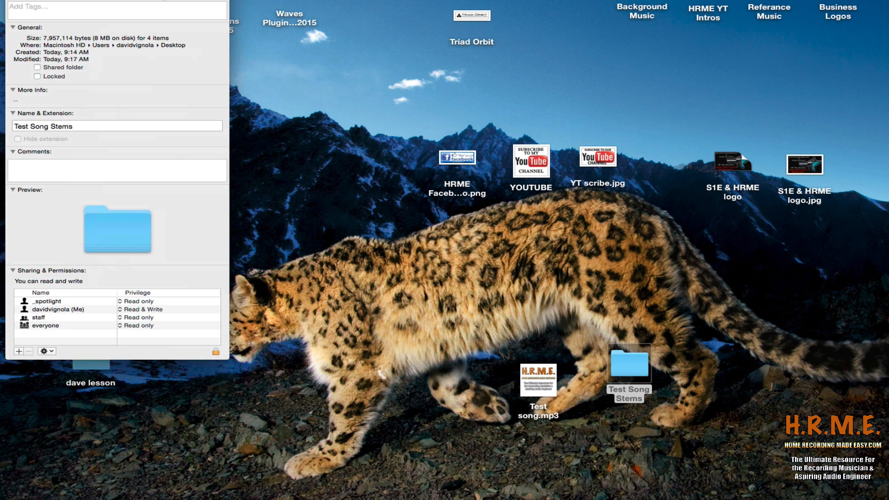
{"action": "mouse_move", "coordinate": [124, 45]}
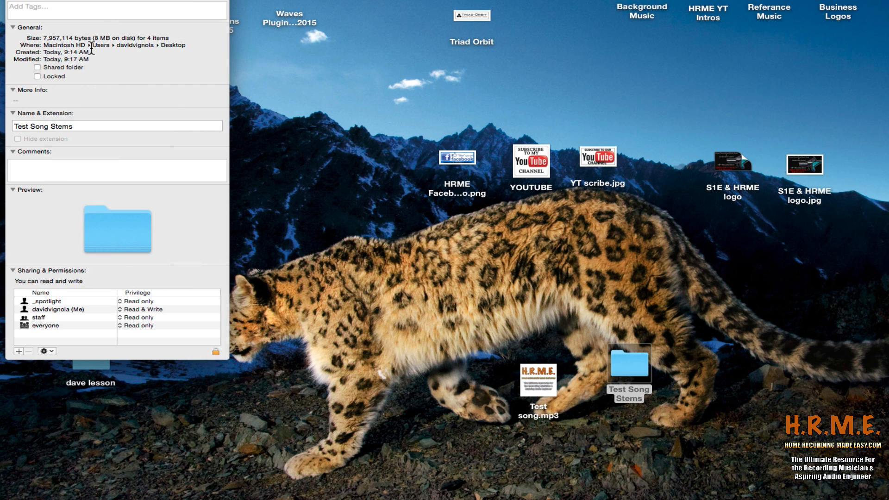
{"action": "mouse_move", "coordinate": [118, 33]}
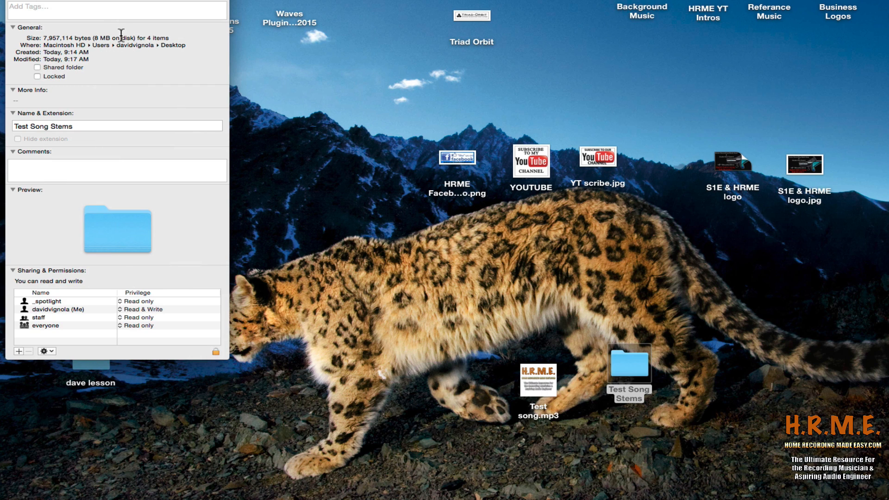